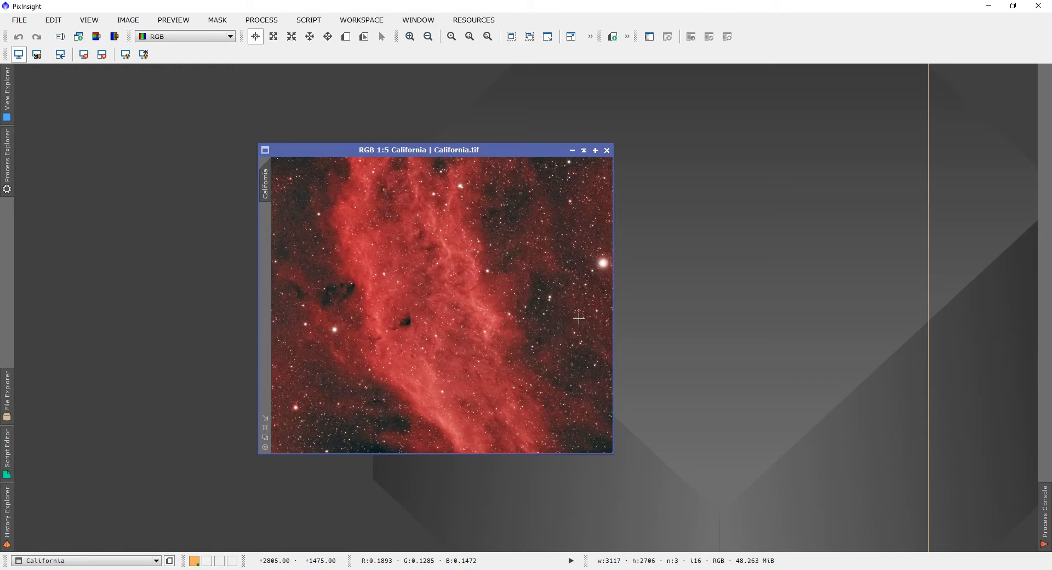
pyautogui.moveTo(463, 300)
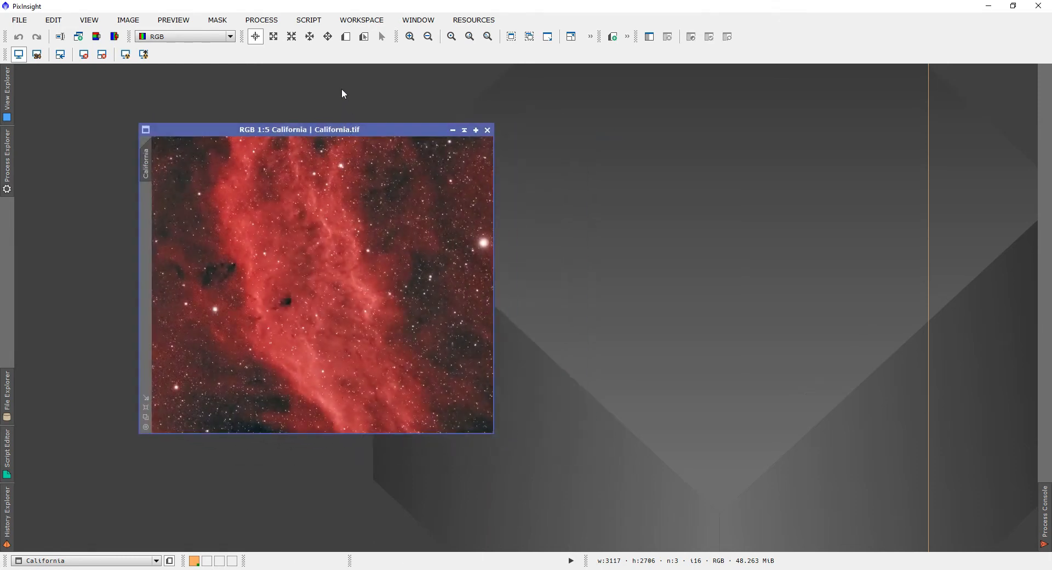
pyautogui.moveTo(308, 20)
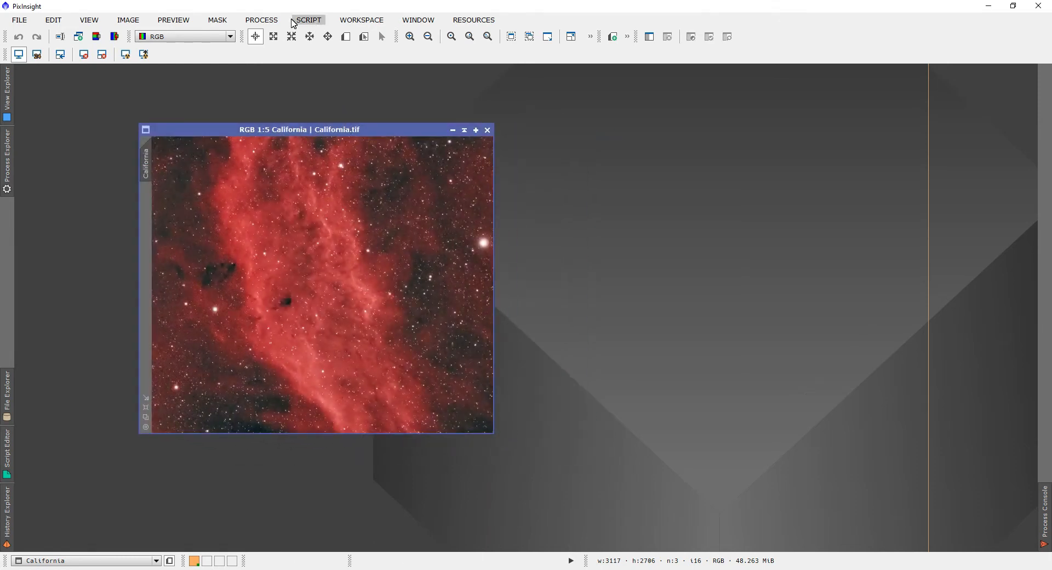
pyautogui.moveTo(333, 29)
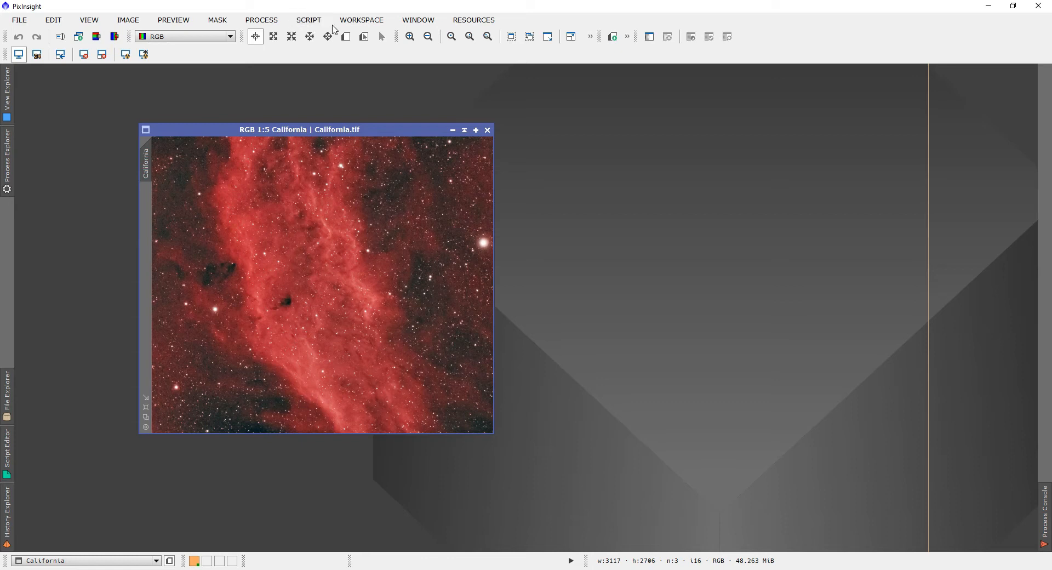
# Run Check for Updates from the Resources menu and dismiss the no-updates notice
pyautogui.click(474, 20)
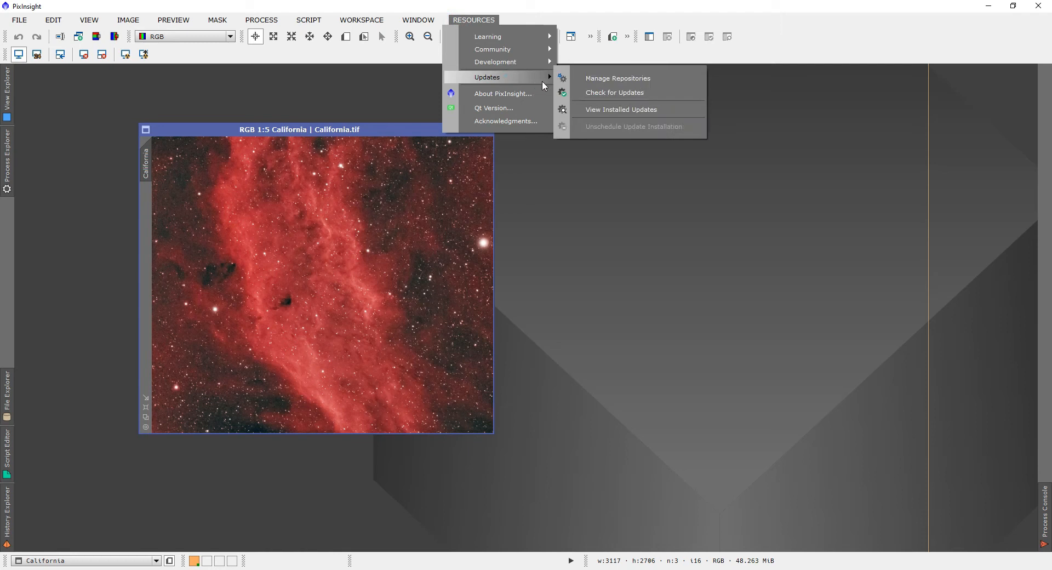
pyautogui.click(614, 92)
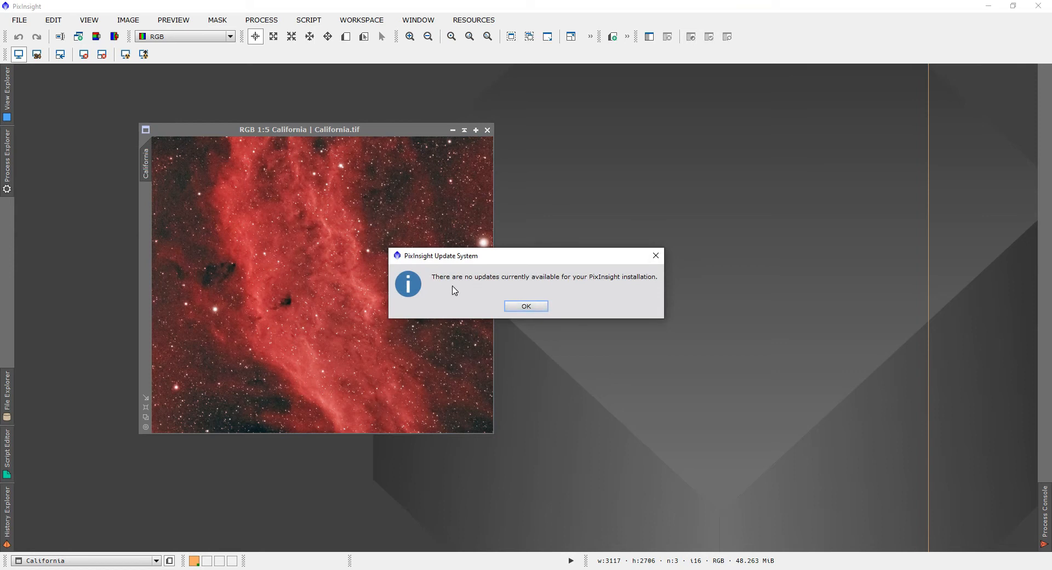
pyautogui.moveTo(461, 289)
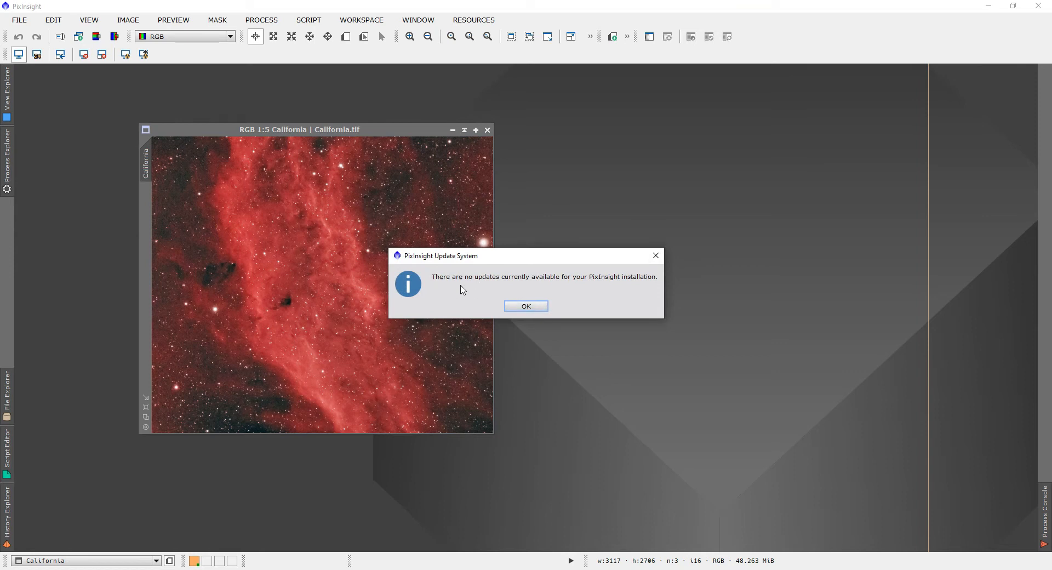
pyautogui.moveTo(503, 297)
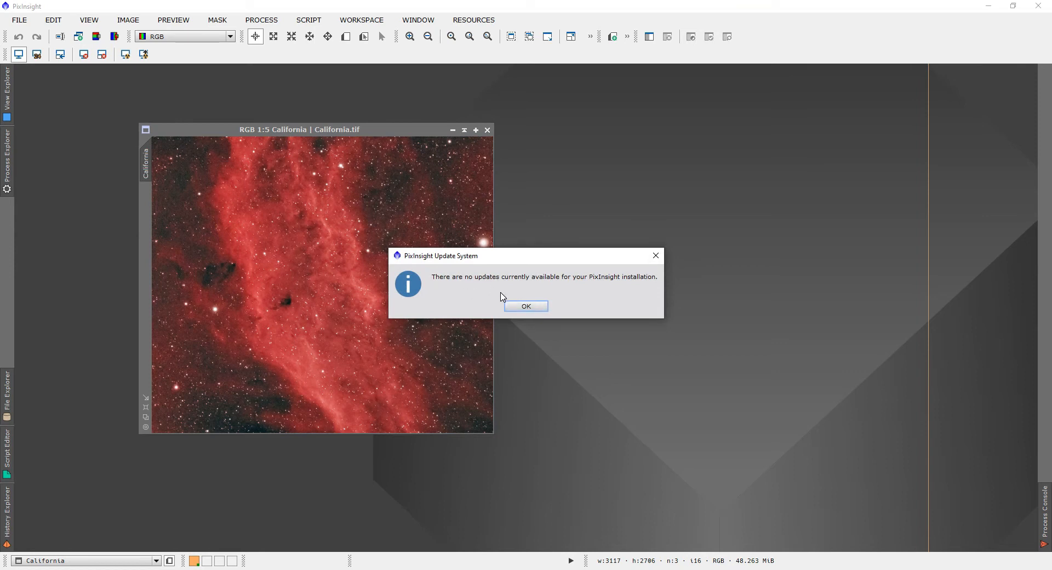
pyautogui.click(527, 306)
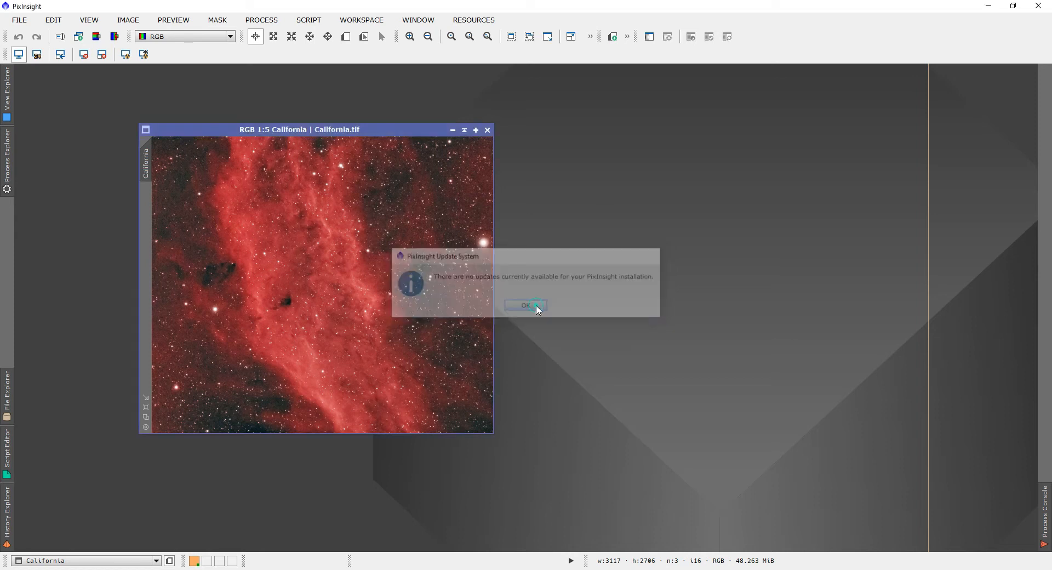
pyautogui.click(525, 304)
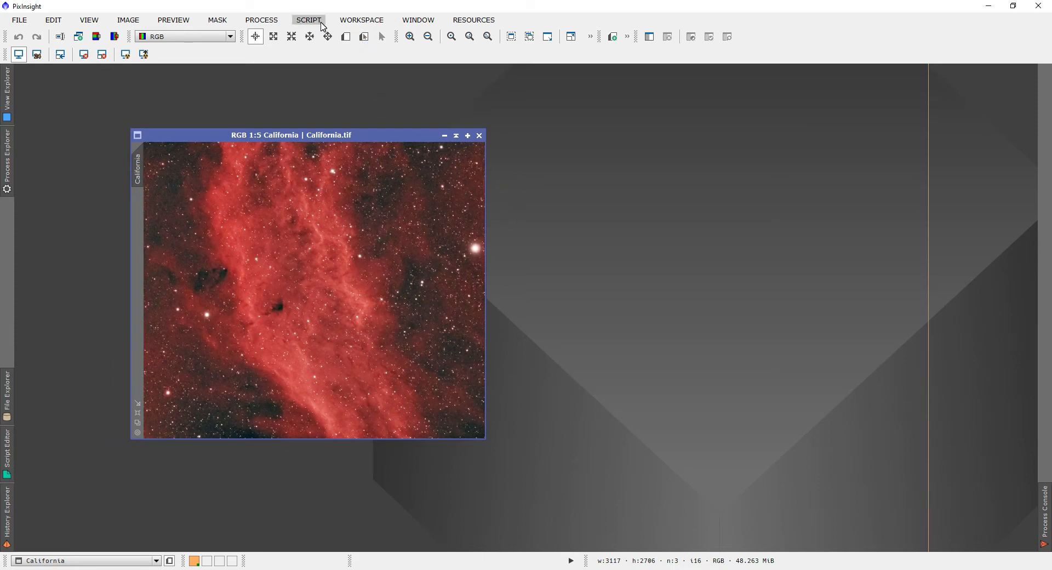
# Launch the StarNet star-removal process from Process > All Processes
pyautogui.click(308, 20)
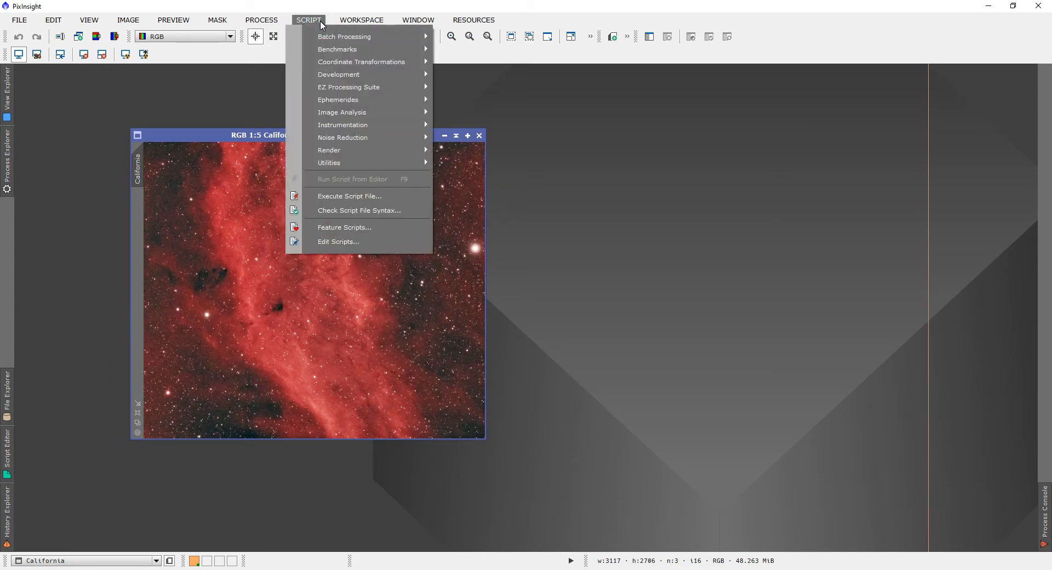
pyautogui.moveTo(288, 22)
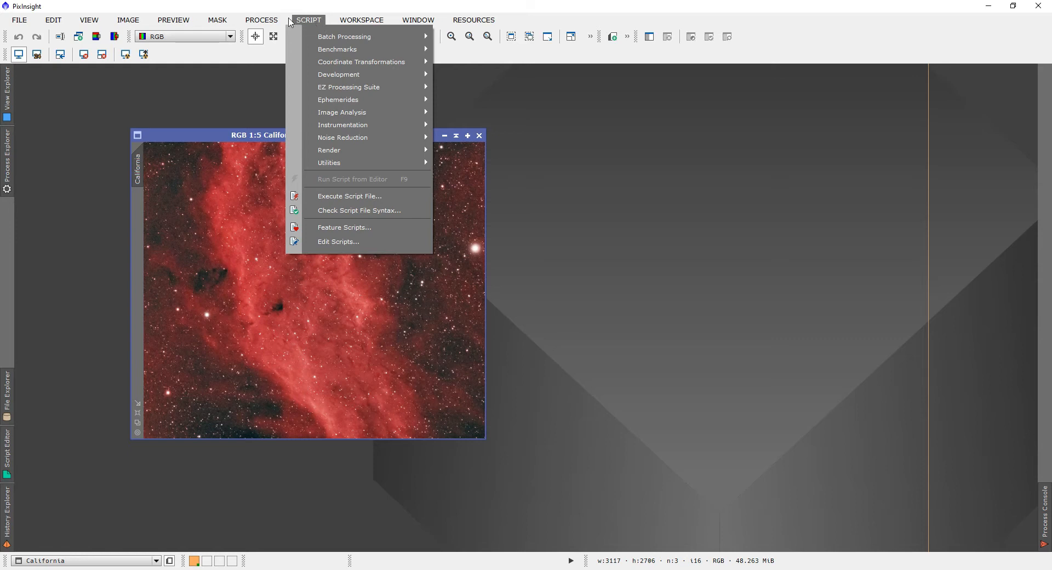
pyautogui.click(261, 20)
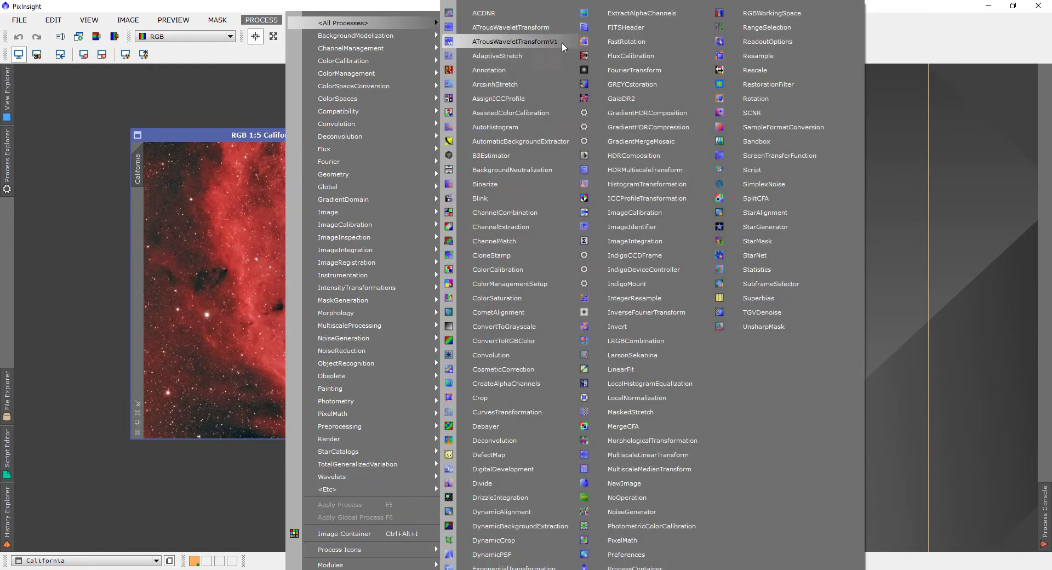
pyautogui.moveTo(761, 262)
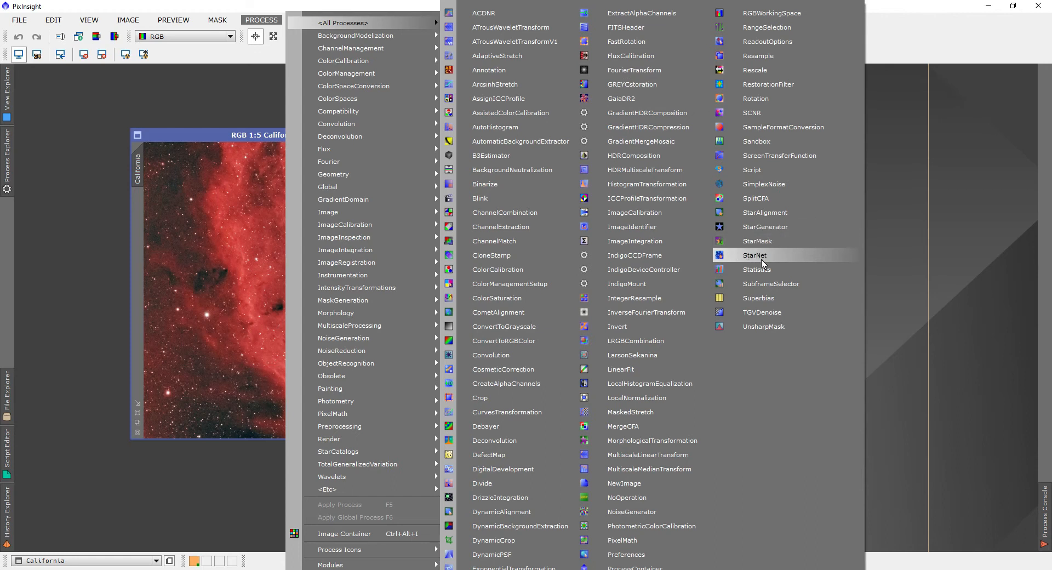
pyautogui.click(754, 255)
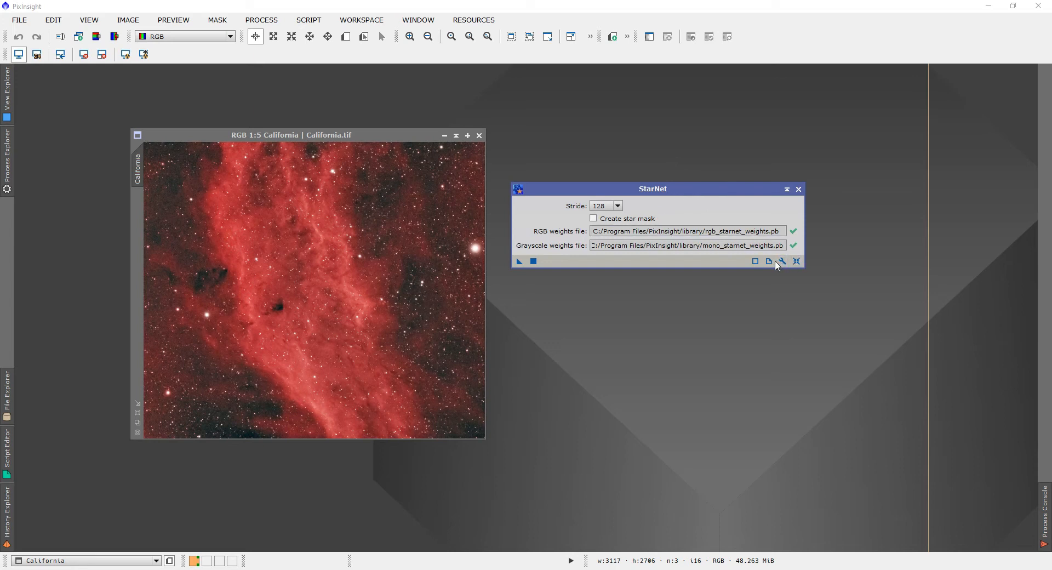
pyautogui.moveTo(781, 261)
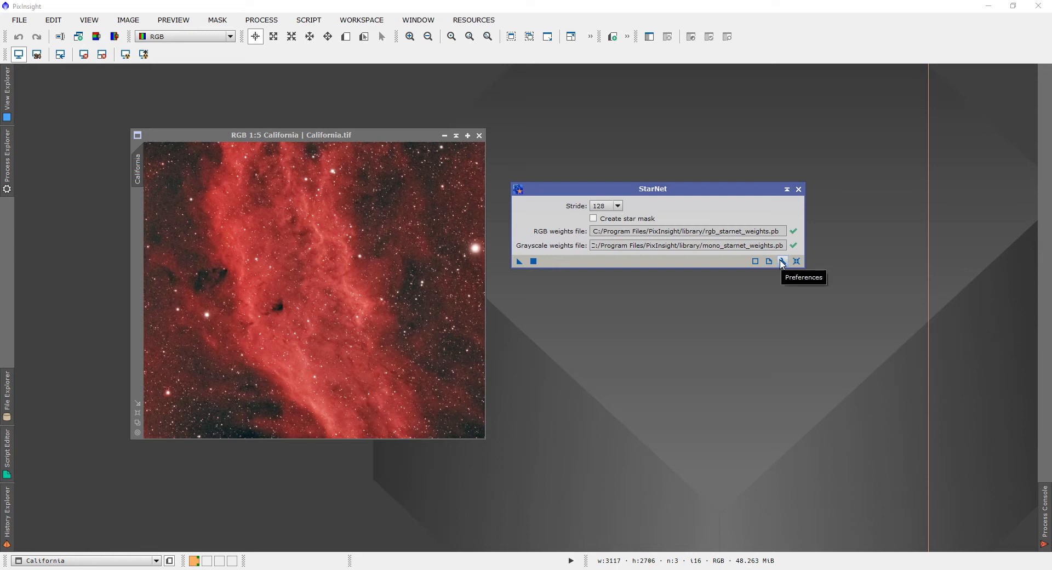
pyautogui.click(781, 261)
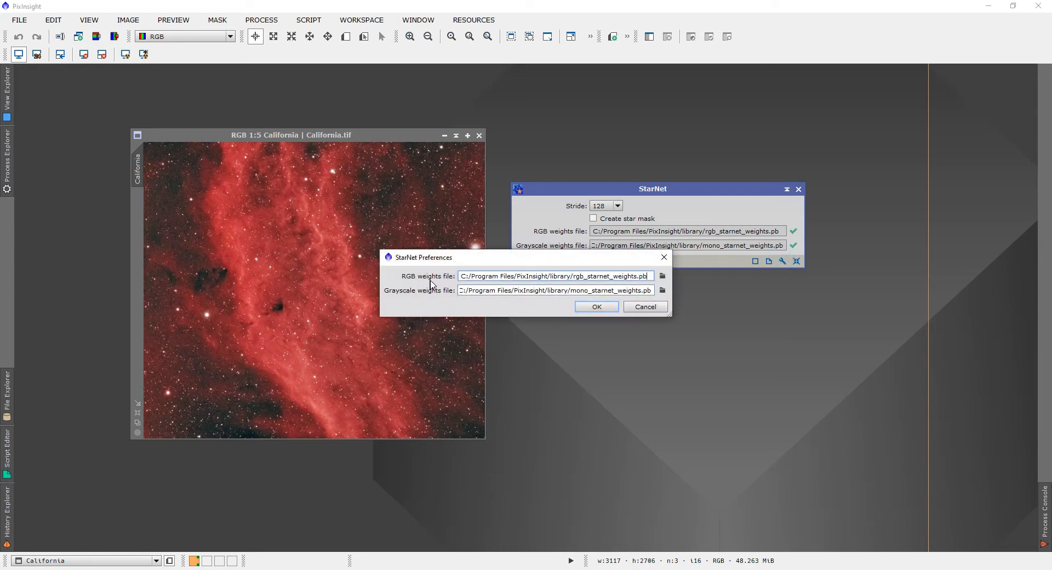
pyautogui.moveTo(492, 284)
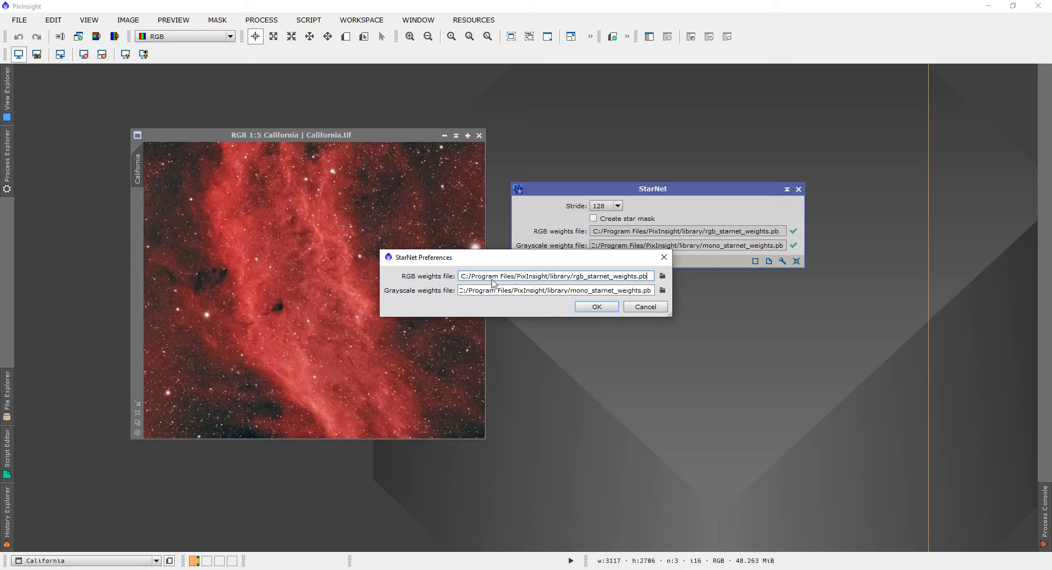
pyautogui.moveTo(616, 281)
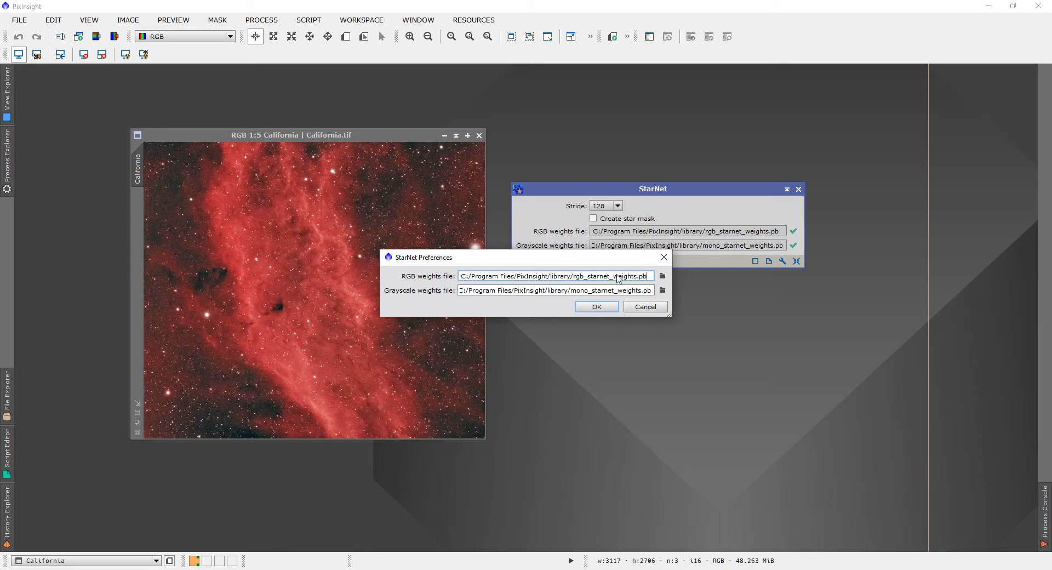
pyautogui.moveTo(418, 297)
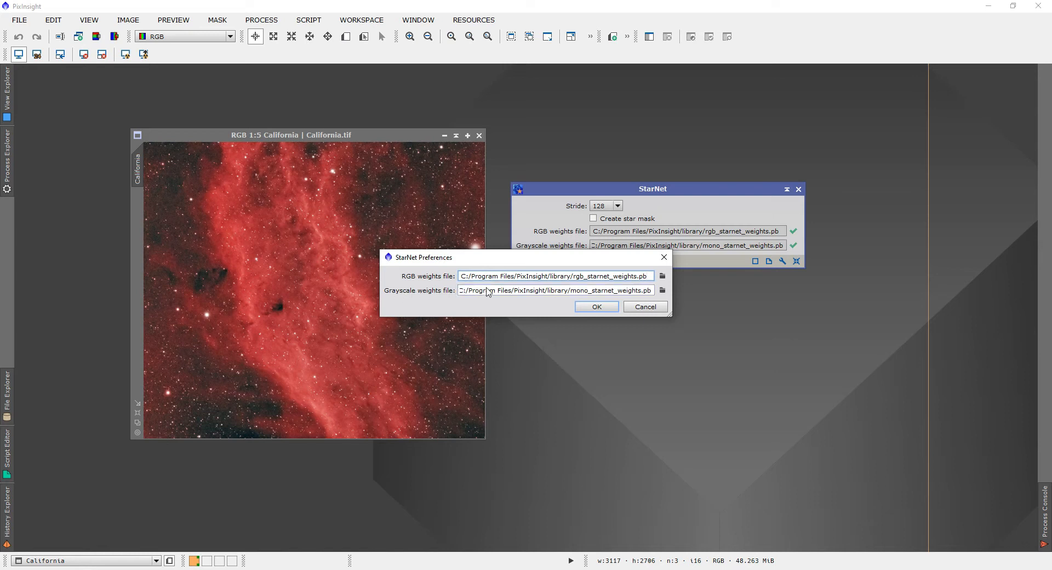
pyautogui.moveTo(644, 300)
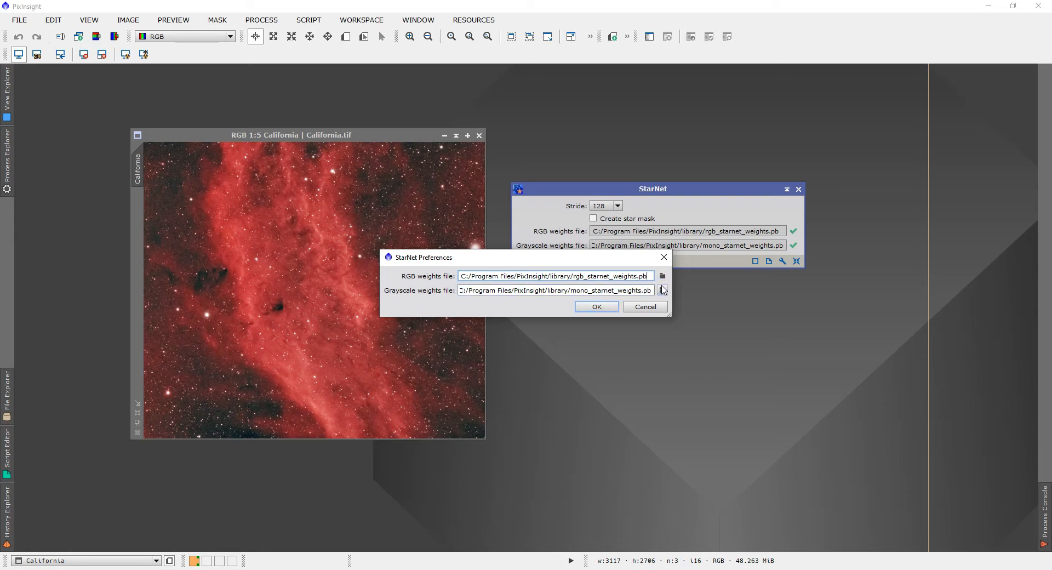
pyautogui.click(595, 306)
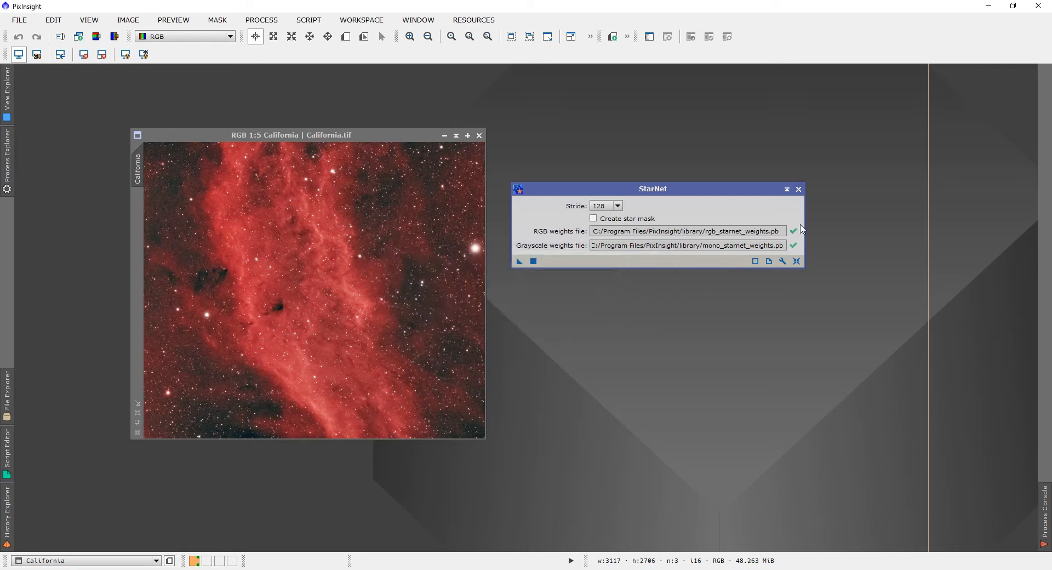
pyautogui.moveTo(795, 230)
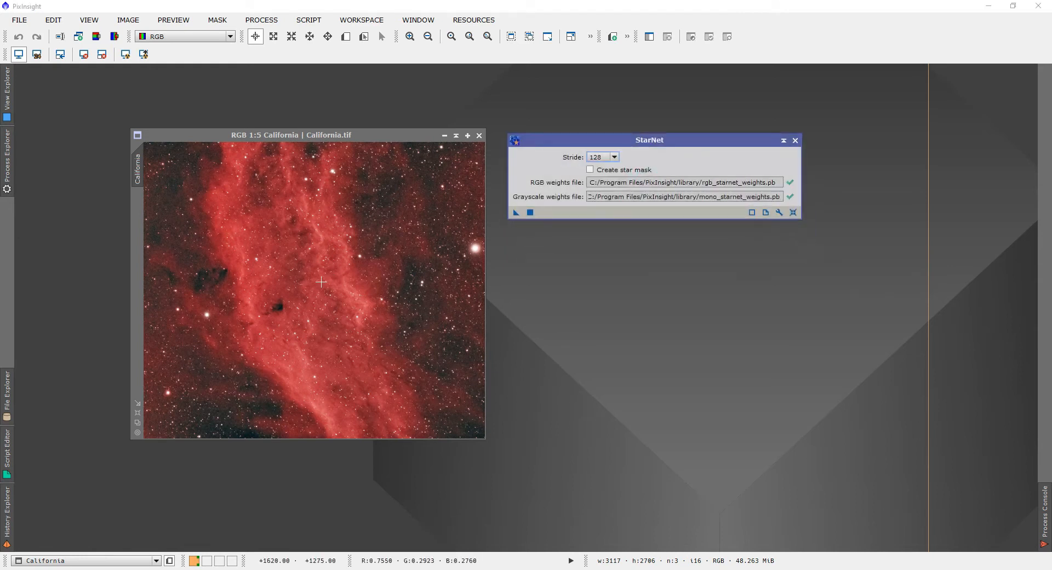
pyautogui.moveTo(321, 285)
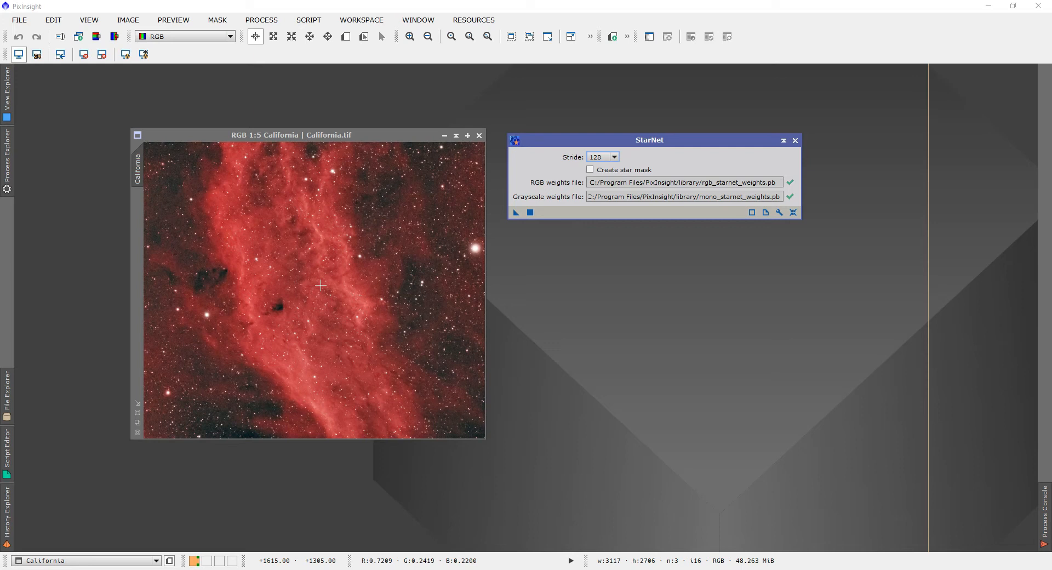
pyautogui.moveTo(509, 206)
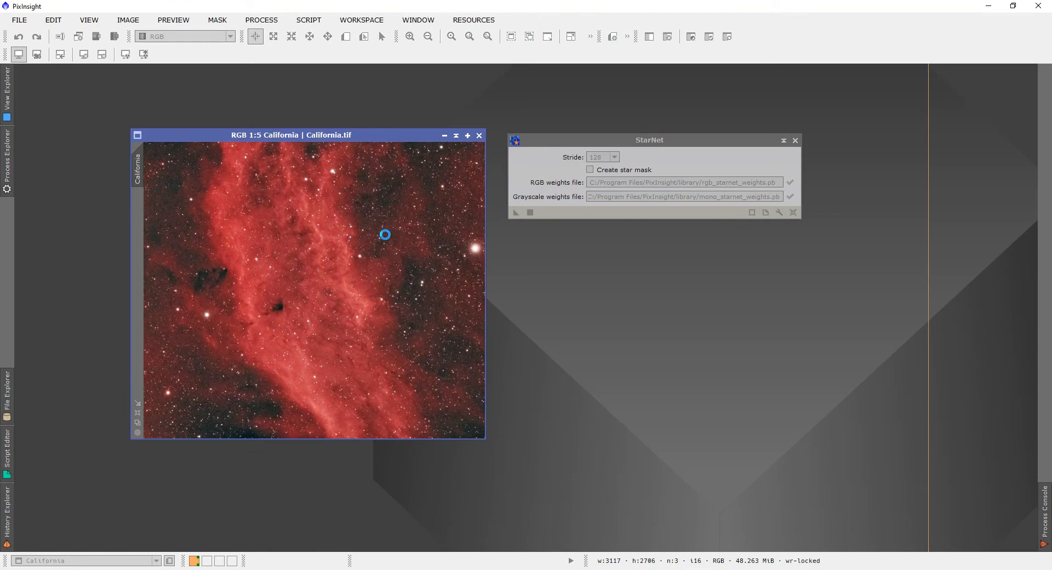
pyautogui.moveTo(848, 523)
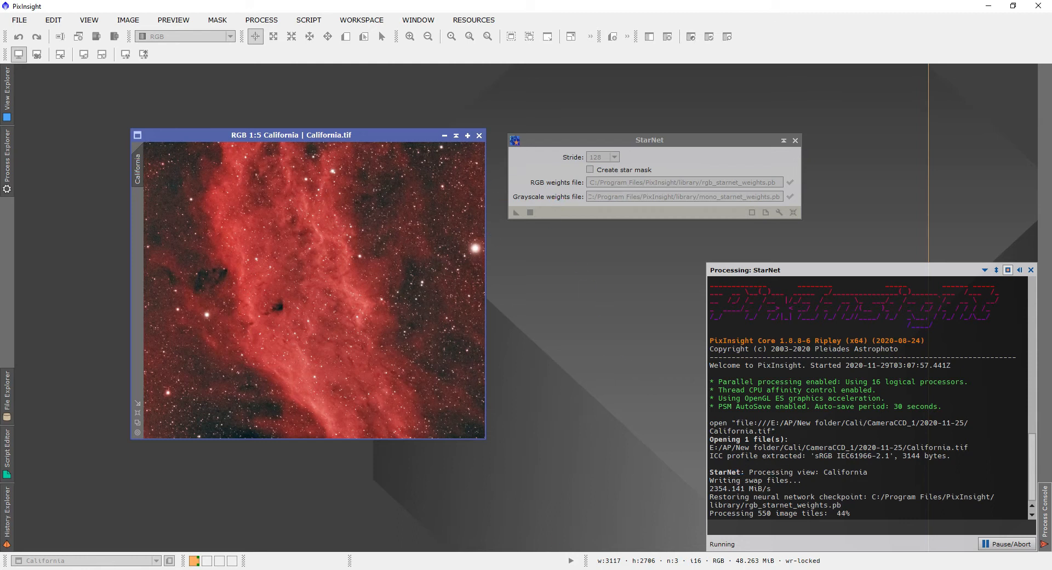
pyautogui.moveTo(477, 336)
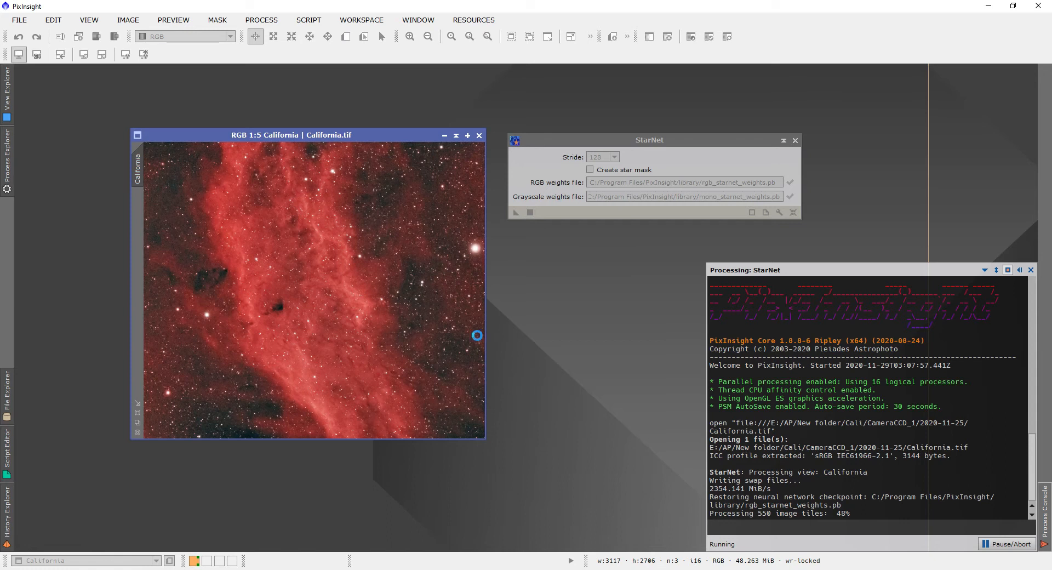
pyautogui.moveTo(325, 363)
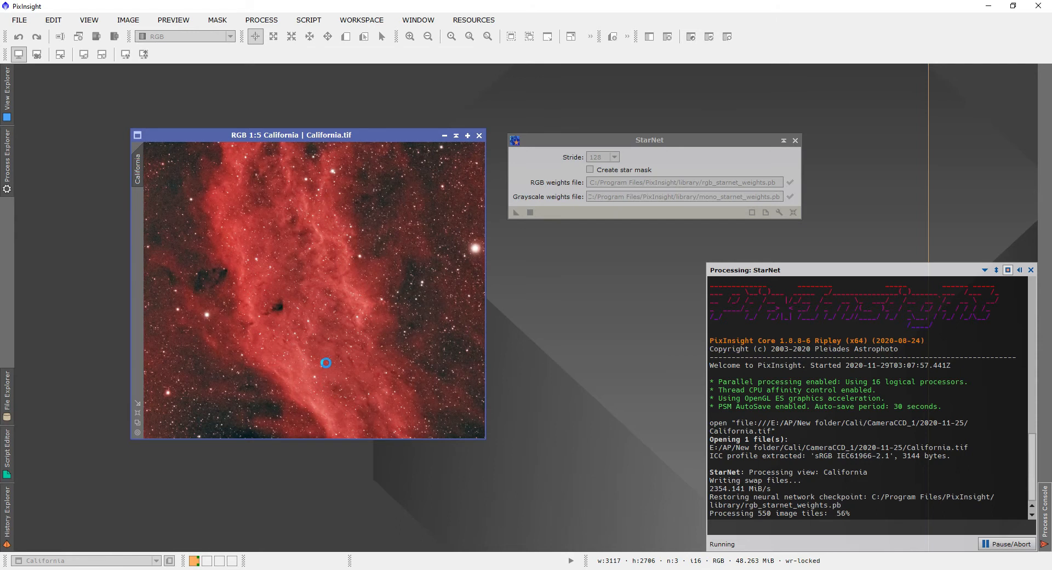
pyautogui.moveTo(388, 413)
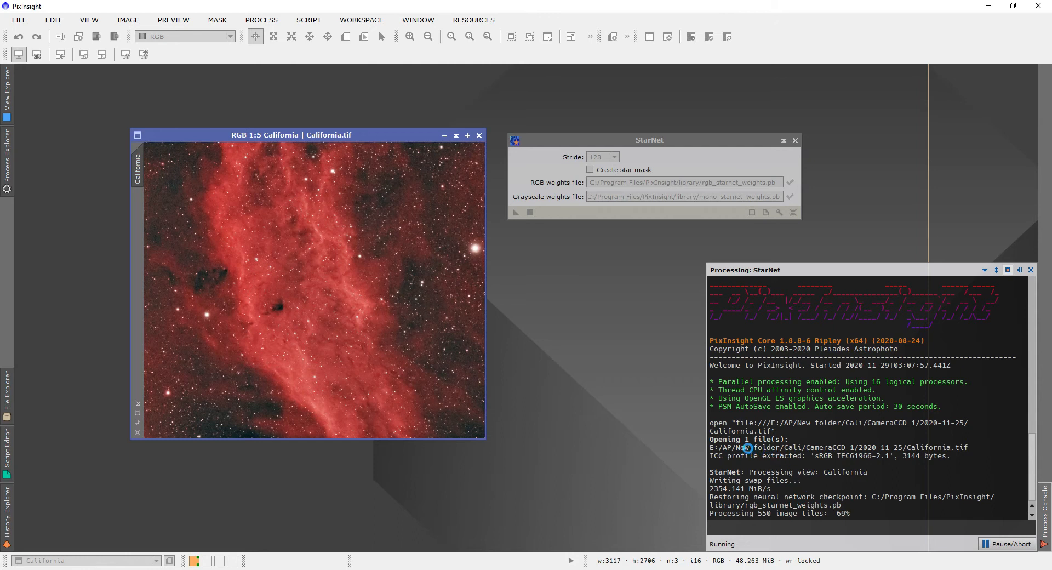
pyautogui.moveTo(627, 428)
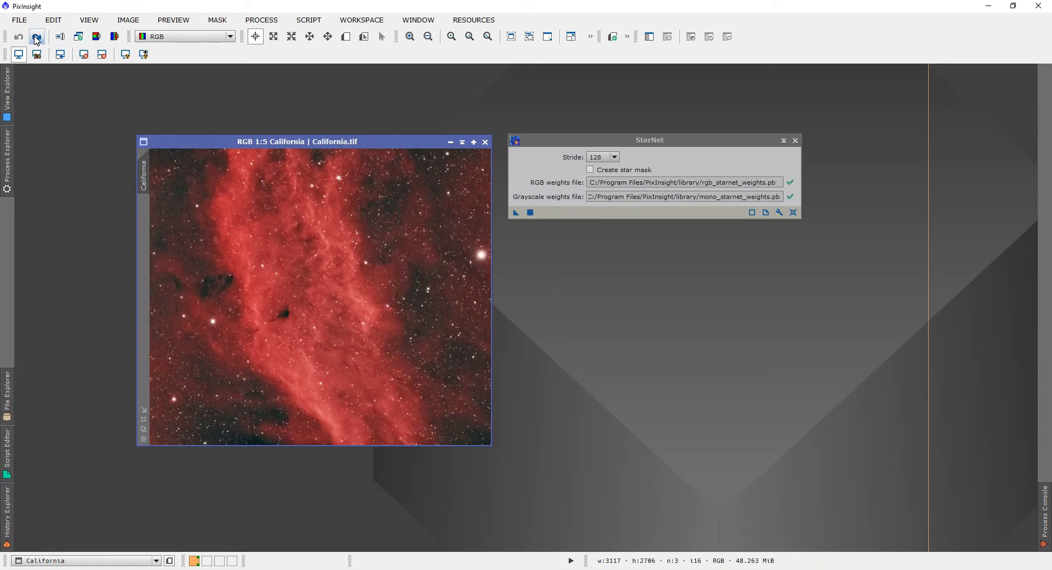
pyautogui.moveTo(796, 141)
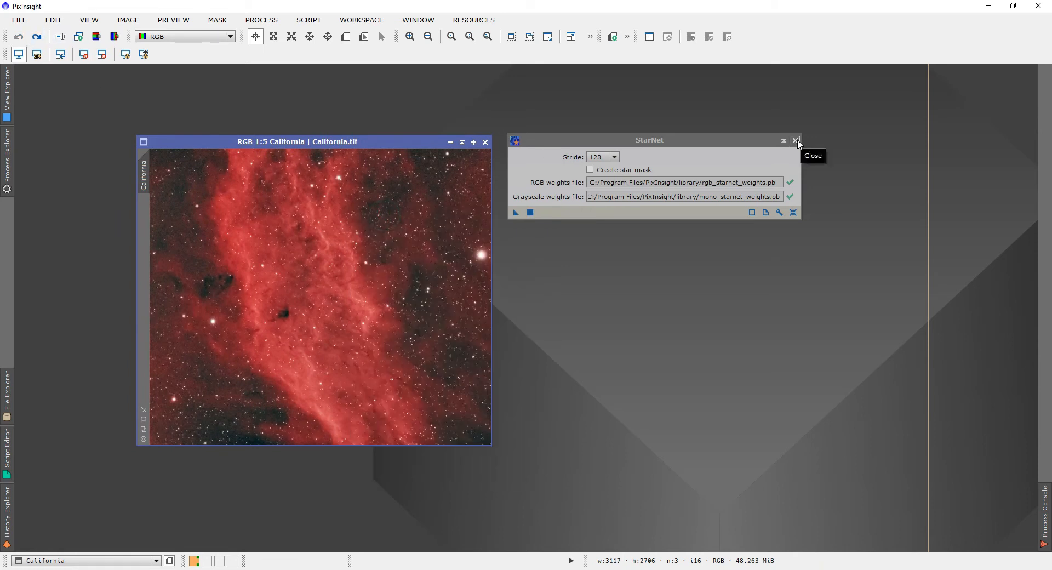
# Close StarNet and toggle Redo/Undo to compare the starless and original California image
pyautogui.click(796, 140)
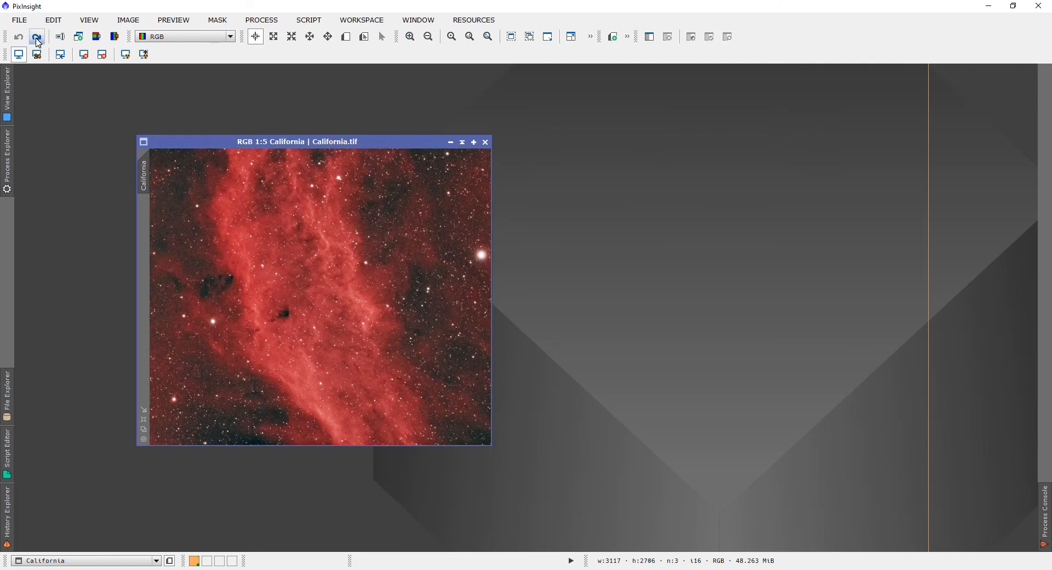
pyautogui.click(37, 39)
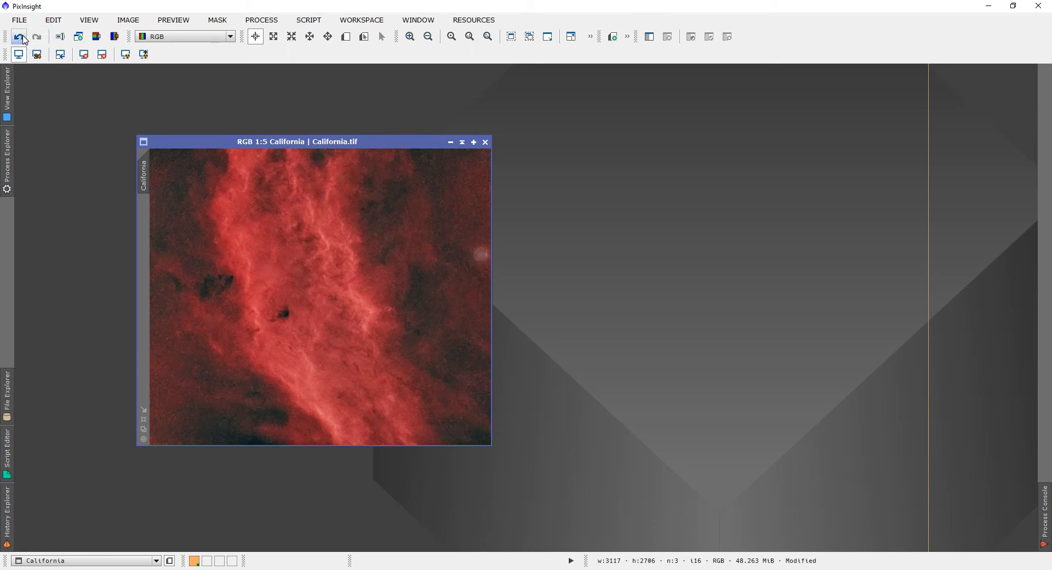
pyautogui.click(19, 36)
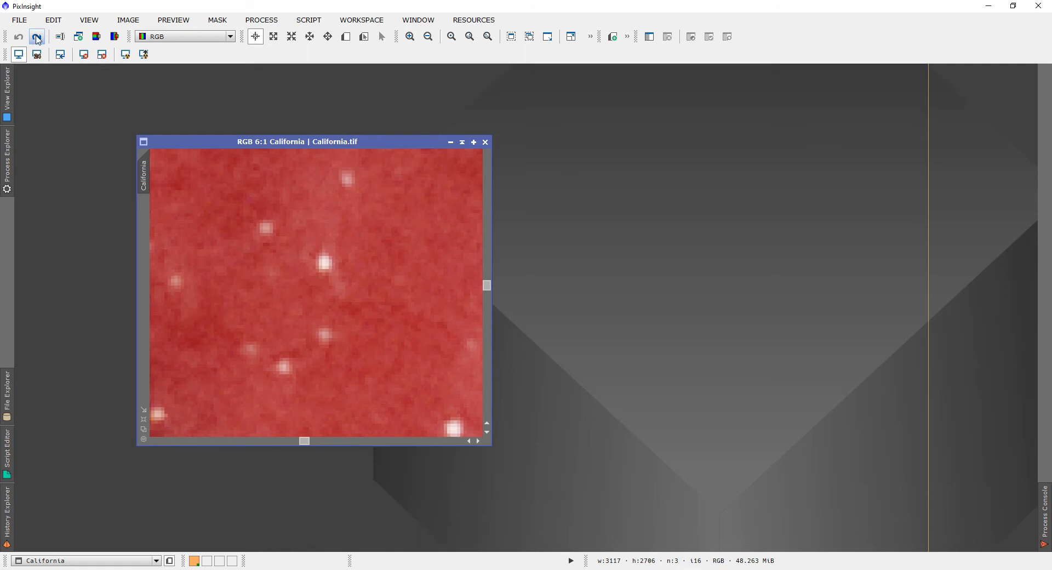
# Toggle Undo/Redo again and zoom toward the bright star area to compare star removal closely
pyautogui.click(19, 36)
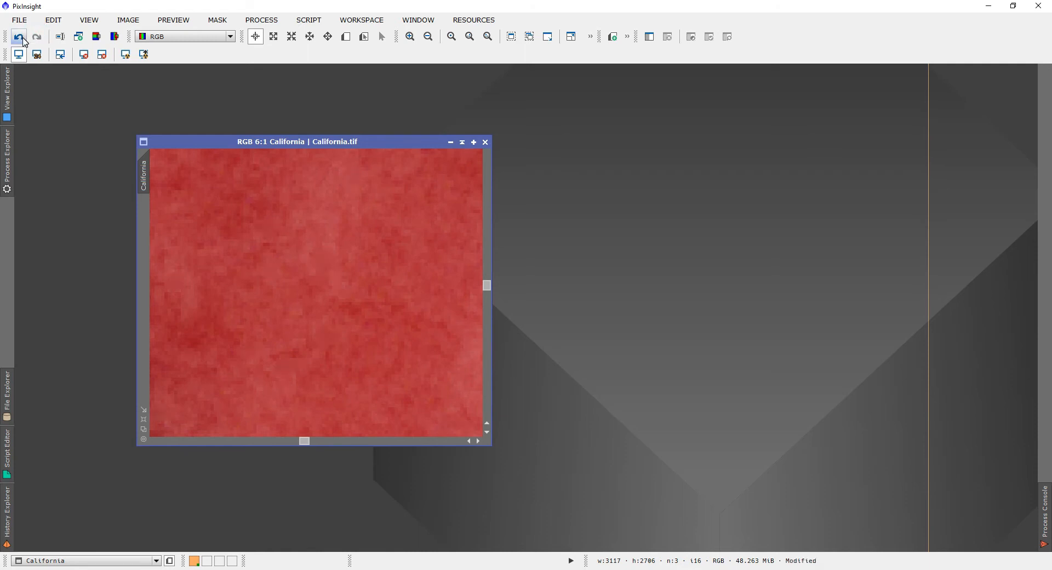
pyautogui.click(35, 37)
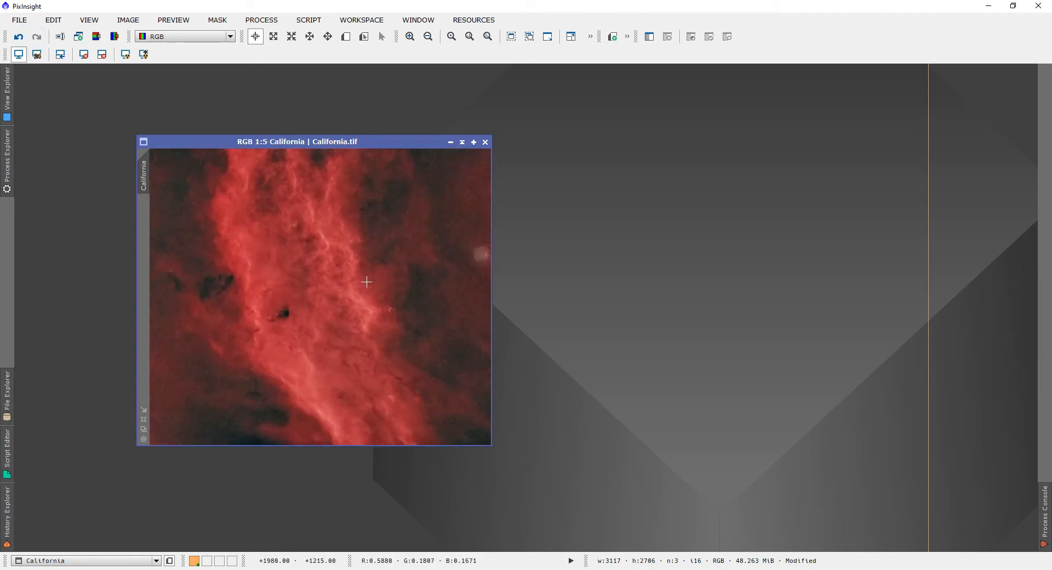
pyautogui.click(428, 36)
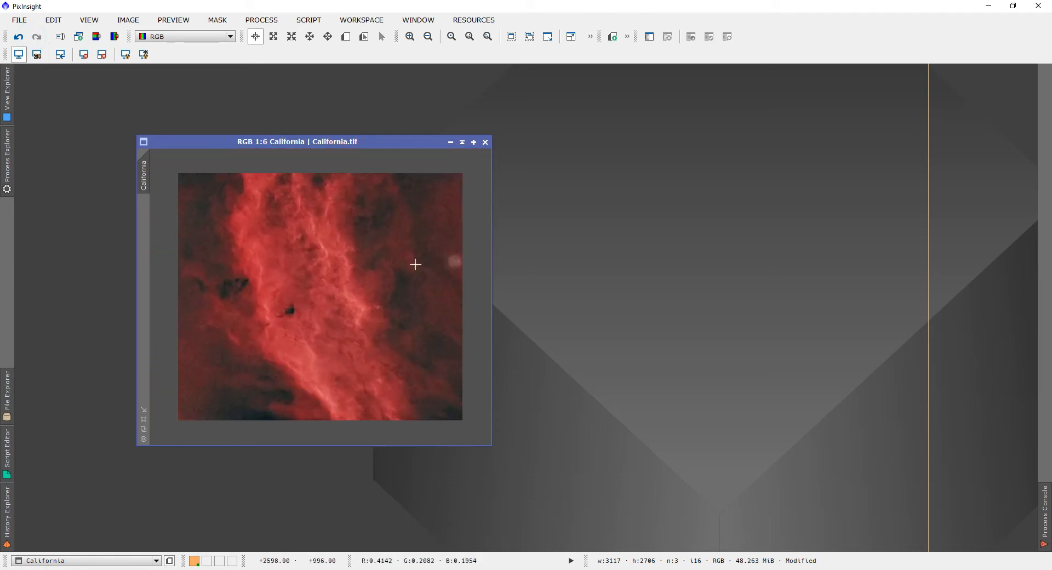
pyautogui.click(451, 36)
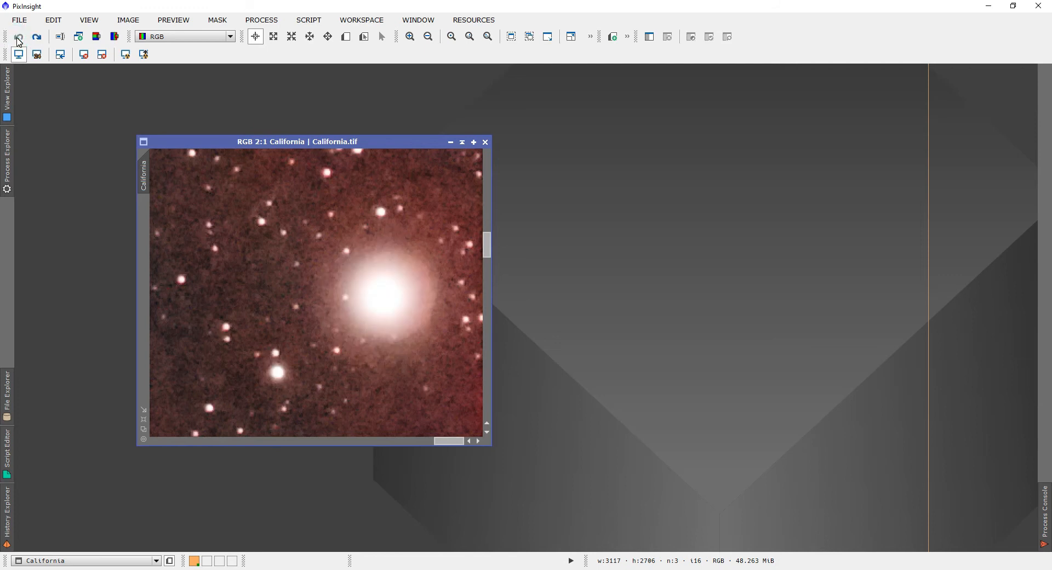
pyautogui.moveTo(411, 278)
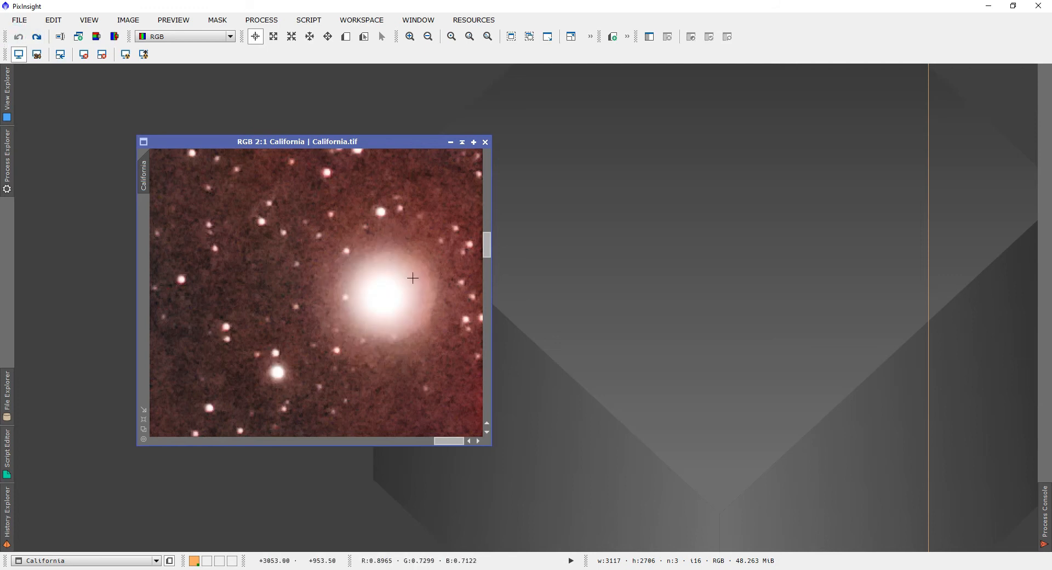
pyautogui.moveTo(37, 38)
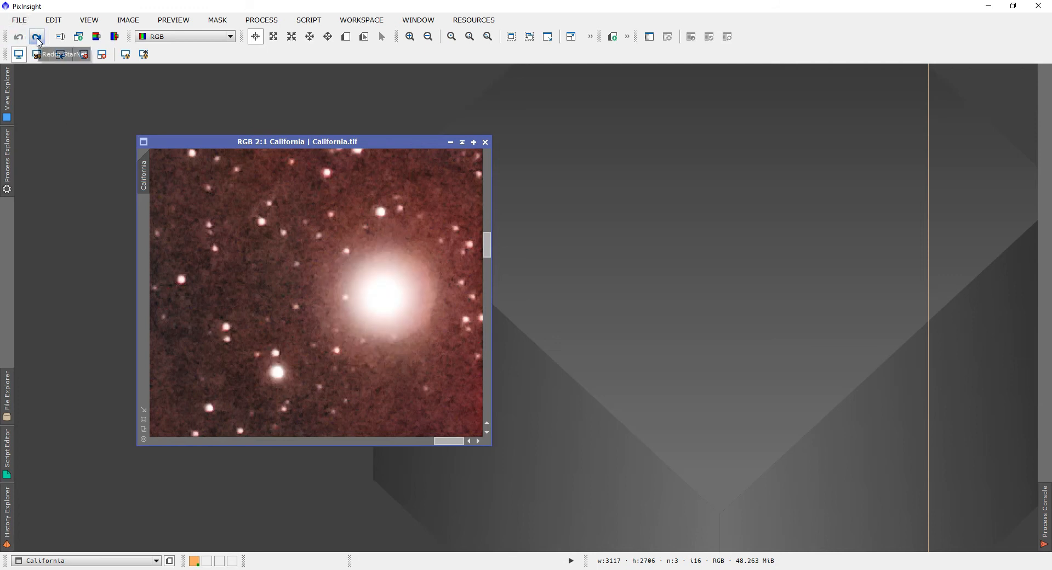
# Redo the StarNet star removal so the image is starless again
pyautogui.click(37, 37)
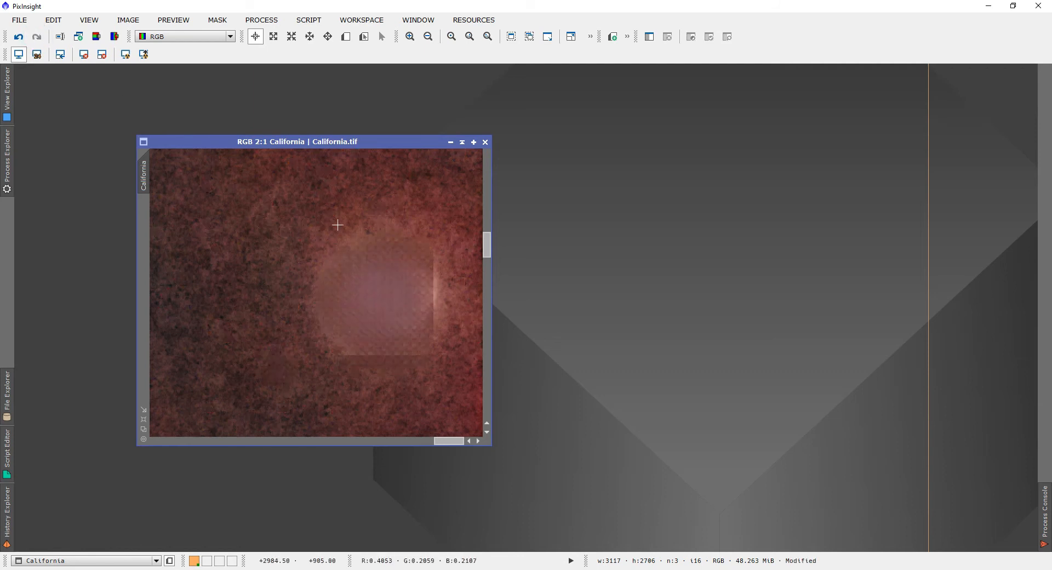
pyautogui.moveTo(442, 266)
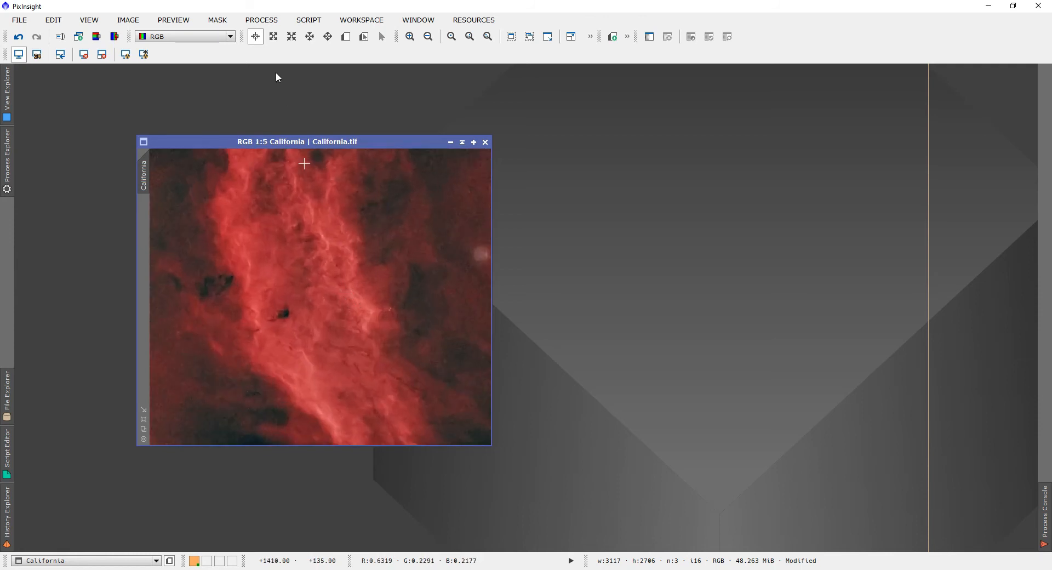
# Launch the CloneStamp process from Process > All Processes
pyautogui.click(261, 20)
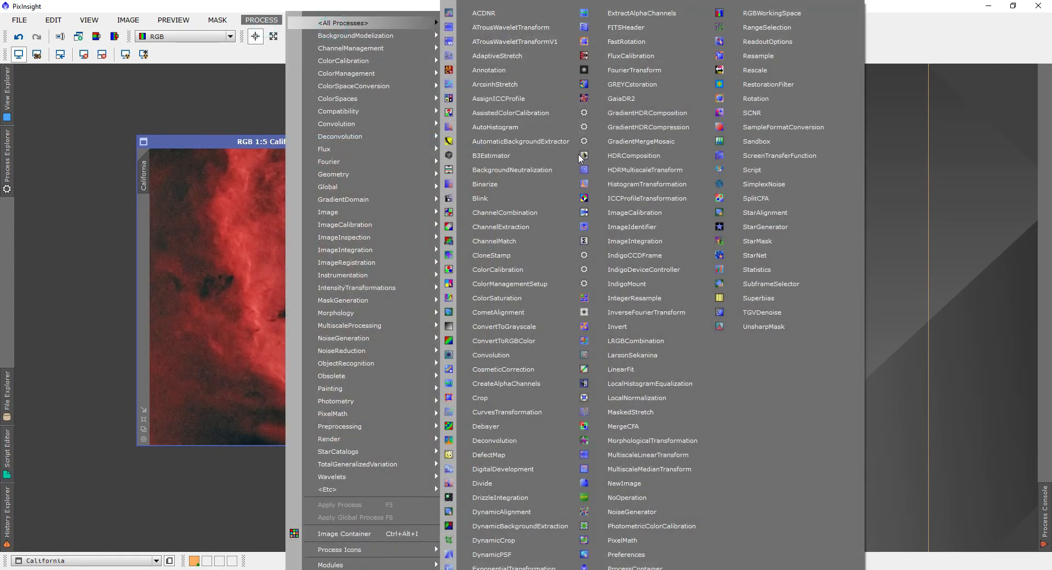
pyautogui.moveTo(524, 255)
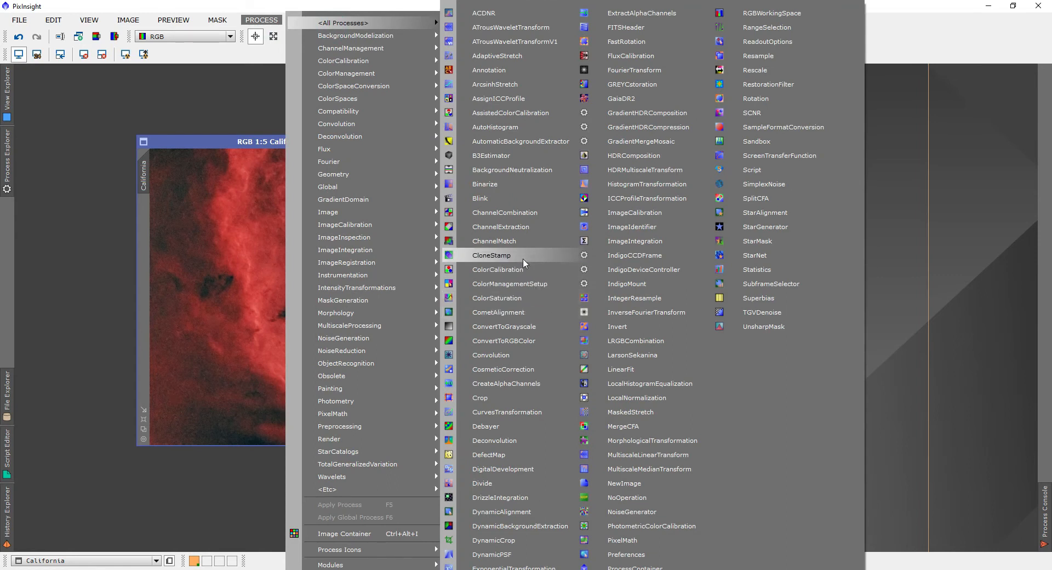
pyautogui.click(491, 255)
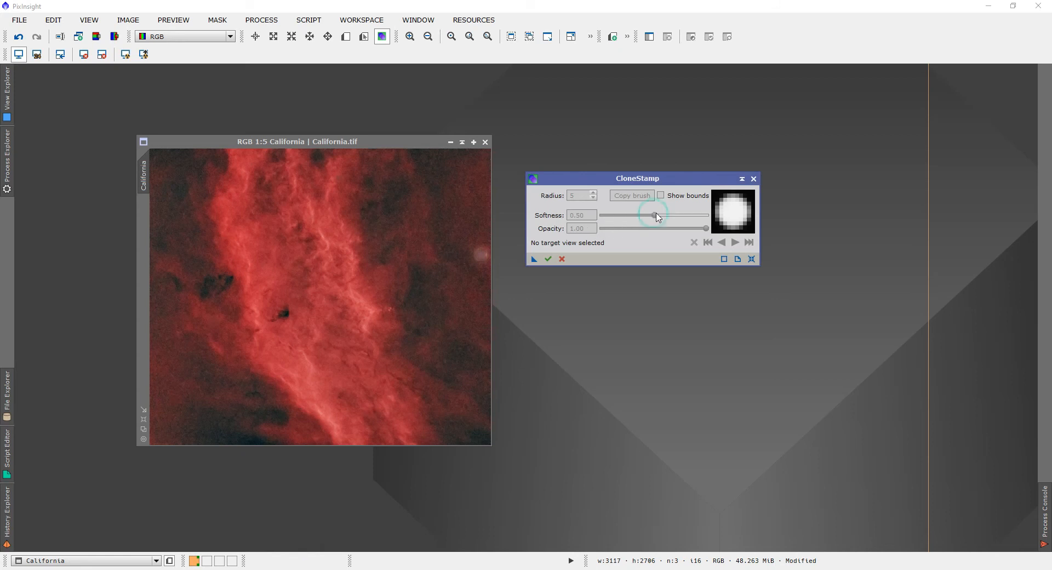
pyautogui.moveTo(432, 251)
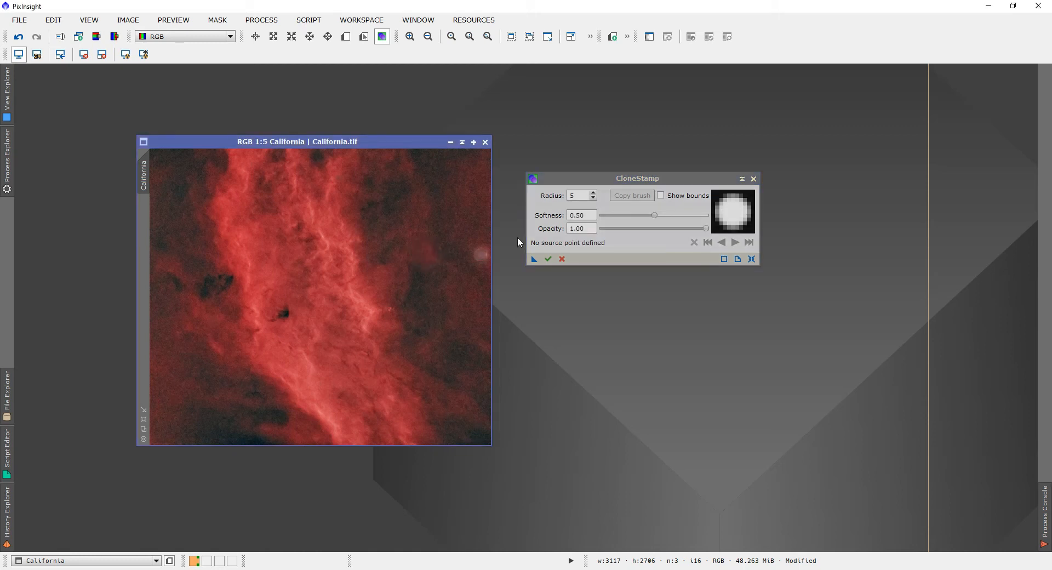
pyautogui.moveTo(615, 238)
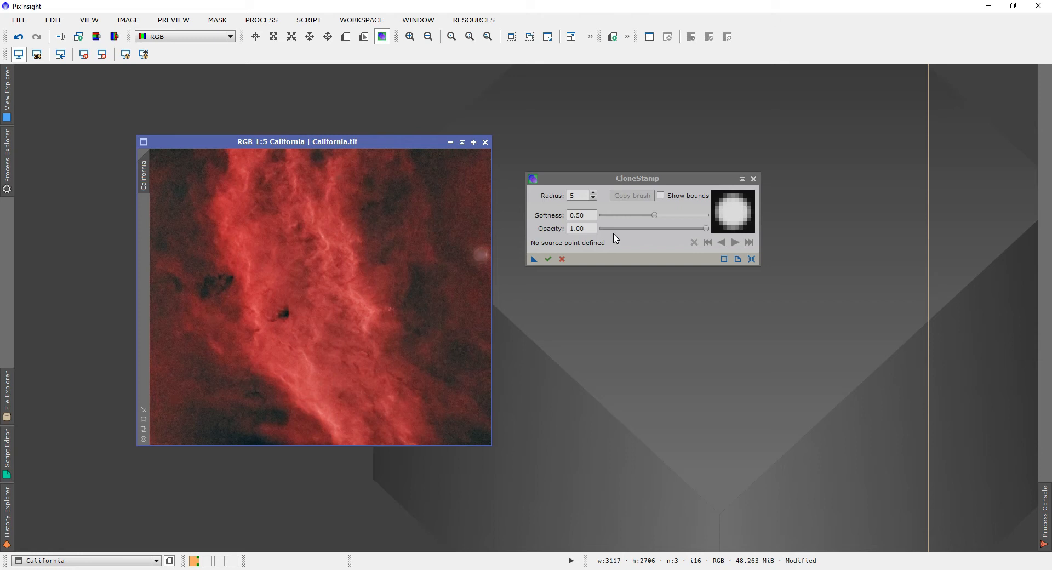
# Raise the CloneStamp brush softness to its maximum of 1.00
pyautogui.moveTo(655, 214); pyautogui.dragTo(671, 215)
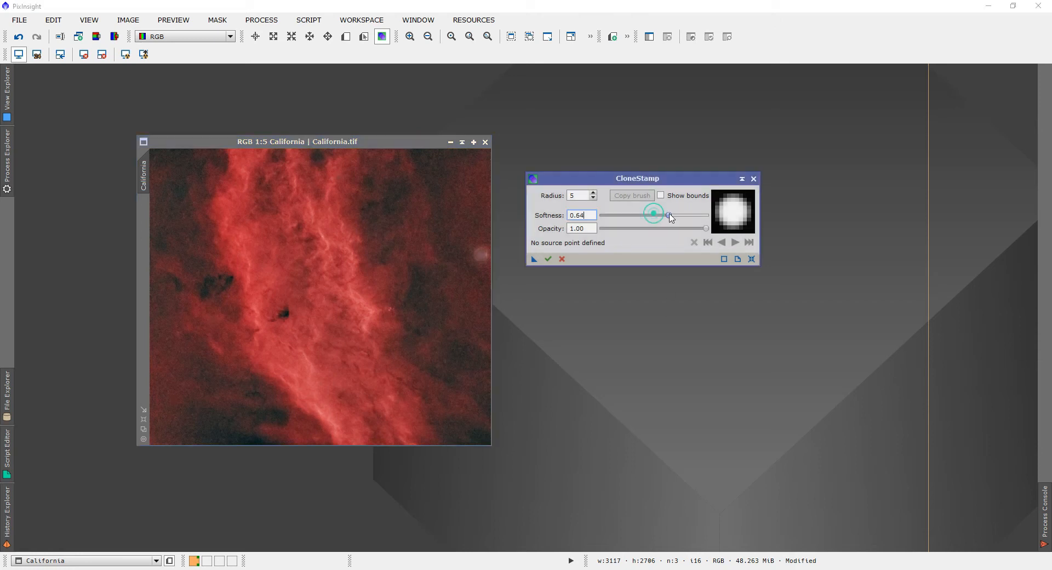
pyautogui.moveTo(654, 214); pyautogui.dragTo(704, 215)
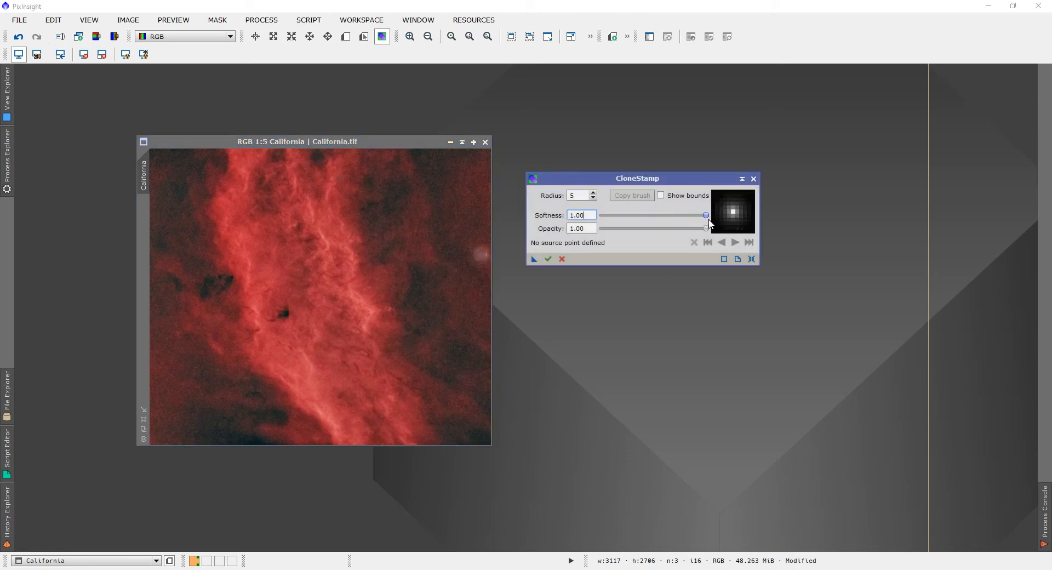
pyautogui.moveTo(705, 228); pyautogui.dragTo(693, 228)
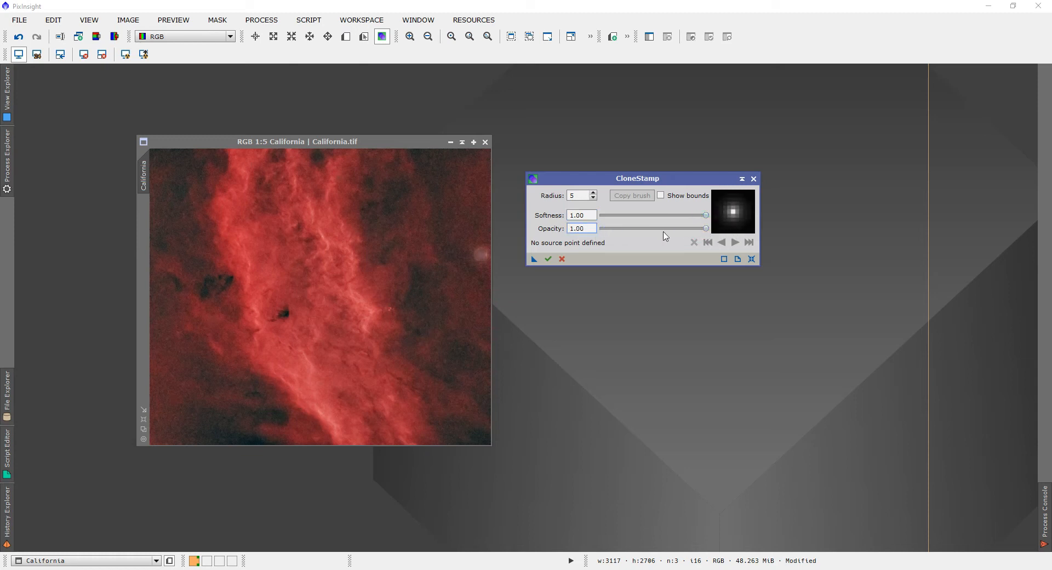
pyautogui.moveTo(450, 255)
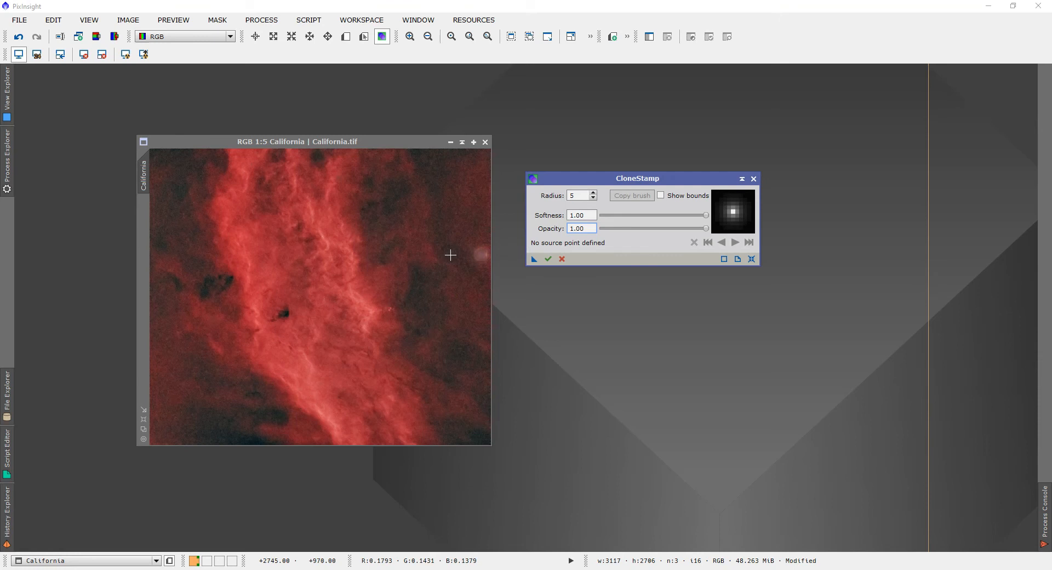
pyautogui.moveTo(477, 254)
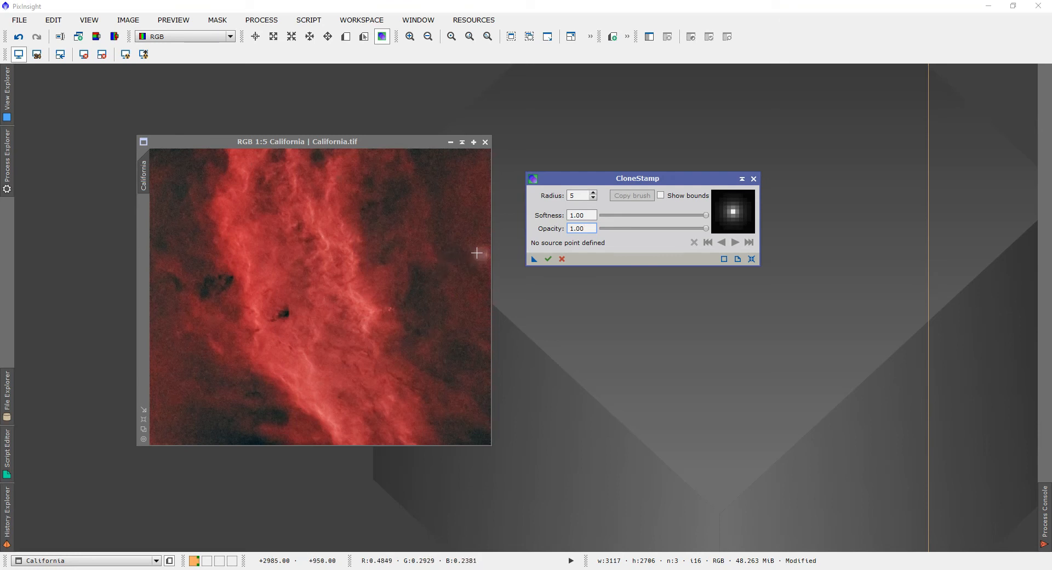
pyautogui.moveTo(459, 253)
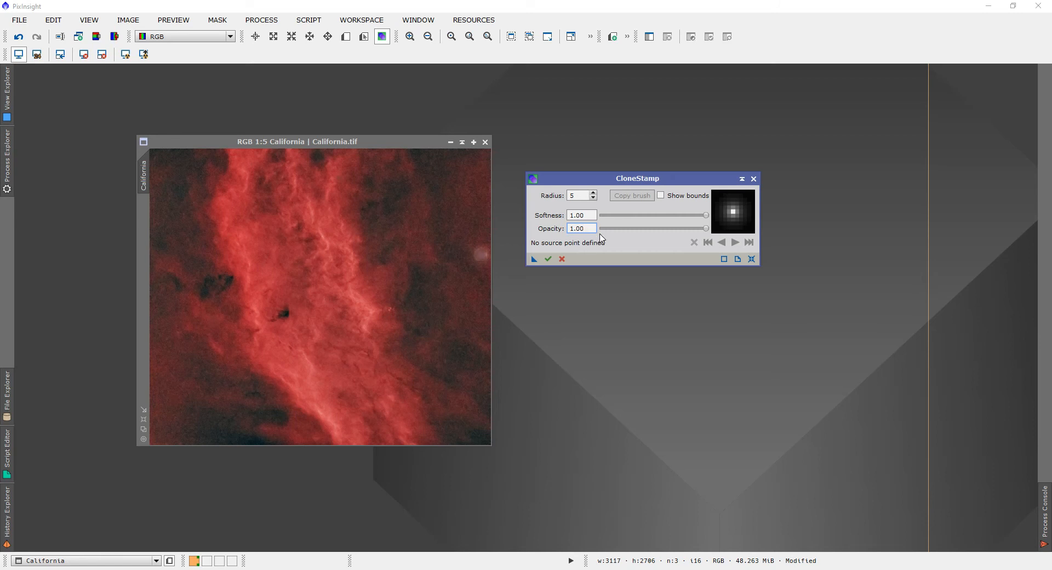
pyautogui.moveTo(477, 257)
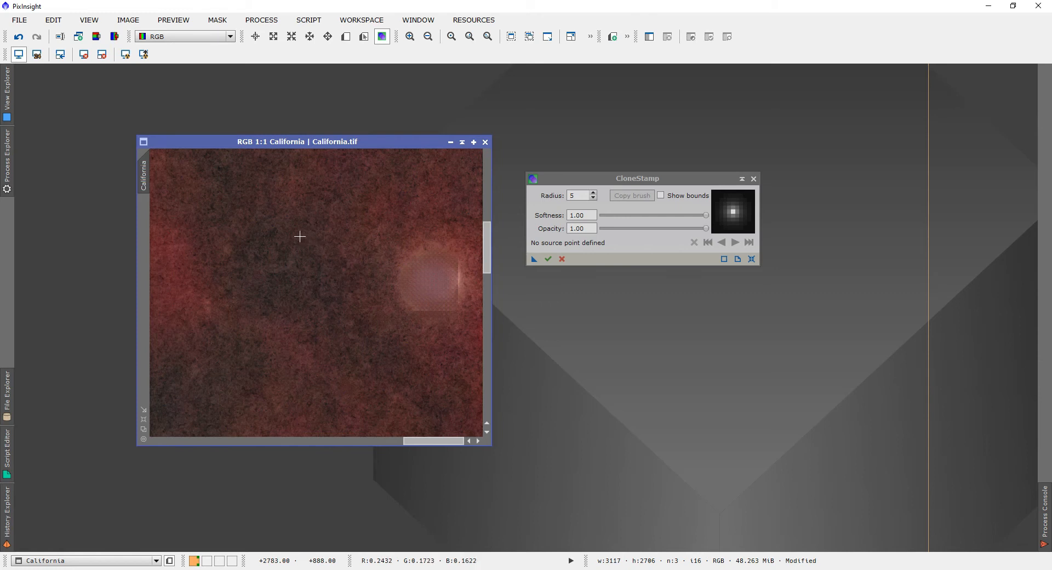
pyautogui.moveTo(276, 240)
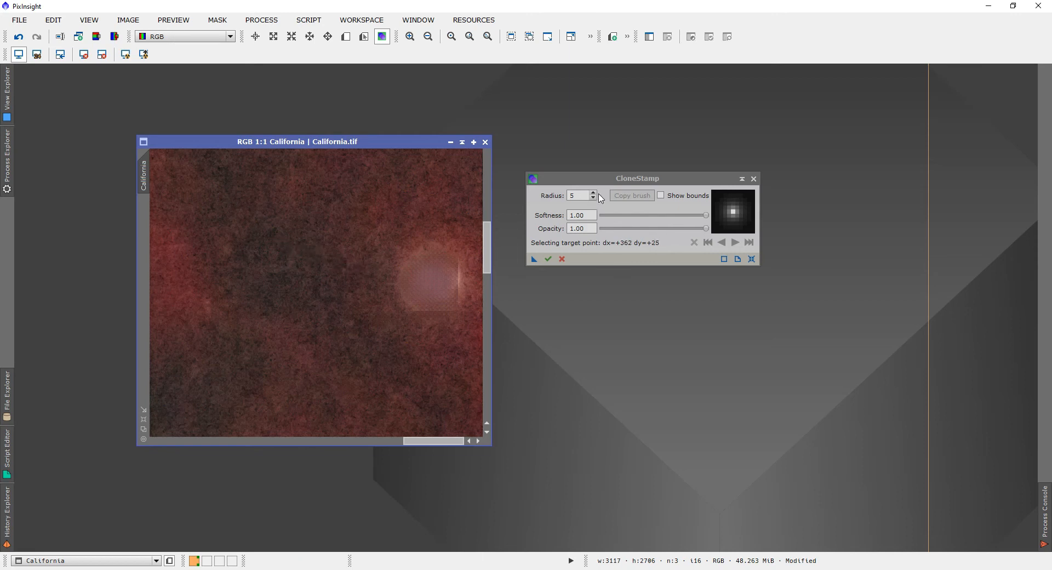
# Select the brush radius field to replace its value with 25
pyautogui.tripleClick(578, 195)
pyautogui.write('25')
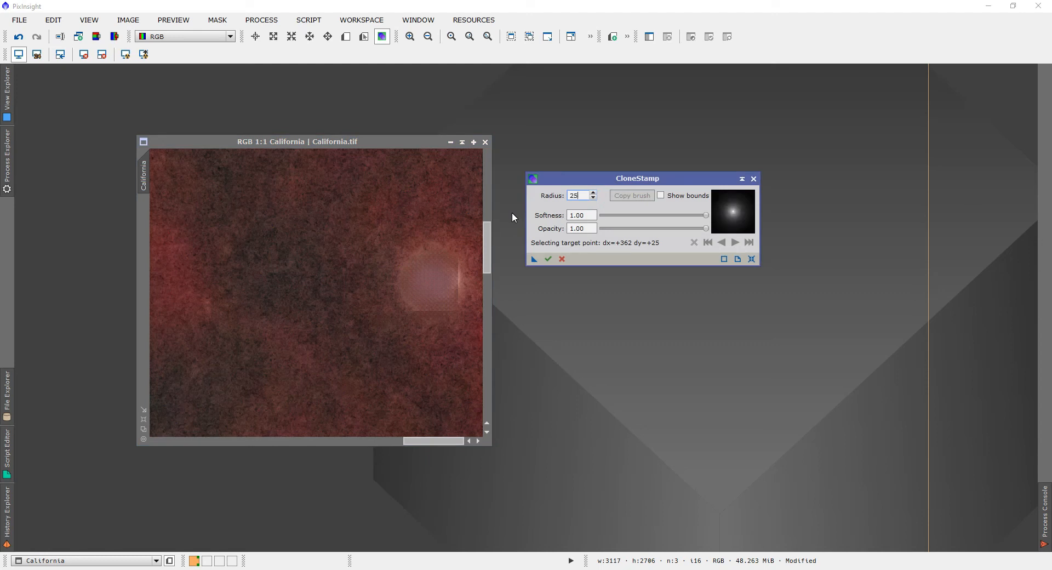
pyautogui.moveTo(429, 260)
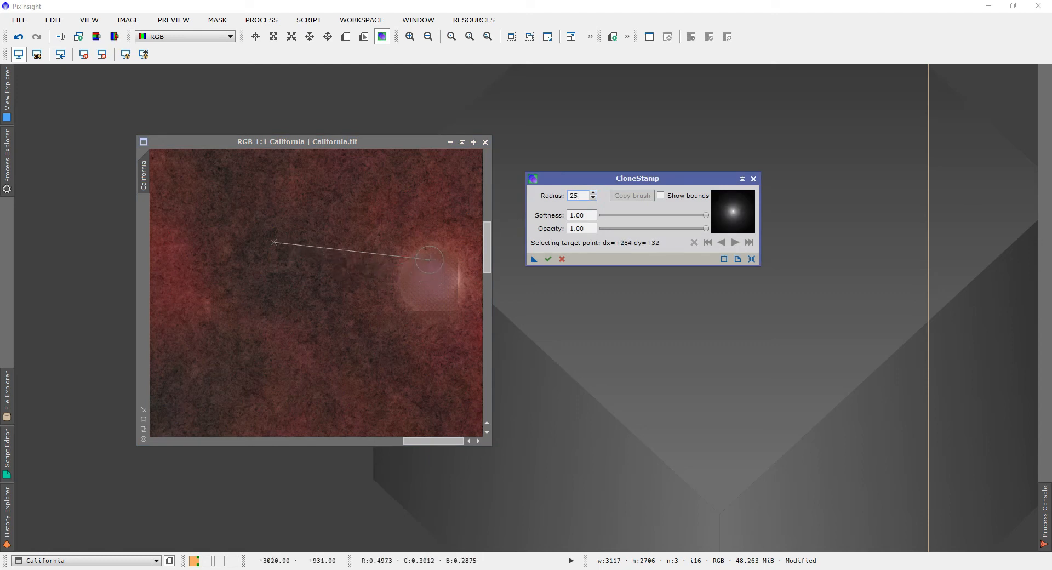
pyautogui.moveTo(324, 281)
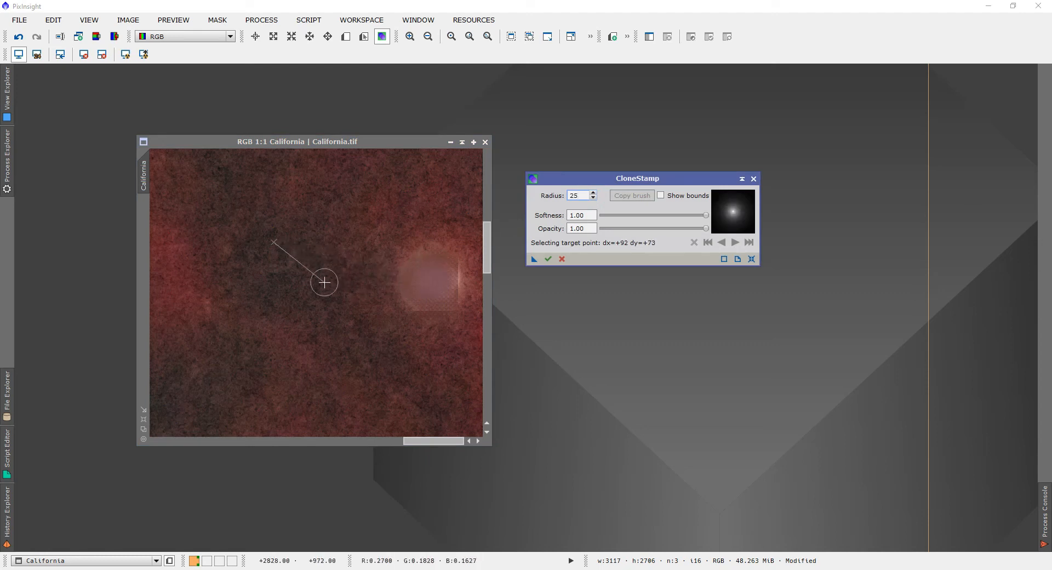
pyautogui.moveTo(286, 261)
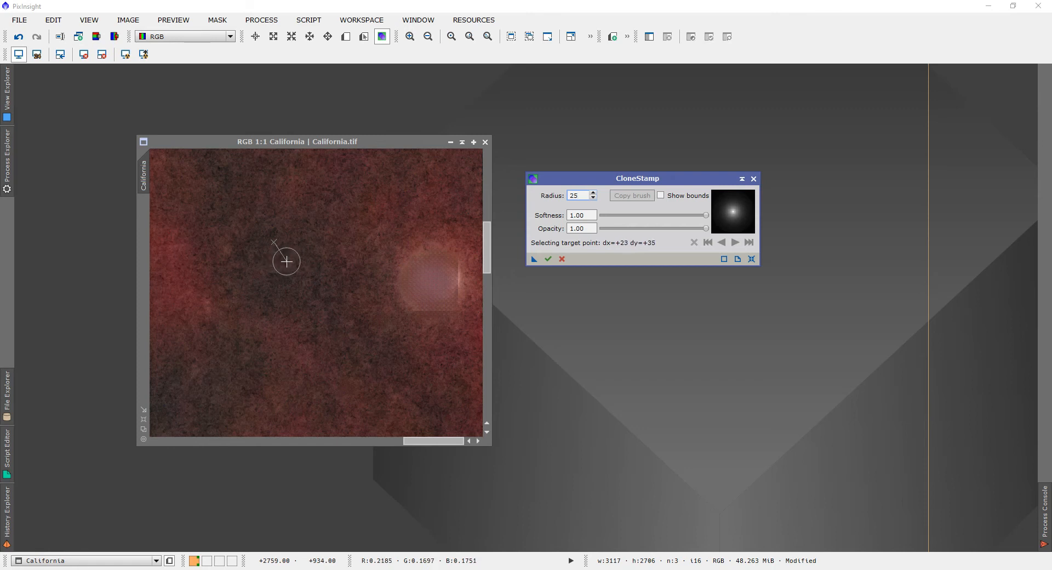
pyautogui.moveTo(281, 261)
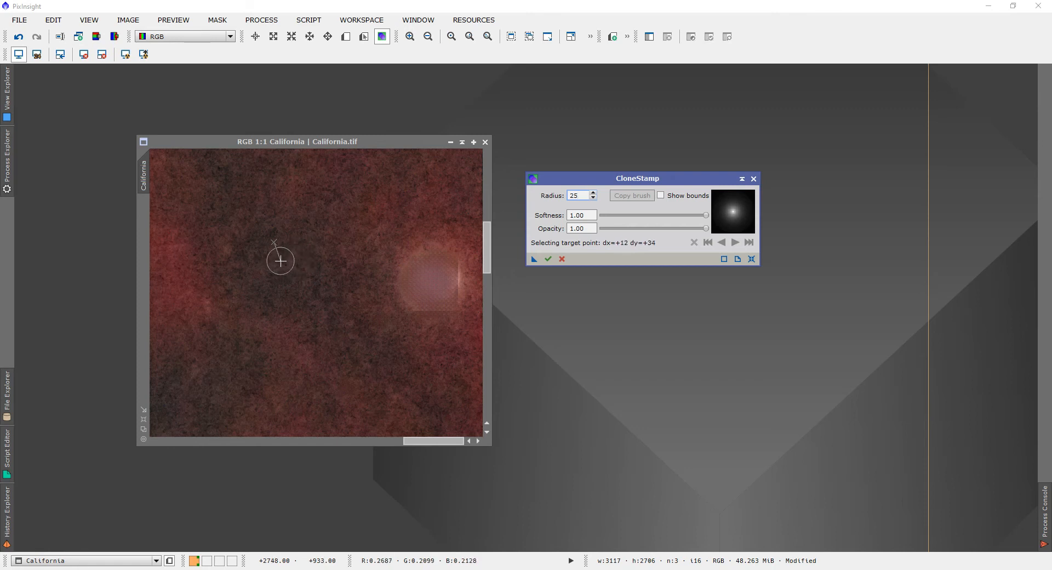
pyautogui.moveTo(274, 257)
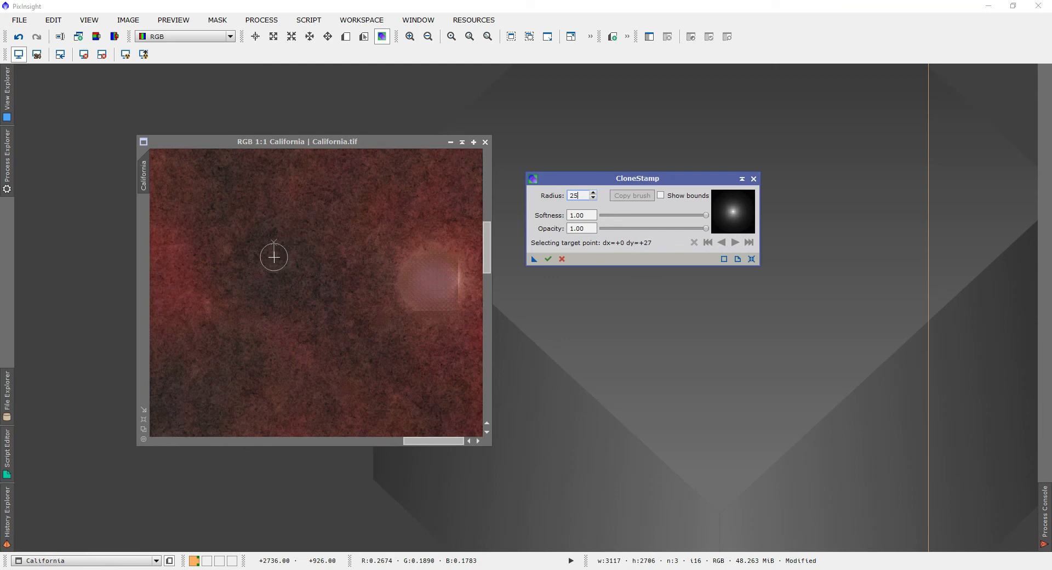
pyautogui.moveTo(285, 261)
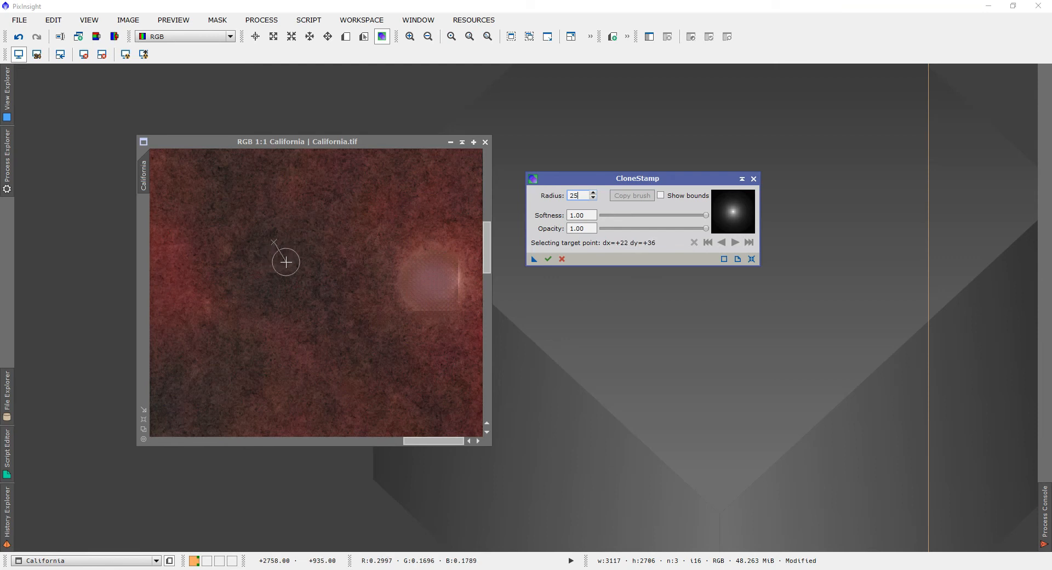
pyautogui.moveTo(269, 278)
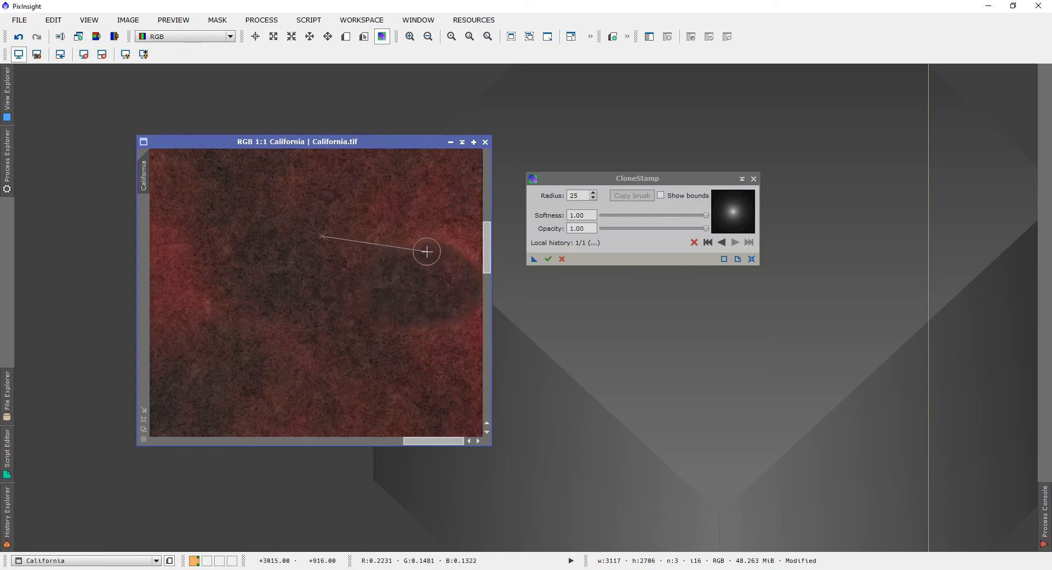
# Set a new source point and paint another clone stroke of dark sky over the remaining halo
pyautogui.click(392, 245)
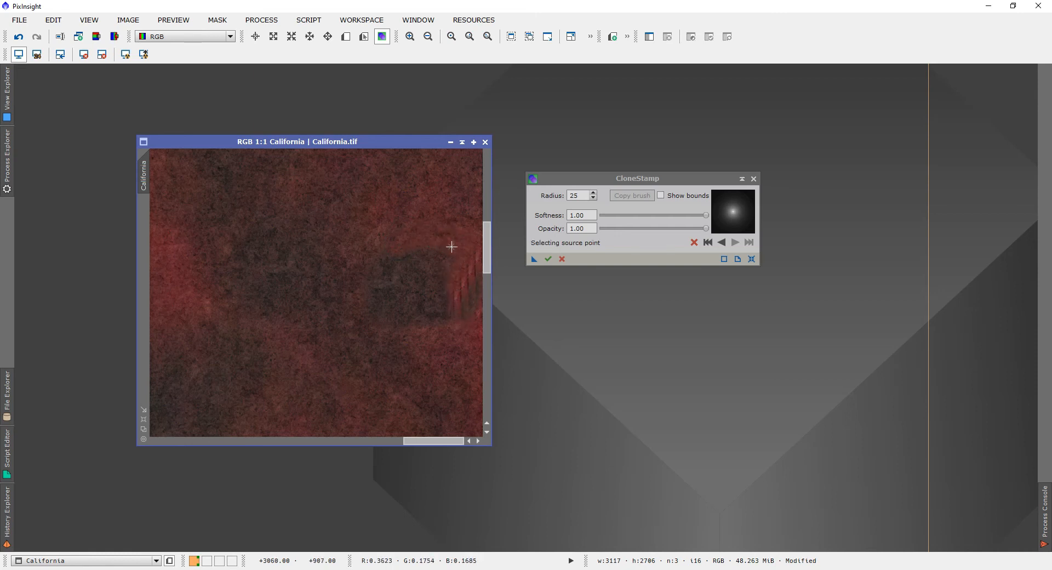
pyautogui.click(454, 279)
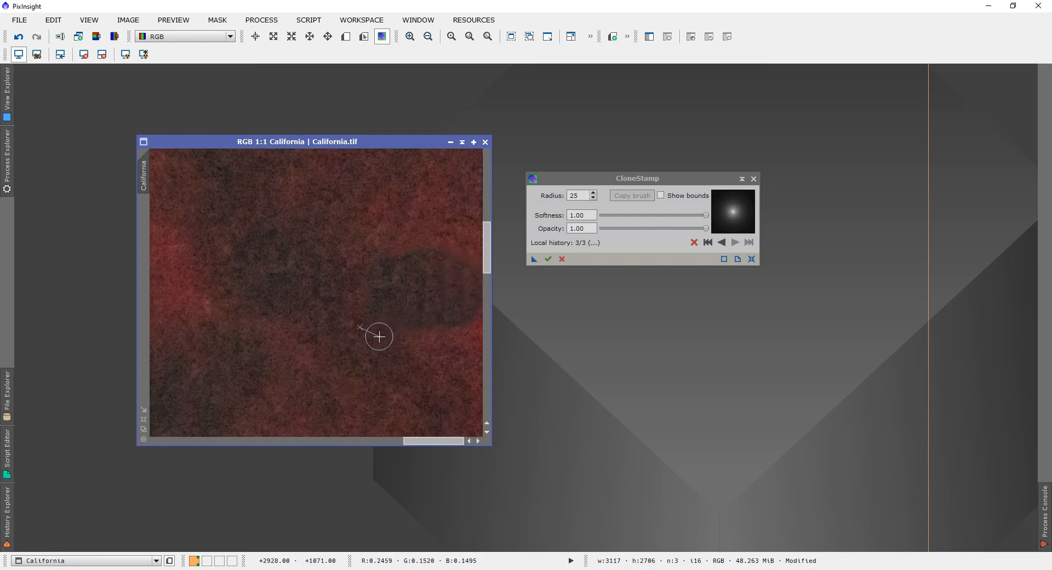
pyautogui.moveTo(378, 335); pyautogui.dragTo(442, 332)
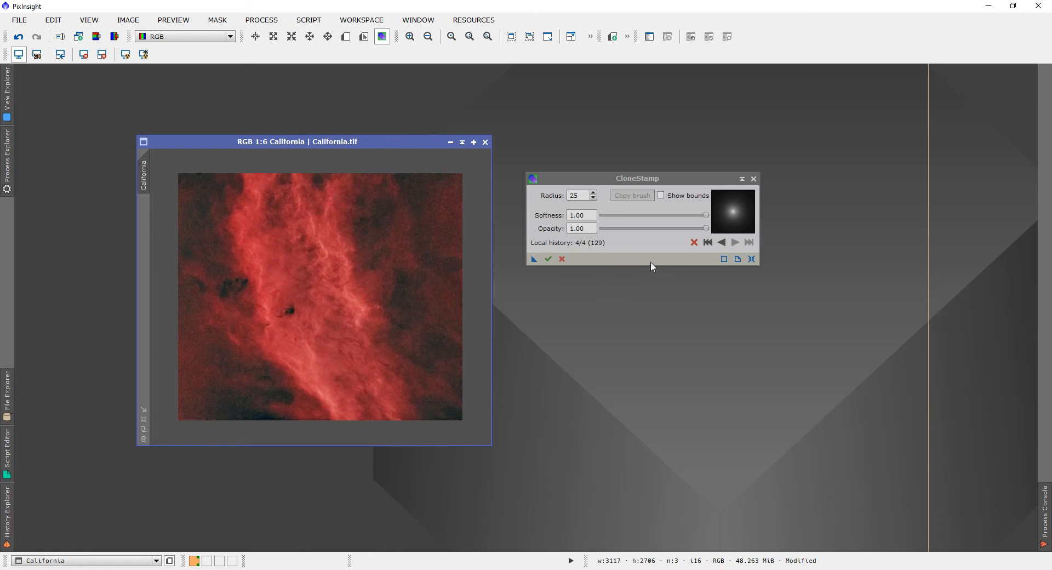
# Inspect the cloned area up close, then undo all four clone strokes
pyautogui.click(694, 242)
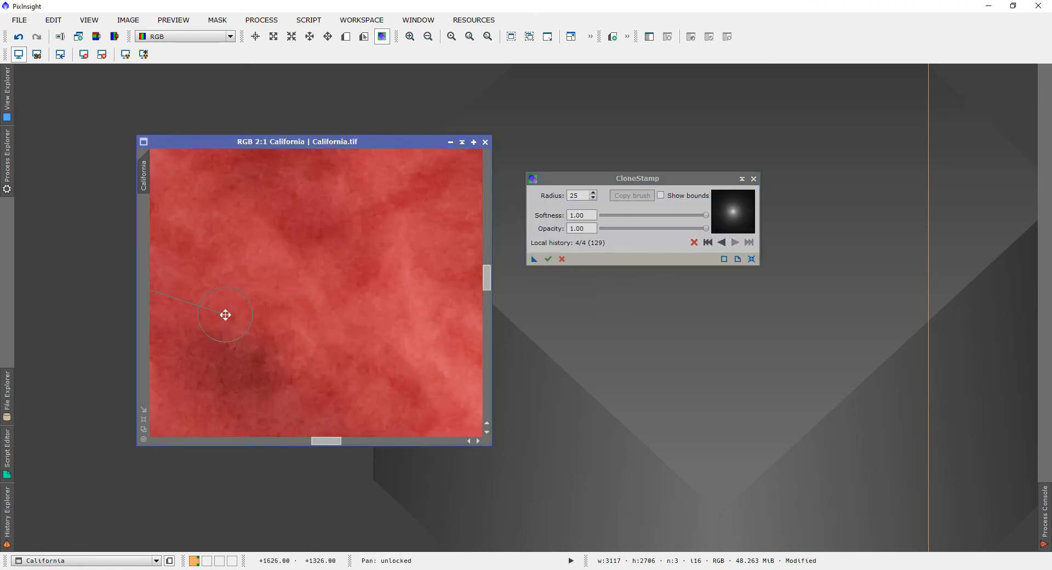
pyautogui.click(427, 36)
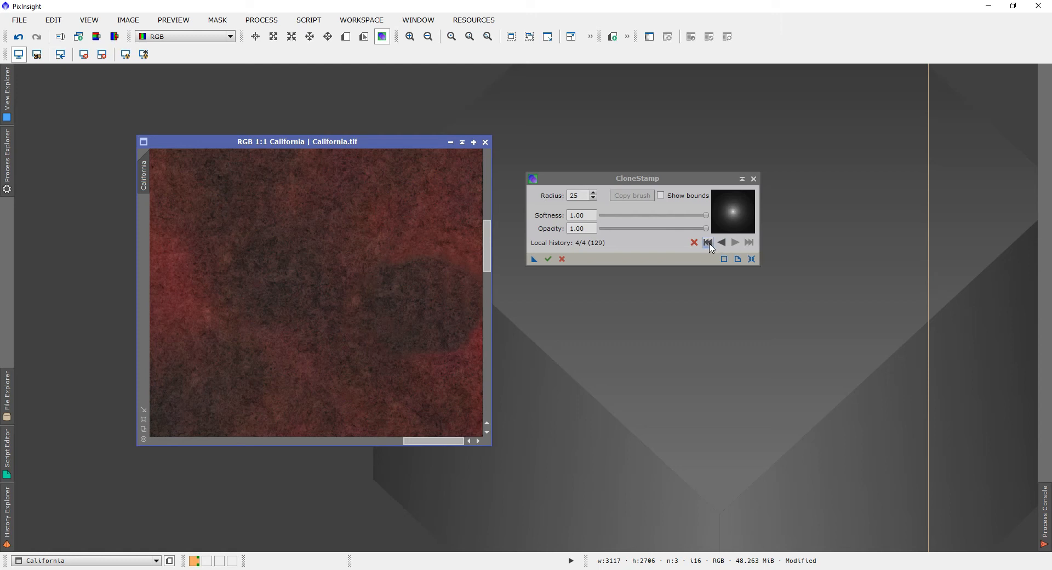
pyautogui.click(707, 242)
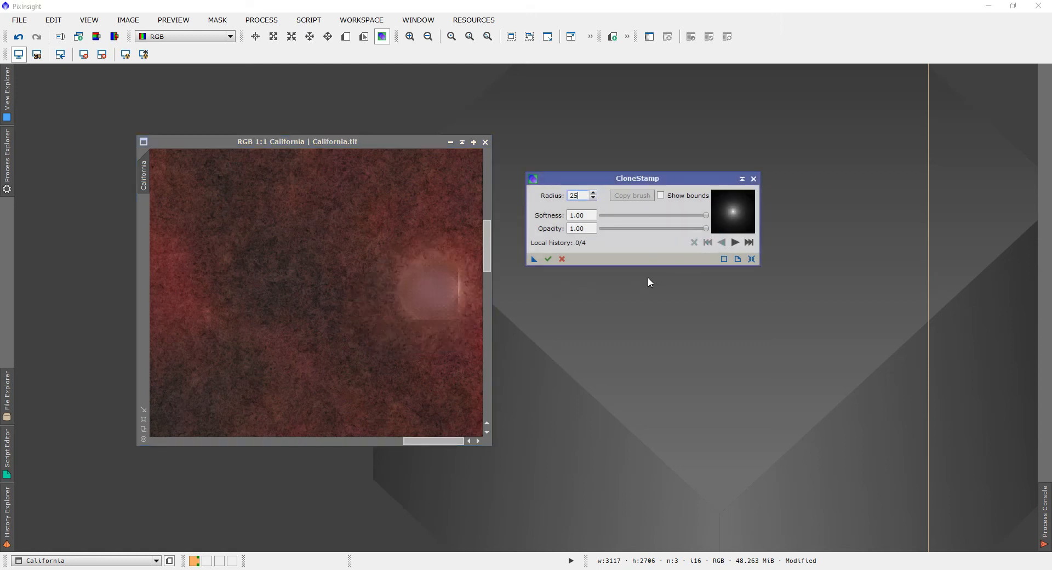
pyautogui.moveTo(709, 231)
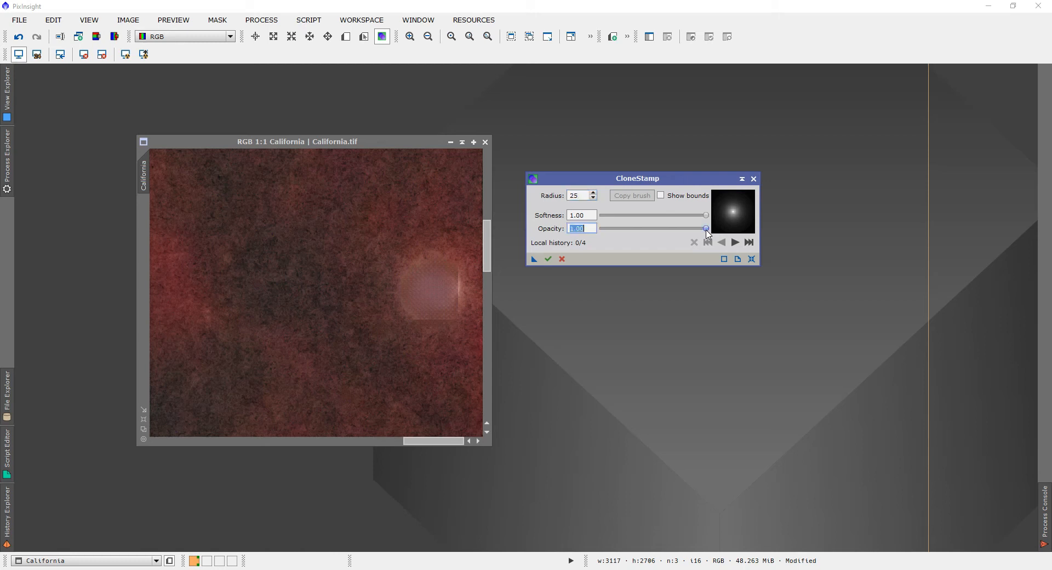
# Lower the CloneStamp opacity from 1.00 to 0.60 with the Opacity slider
pyautogui.moveTo(705, 228); pyautogui.dragTo(666, 228)
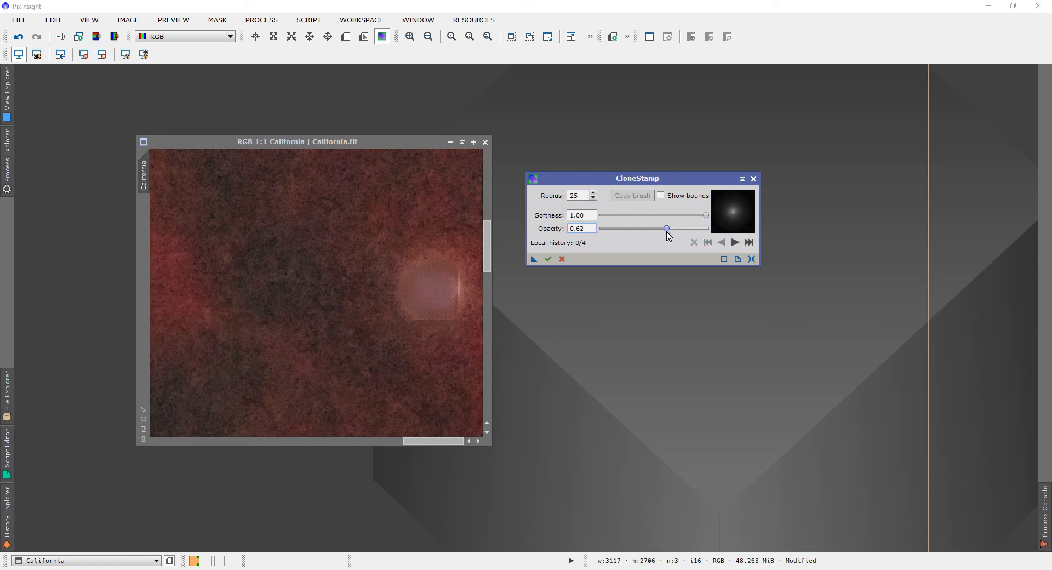
pyautogui.moveTo(667, 228); pyautogui.dragTo(664, 228)
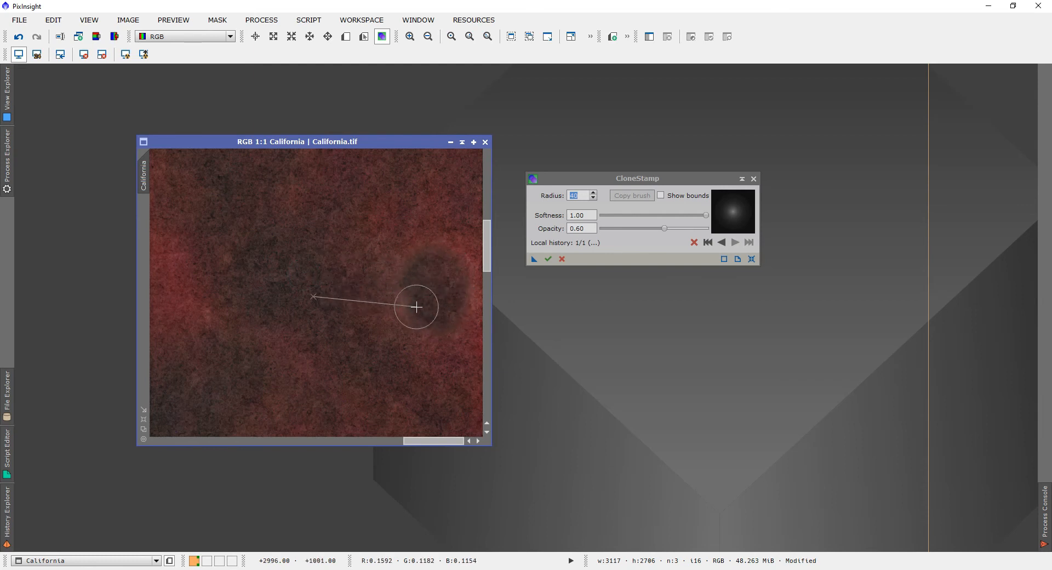
pyautogui.moveTo(409, 287)
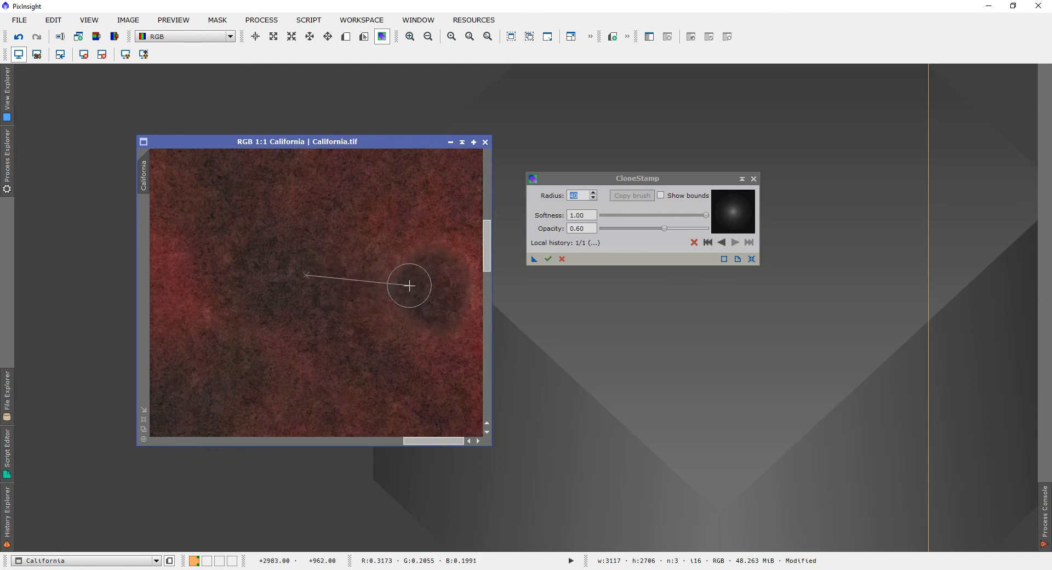
# Paint four more 0.60-opacity clone strokes blending the halo's dark edge into the sky
pyautogui.click(405, 235)
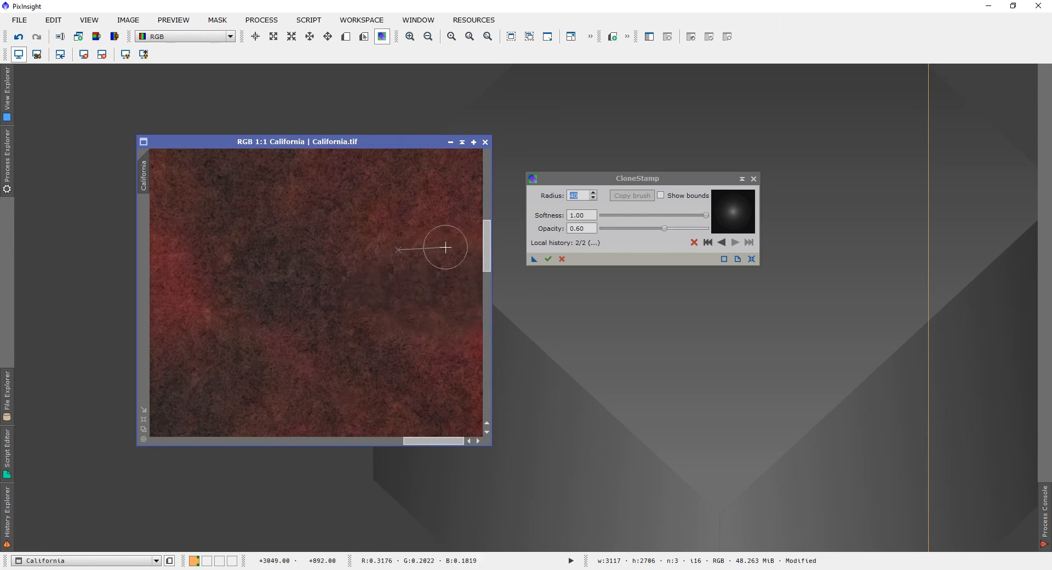
pyautogui.click(426, 37)
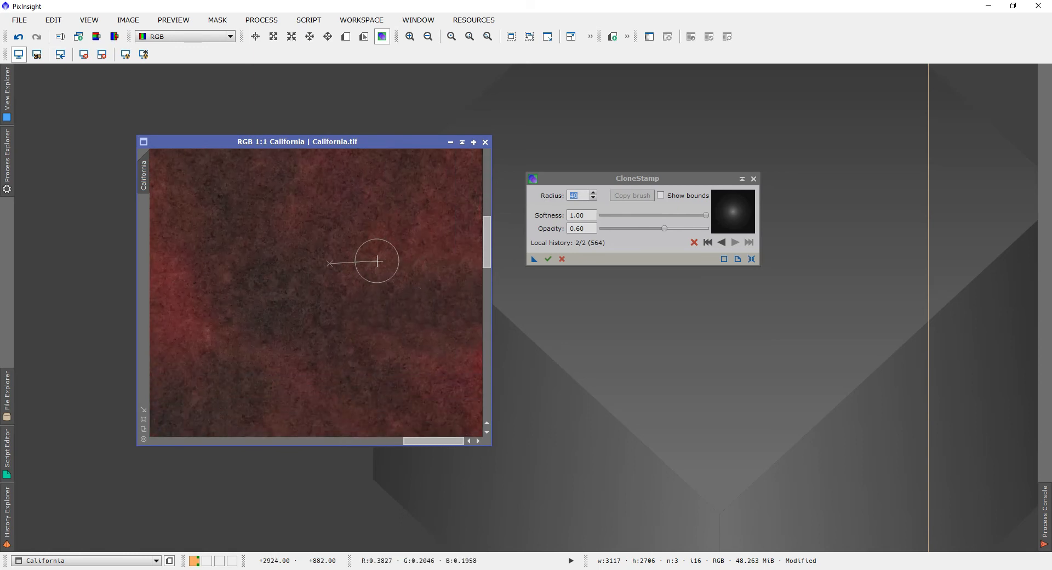
pyautogui.click(362, 291)
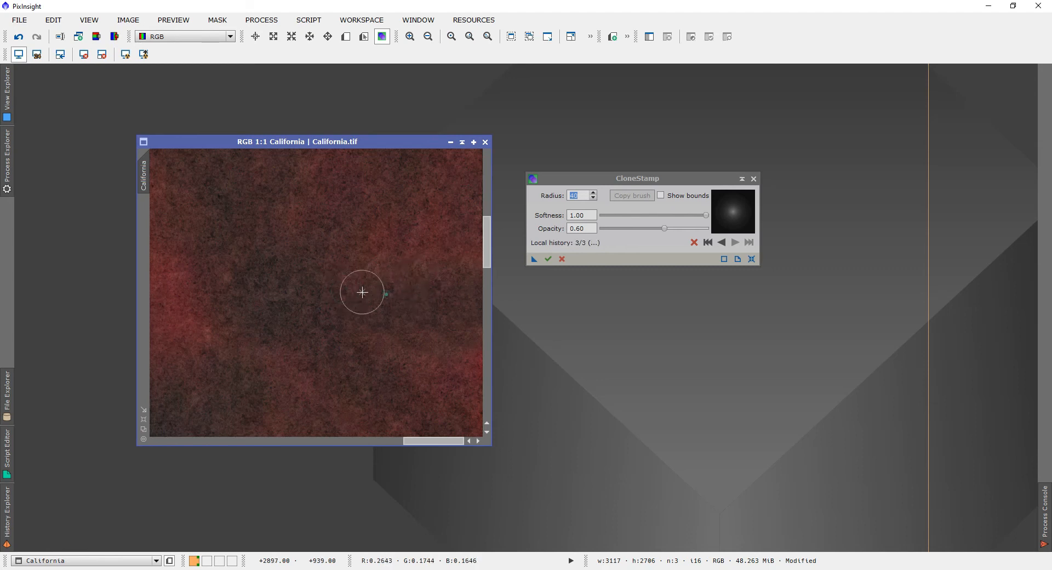
pyautogui.moveTo(353, 341)
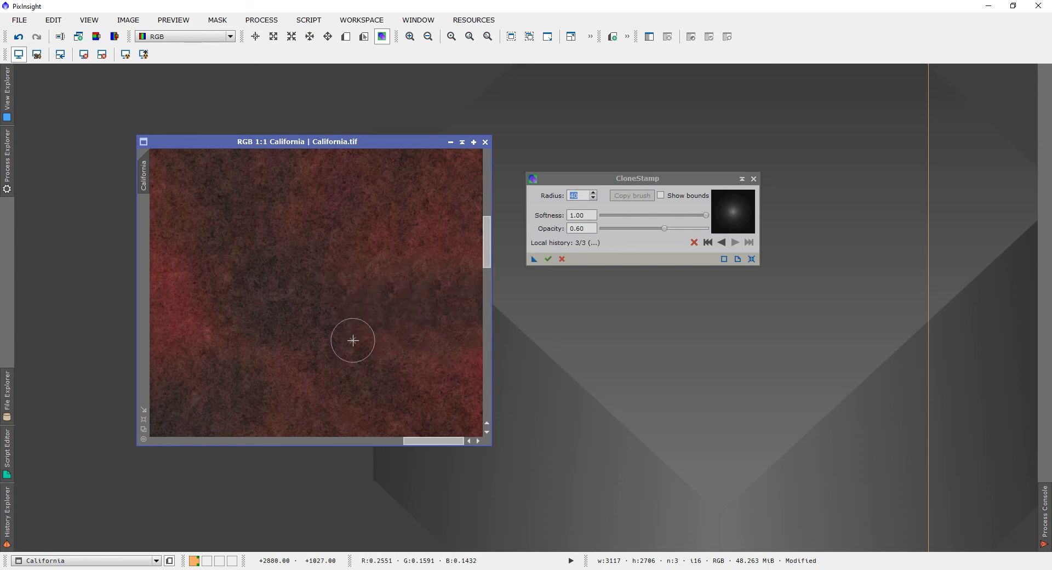
pyautogui.click(462, 371)
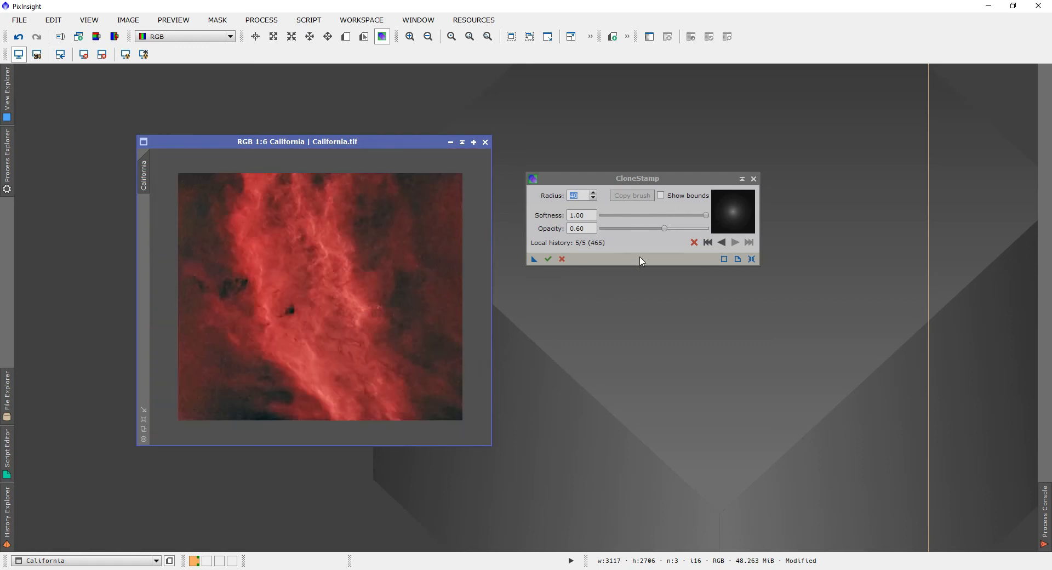
pyautogui.click(694, 243)
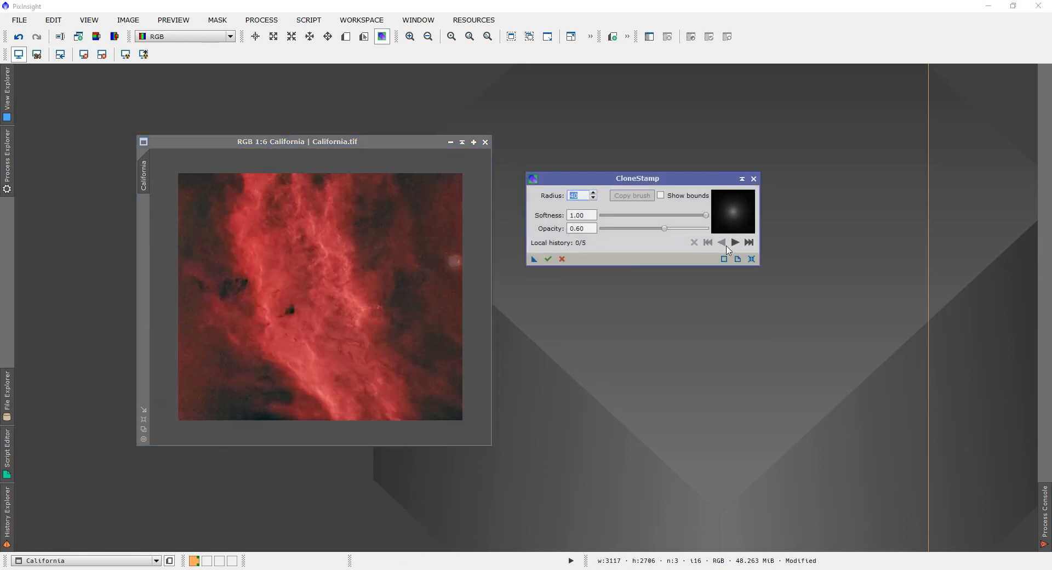
pyautogui.click(344, 280)
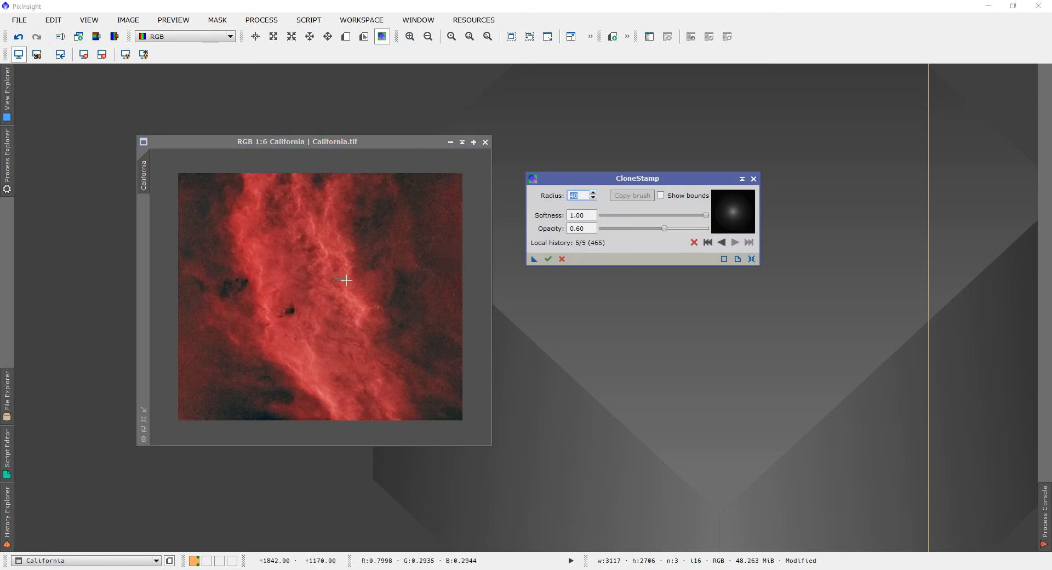
pyautogui.moveTo(405, 280)
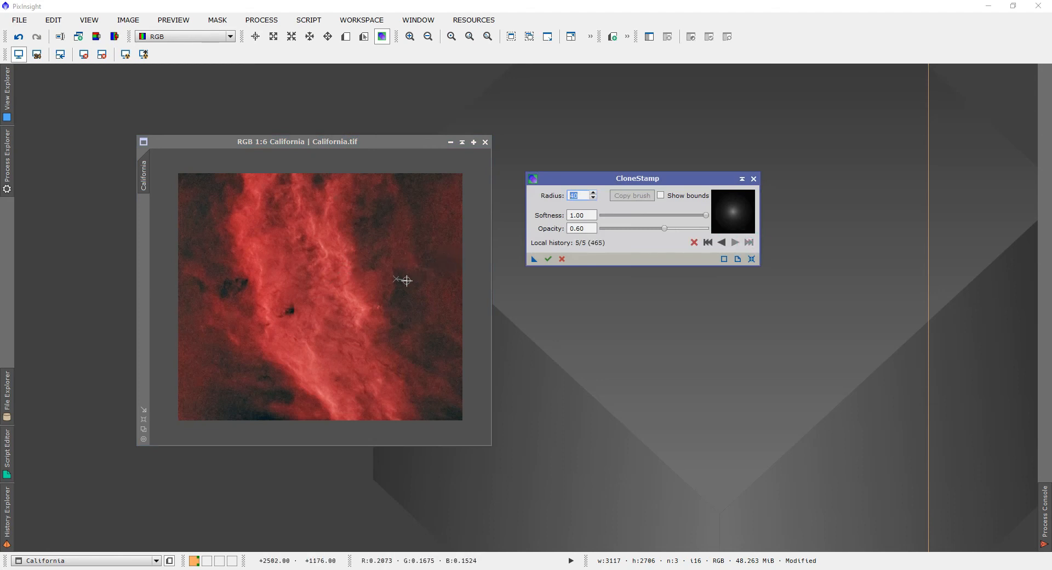
pyautogui.click(707, 242)
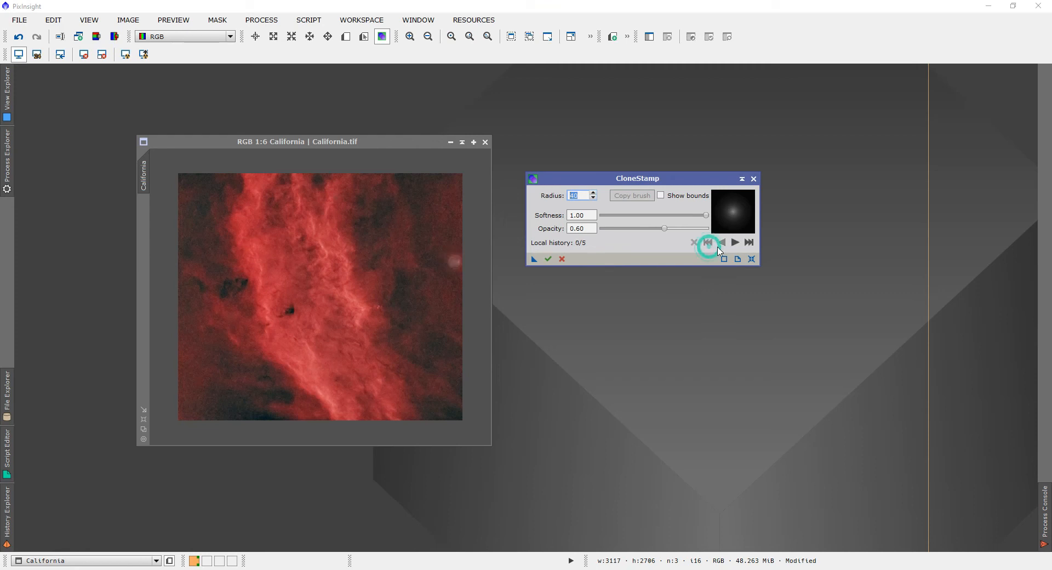
pyautogui.moveTo(722, 242)
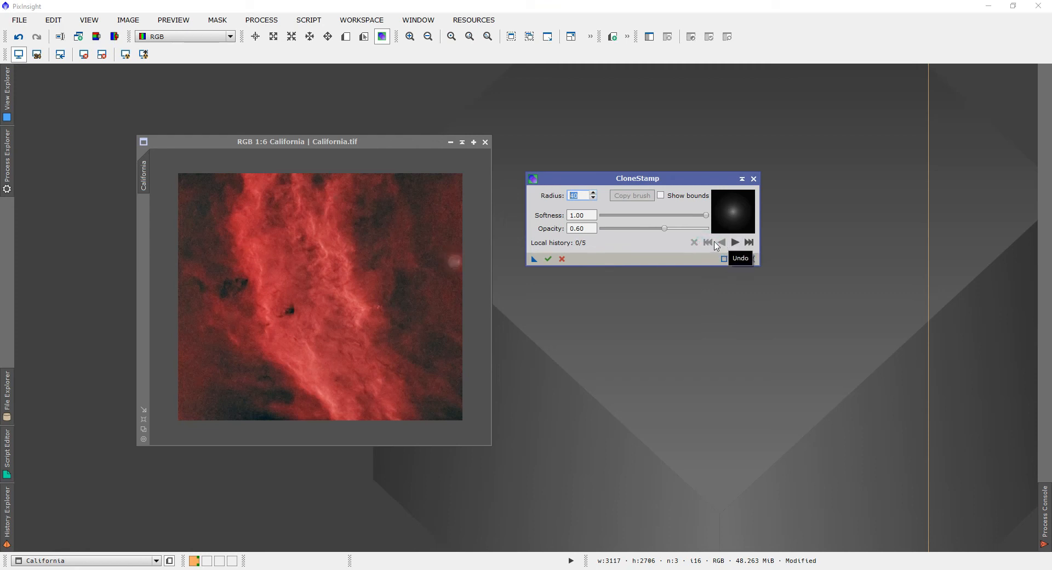
pyautogui.moveTo(750, 249)
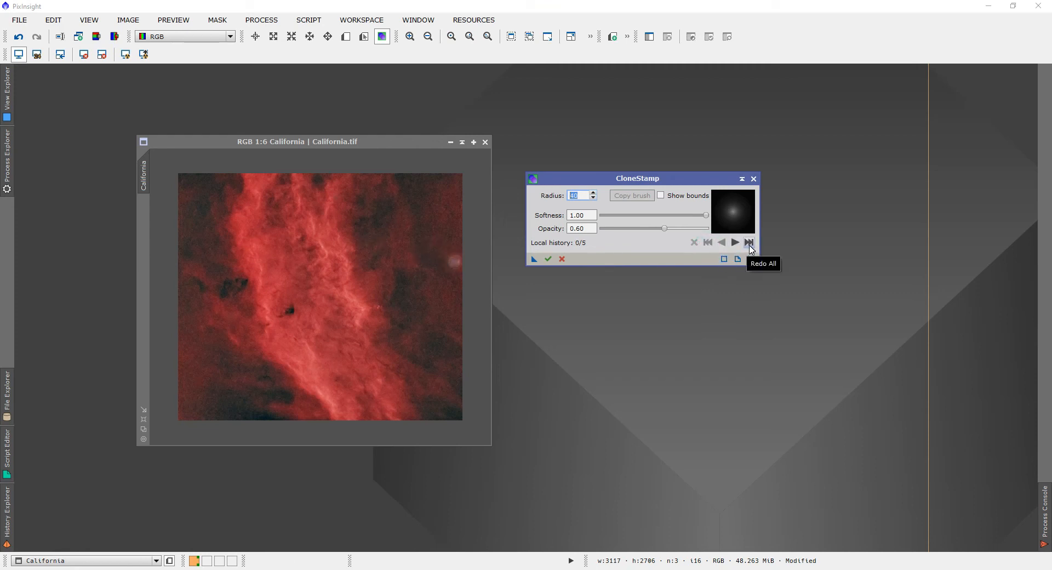
pyautogui.click(749, 242)
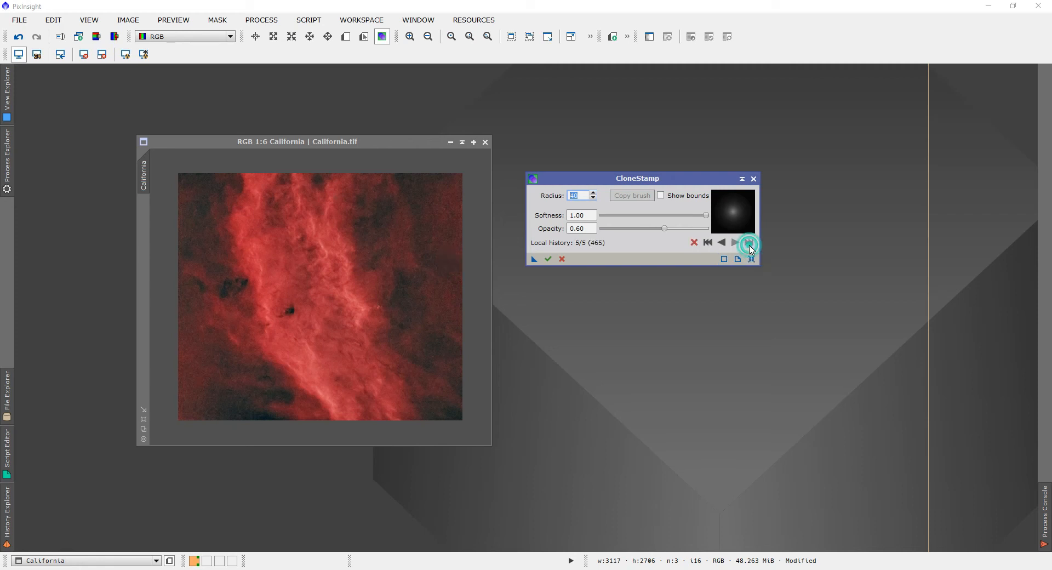
pyautogui.moveTo(403, 338)
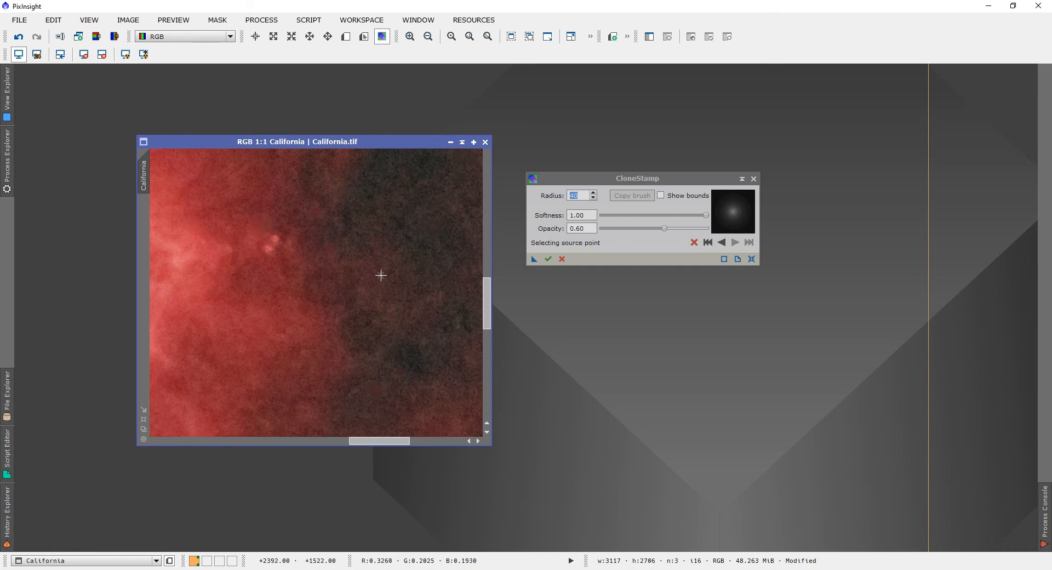
# Clone nebula texture from a nearby source onto the dark halo left of centre
pyautogui.click(380, 275)
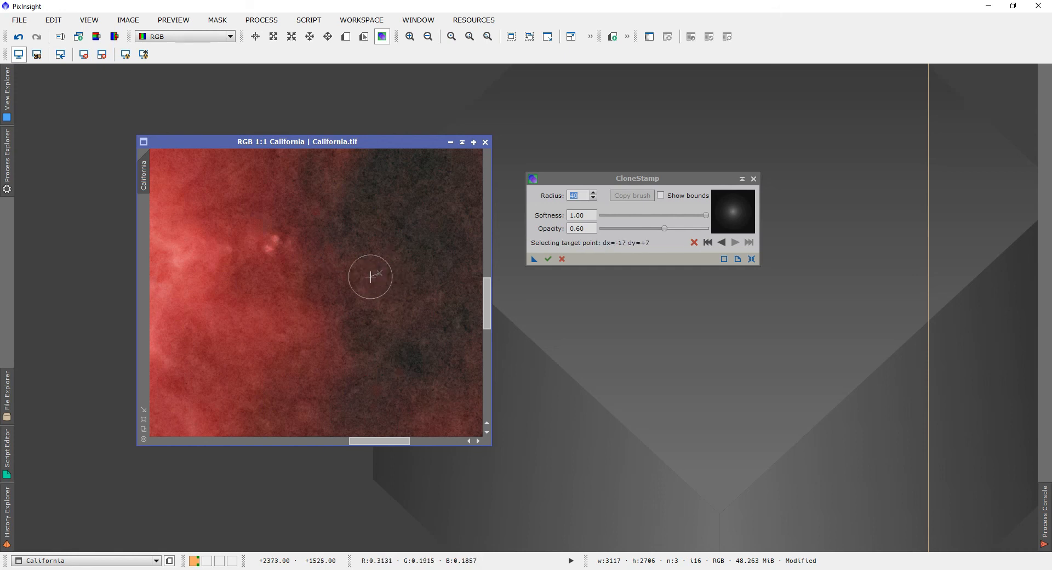
pyautogui.click(319, 290)
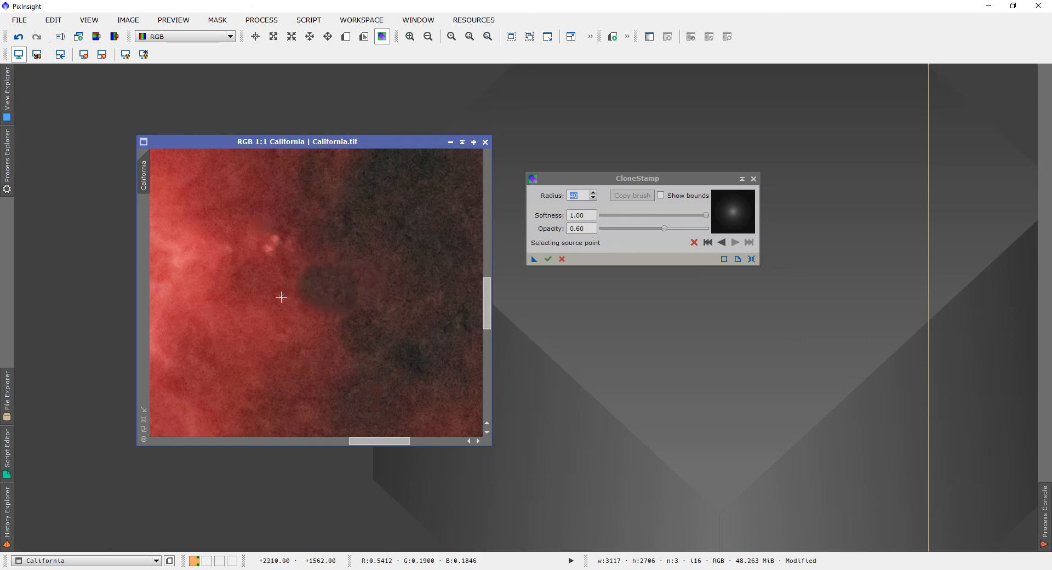
pyautogui.click(330, 278)
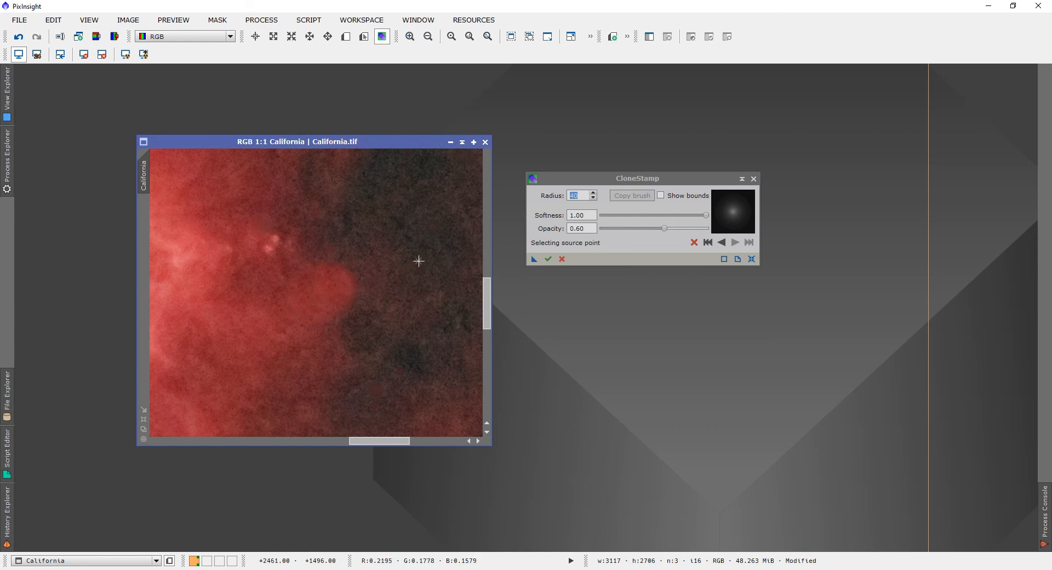
pyautogui.click(331, 273)
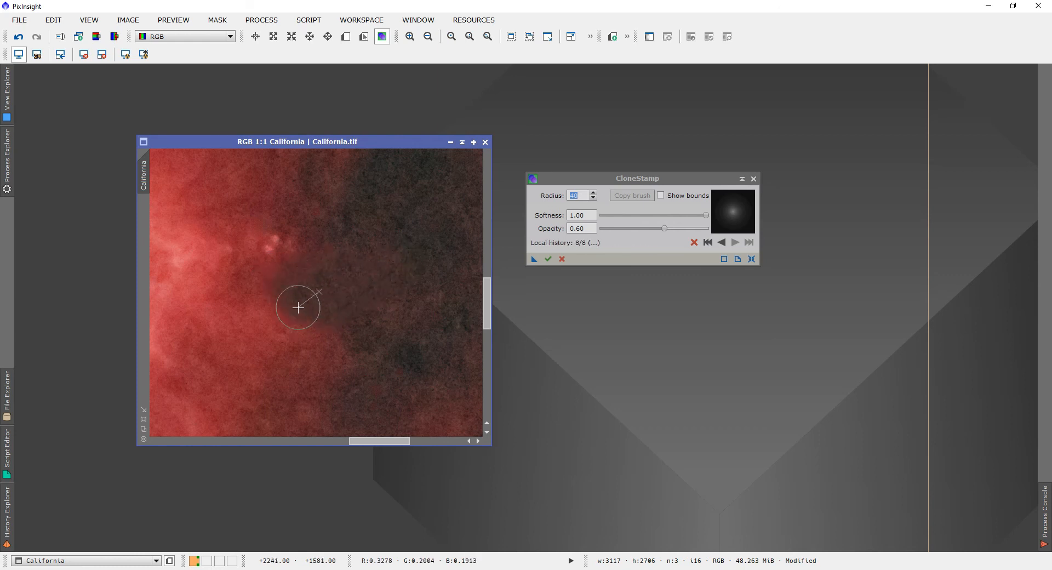
# Roll the CloneStamp local history back from eight strokes to five and zoom in
pyautogui.click(721, 242)
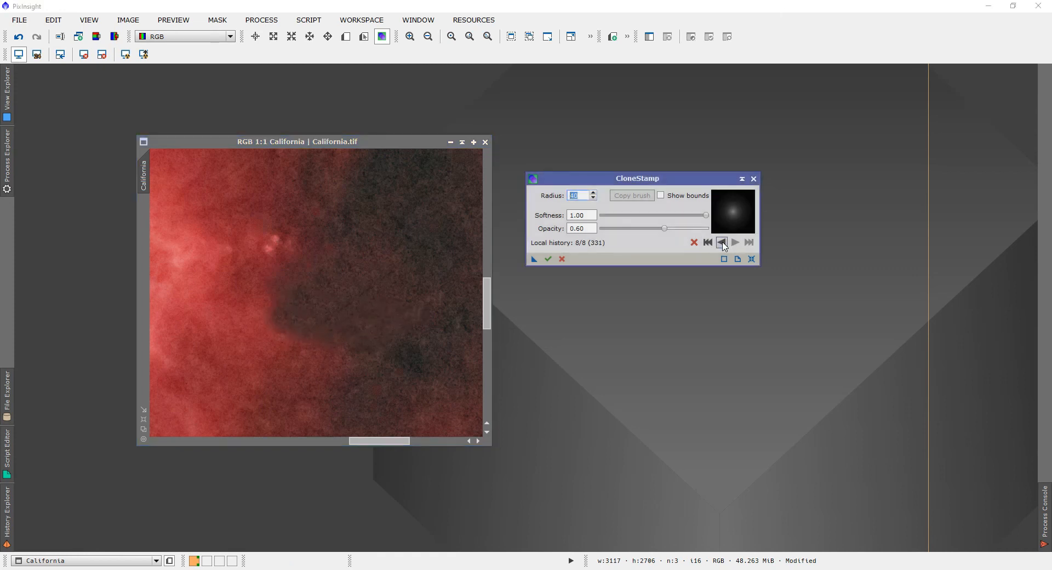
pyautogui.click(722, 243)
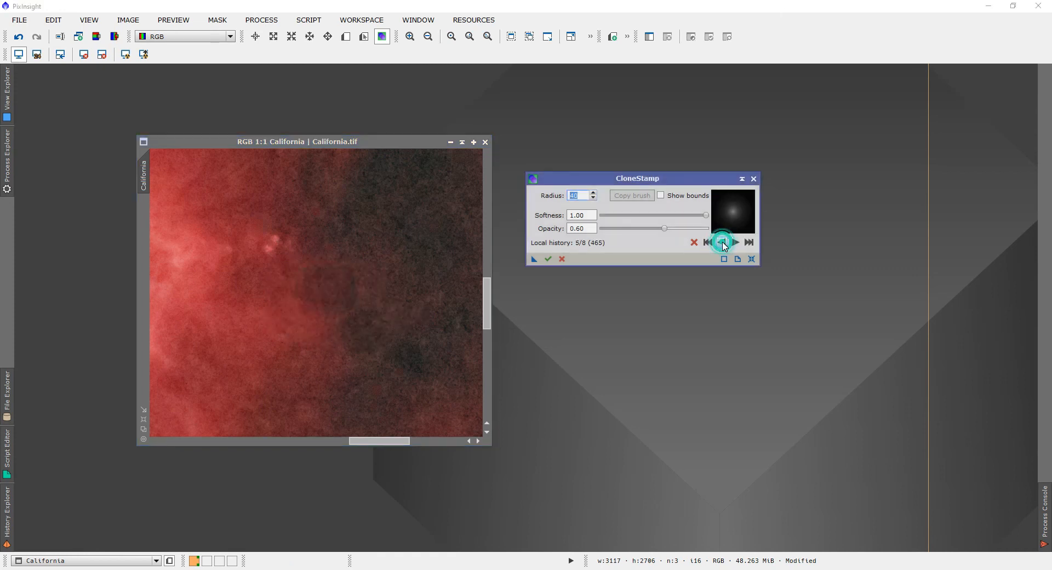
pyautogui.click(723, 242)
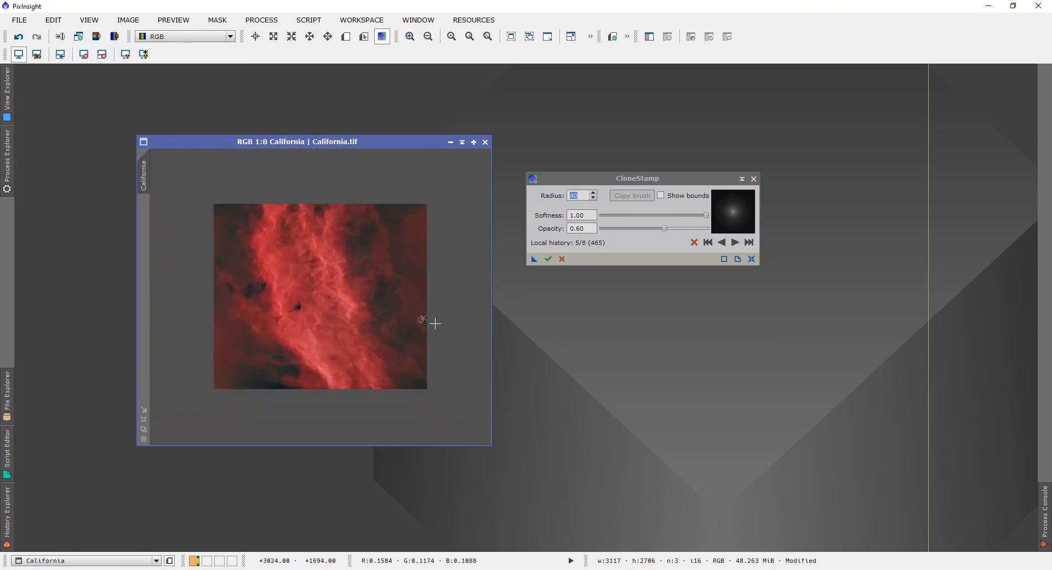
pyautogui.click(451, 36)
pyautogui.write('20')
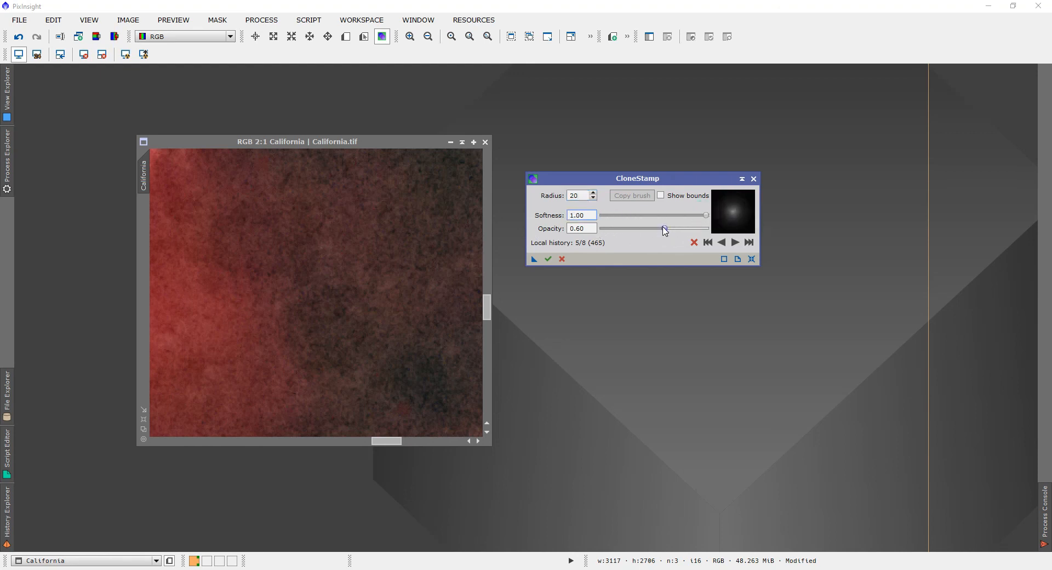
# Lower the clone opacity to 0.38 and set a new source point beside the halo
pyautogui.moveTo(664, 228); pyautogui.dragTo(641, 228)
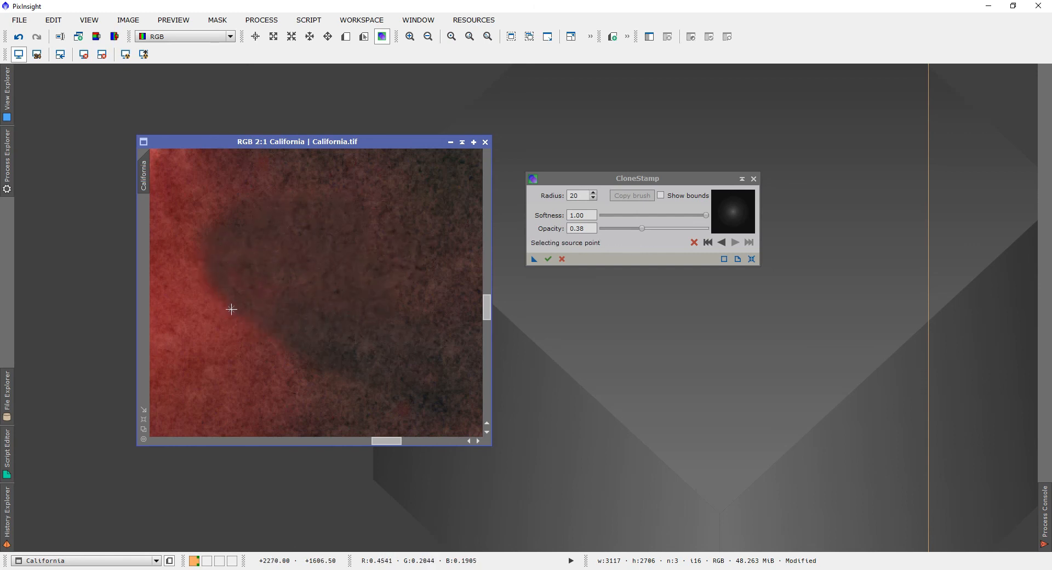
pyautogui.click(216, 275)
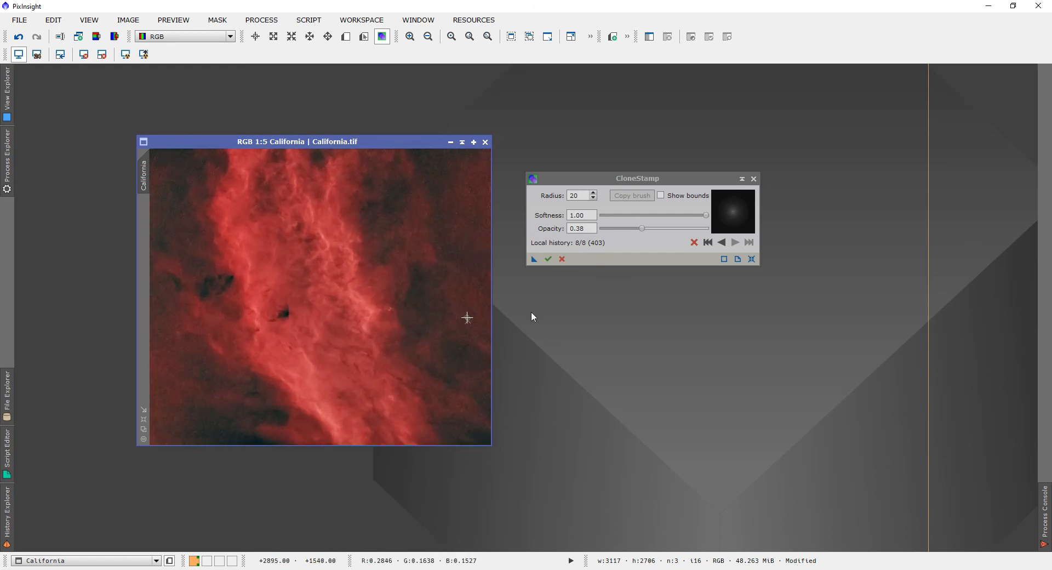
# Step the clone history back two strokes, then forward to reapply them
pyautogui.click(722, 243)
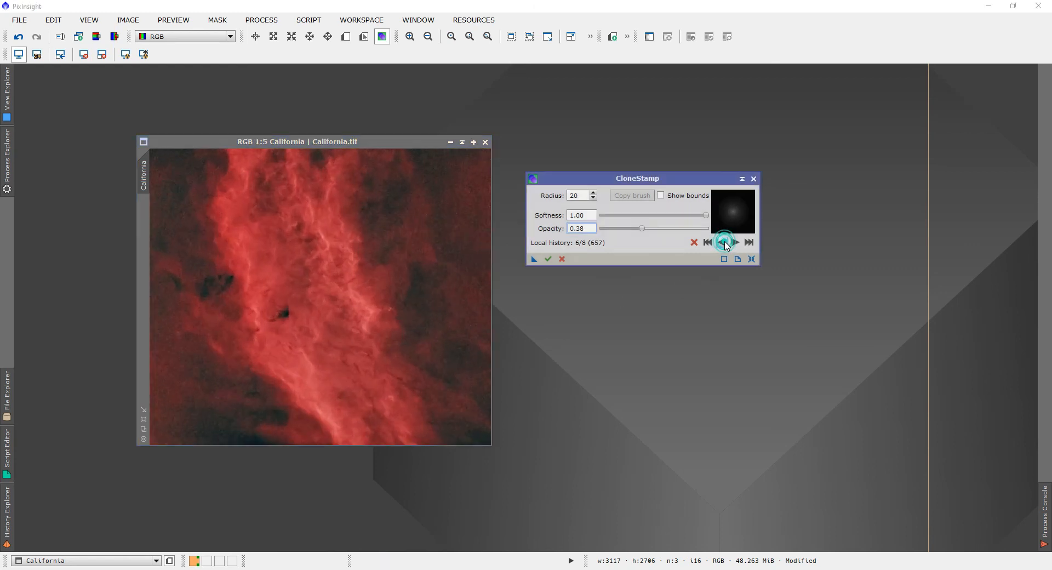
pyautogui.click(721, 243)
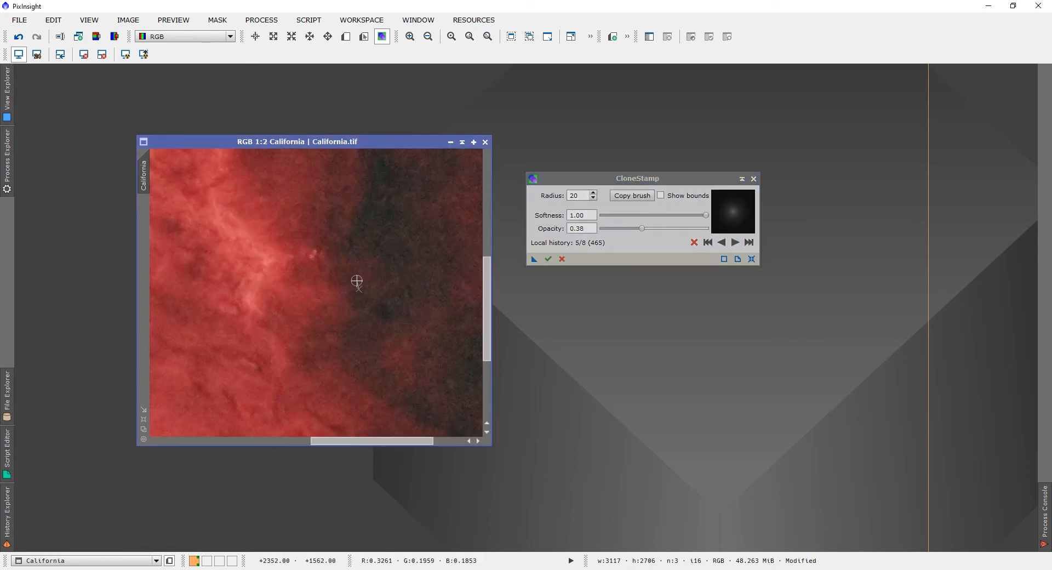
pyautogui.click(451, 37)
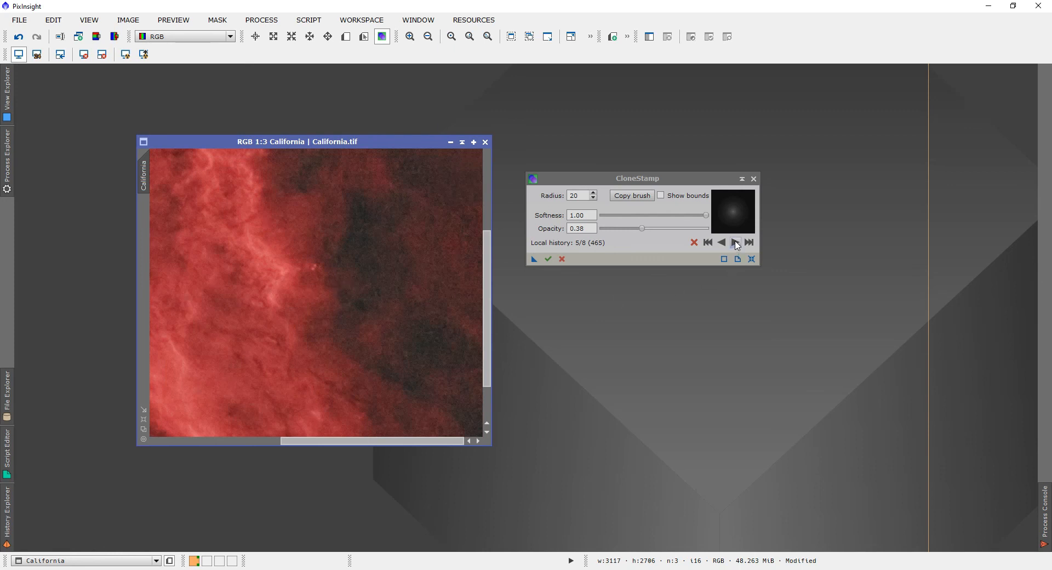
pyautogui.click(735, 242)
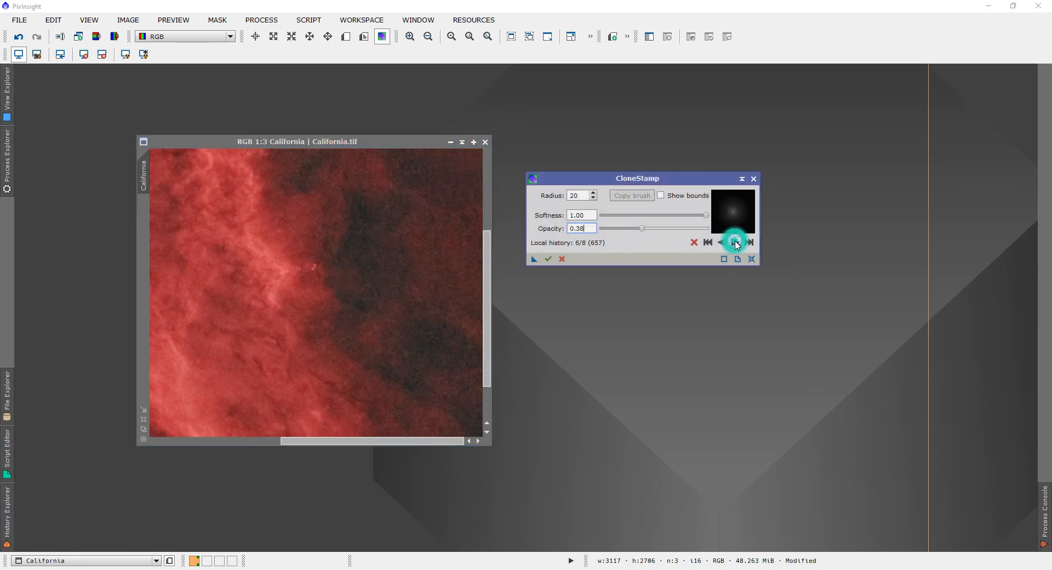
pyautogui.click(736, 242)
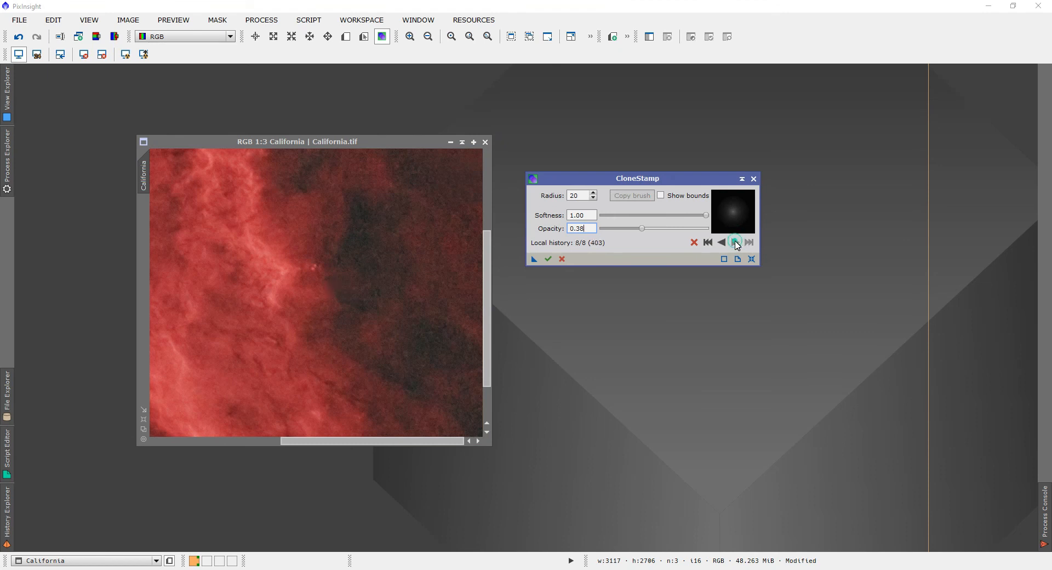
# Compare against the untouched original, then restore all eight clone strokes
pyautogui.click(707, 242)
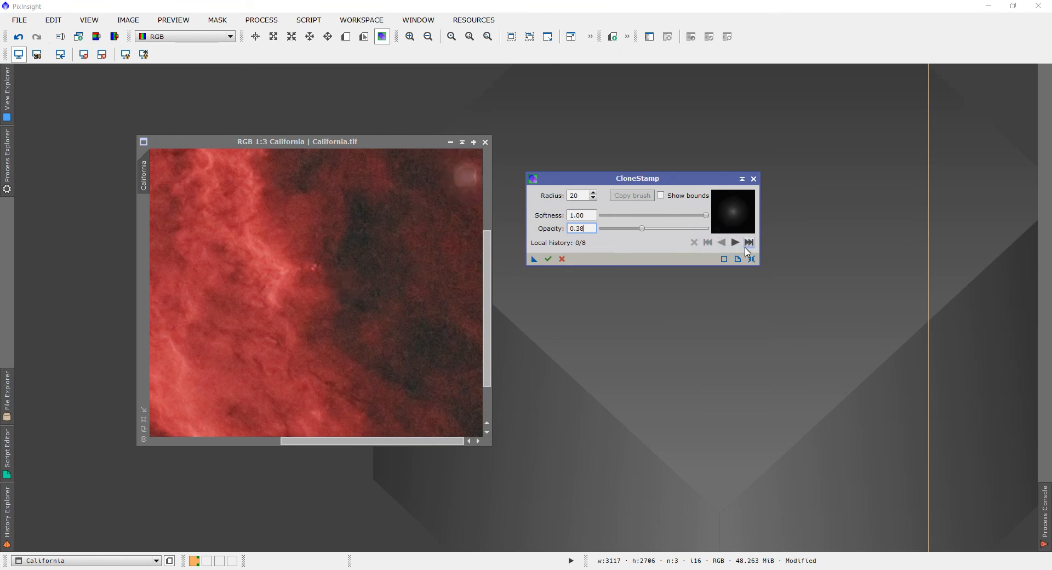
pyautogui.click(749, 243)
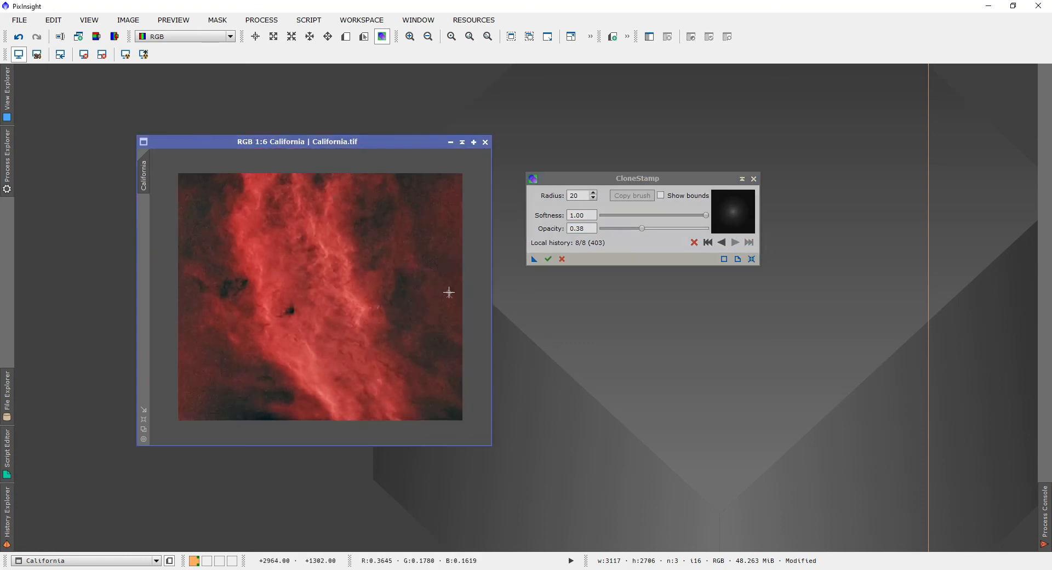
pyautogui.moveTo(443, 287)
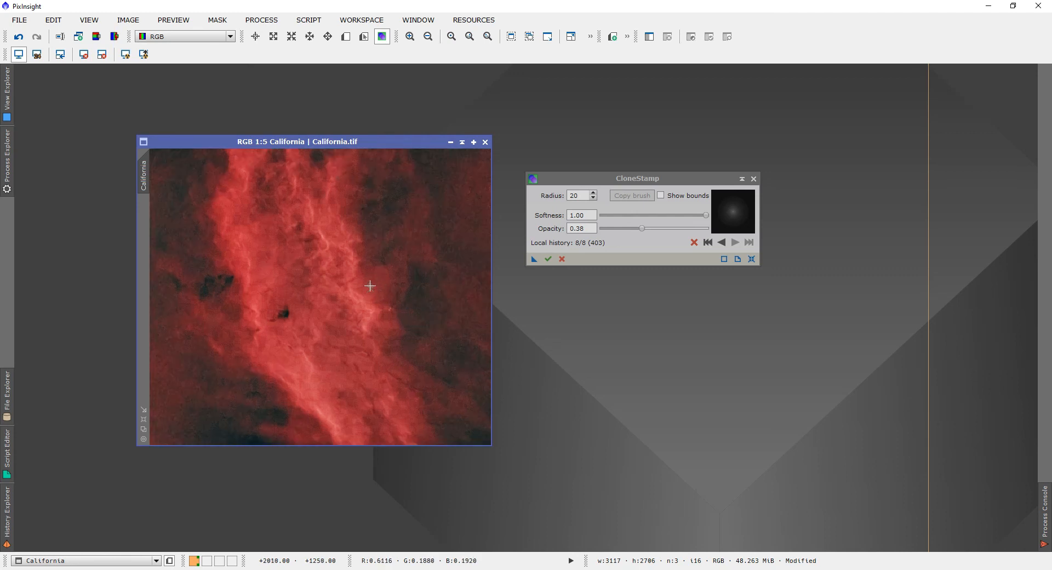
pyautogui.moveTo(370, 269)
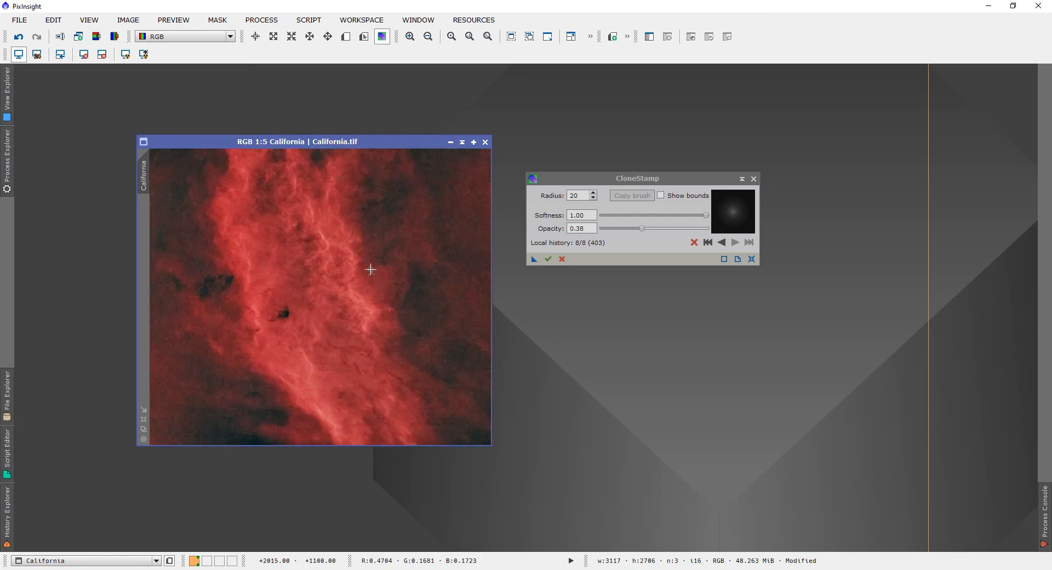
pyautogui.moveTo(326, 284)
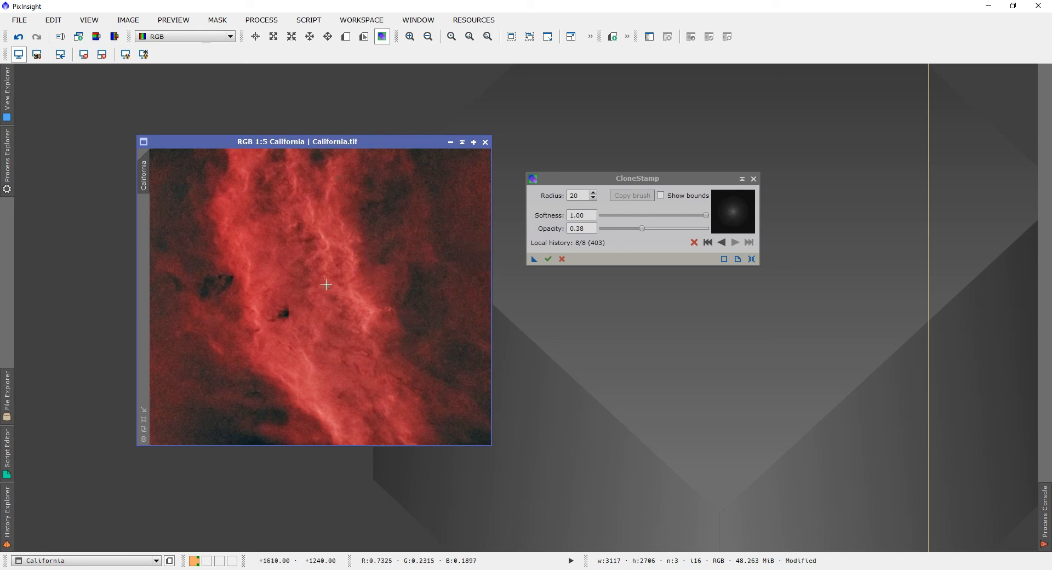
pyautogui.moveTo(180, 301)
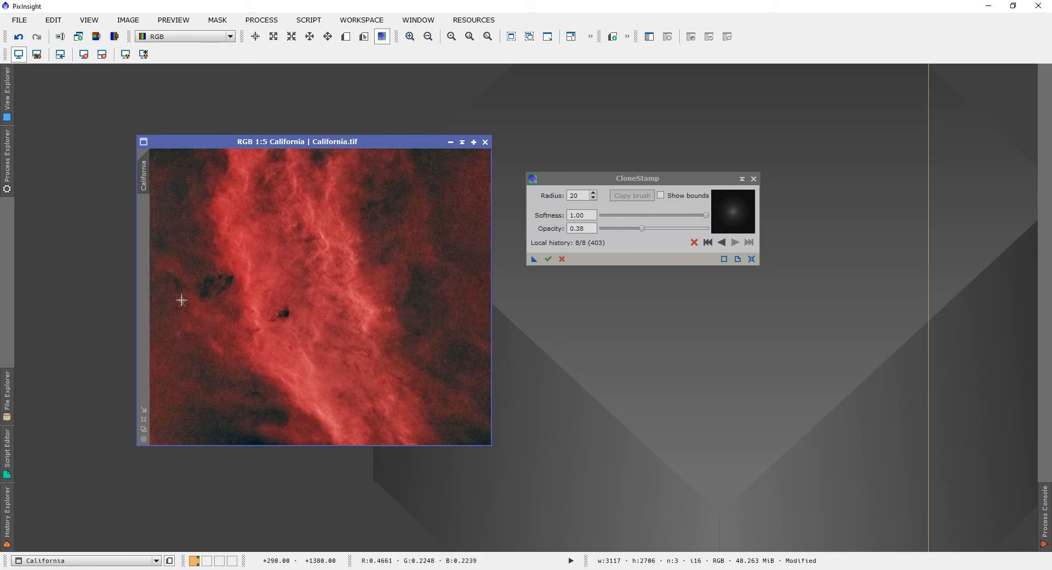
pyautogui.moveTo(209, 324)
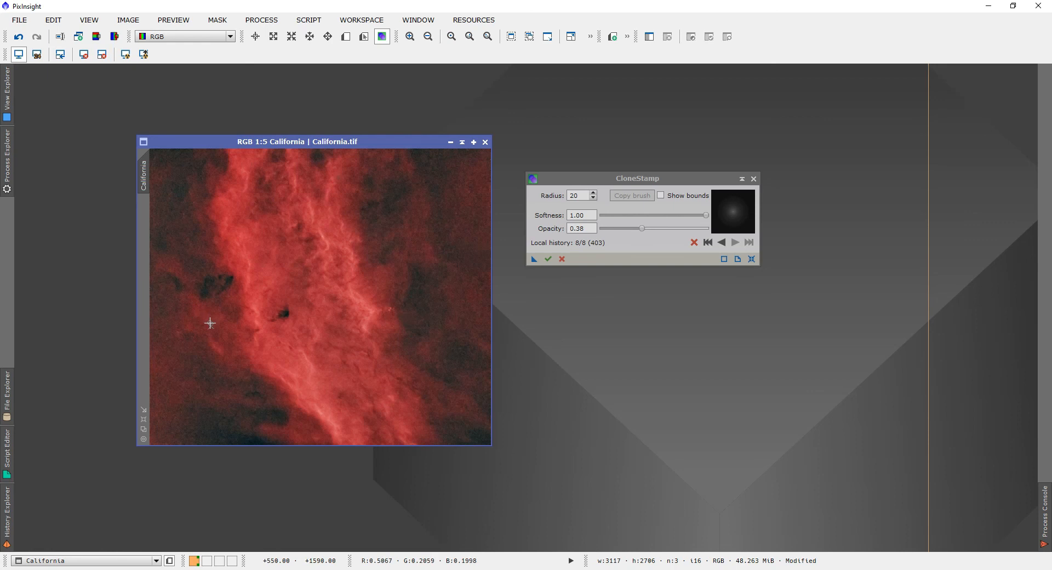
pyautogui.moveTo(223, 327)
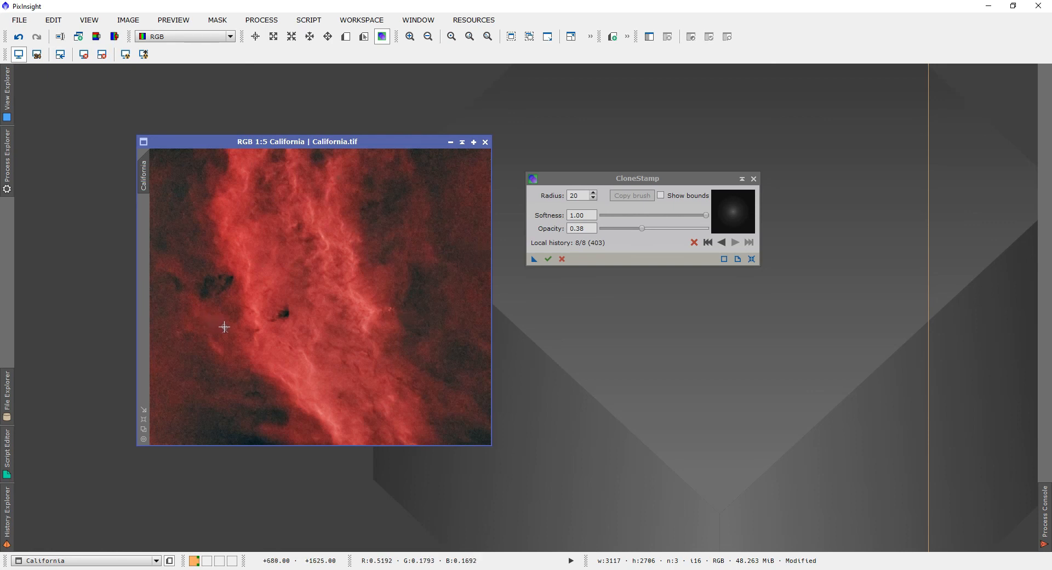
pyautogui.moveTo(228, 321)
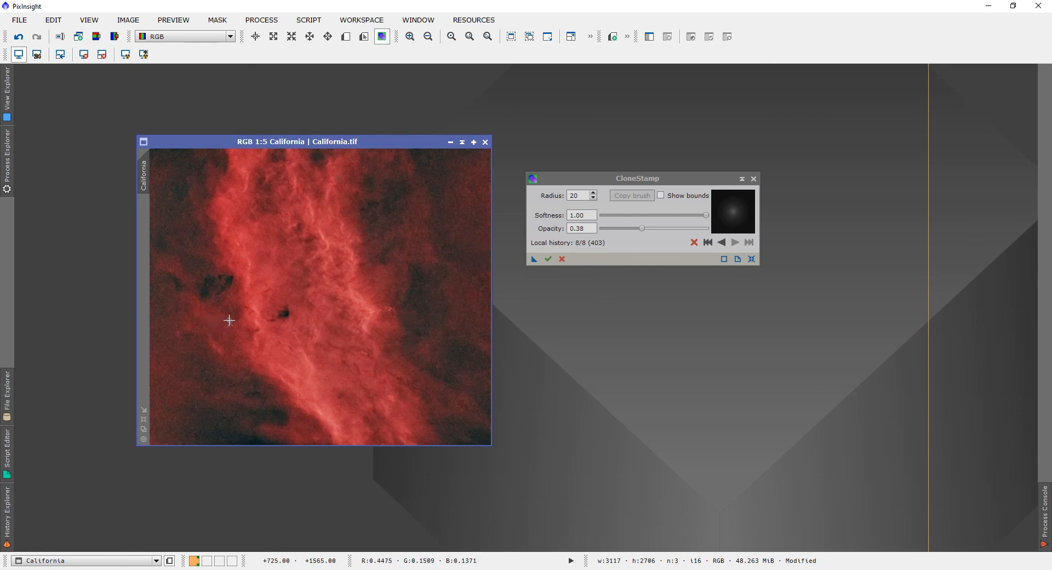
pyautogui.moveTo(229, 320)
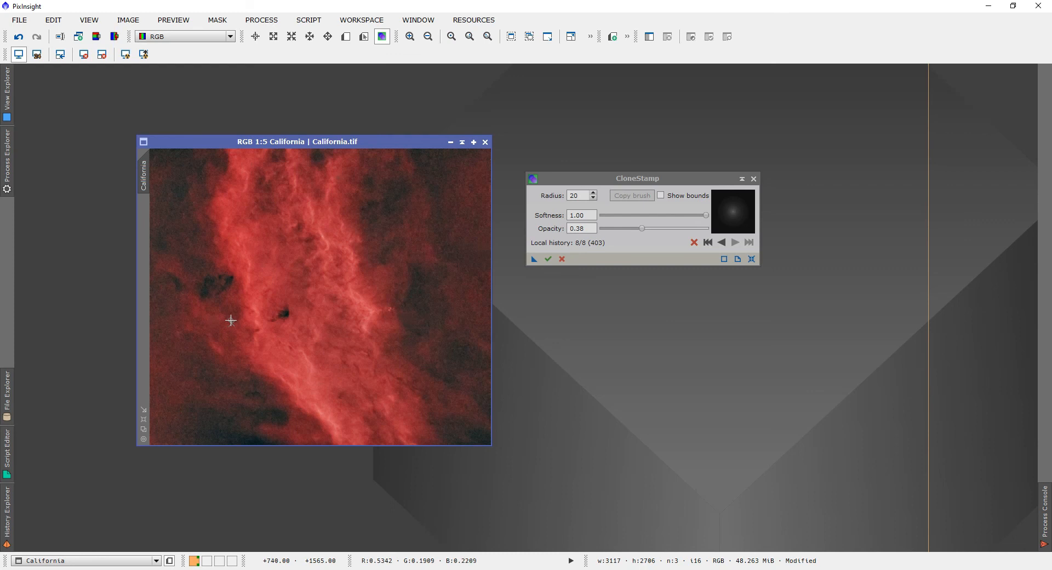
pyautogui.moveTo(316, 327)
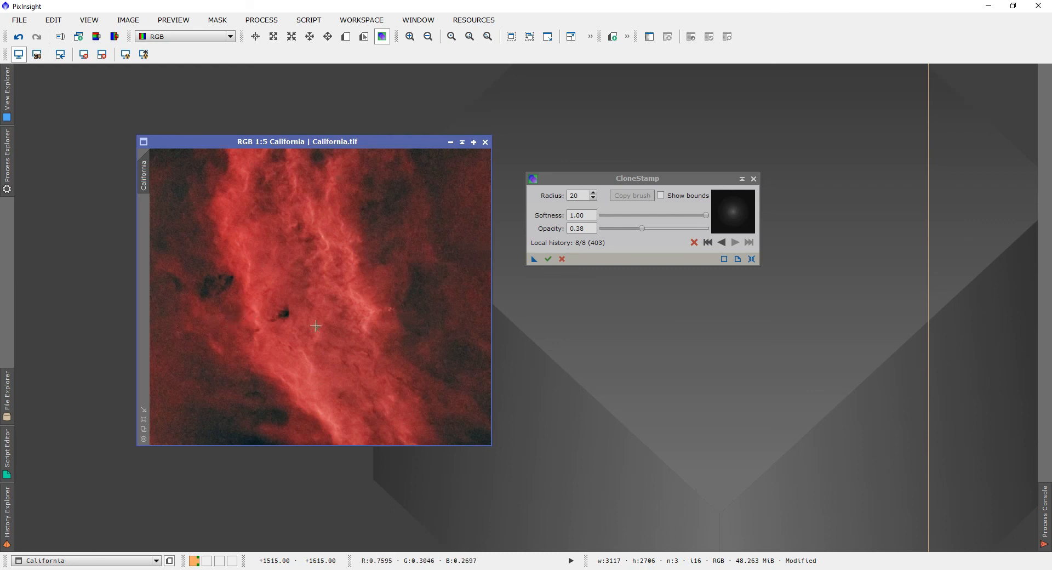
pyautogui.moveTo(636, 178); pyautogui.dragTo(616, 180)
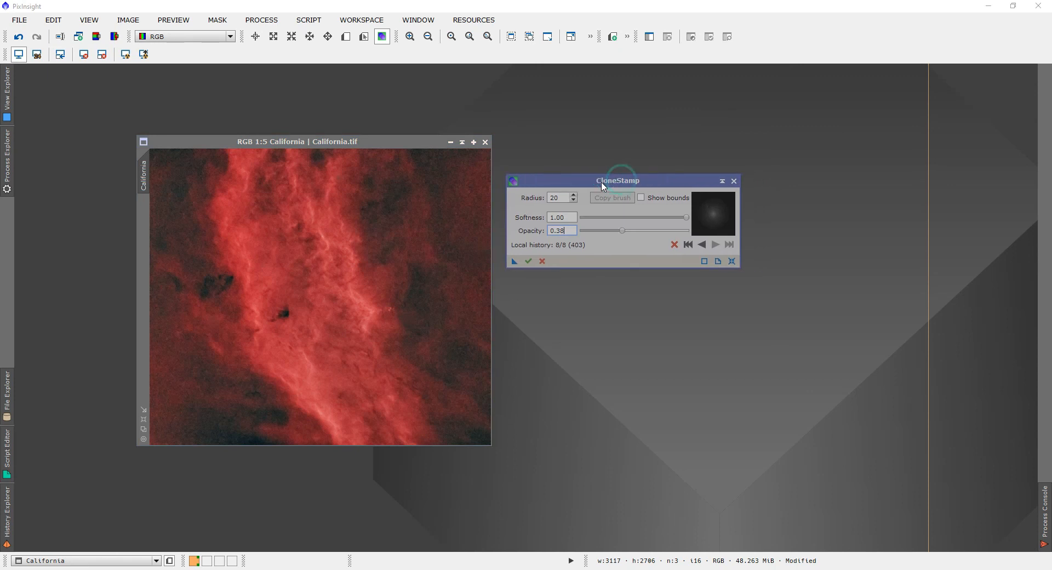
pyautogui.moveTo(616, 180); pyautogui.dragTo(605, 185)
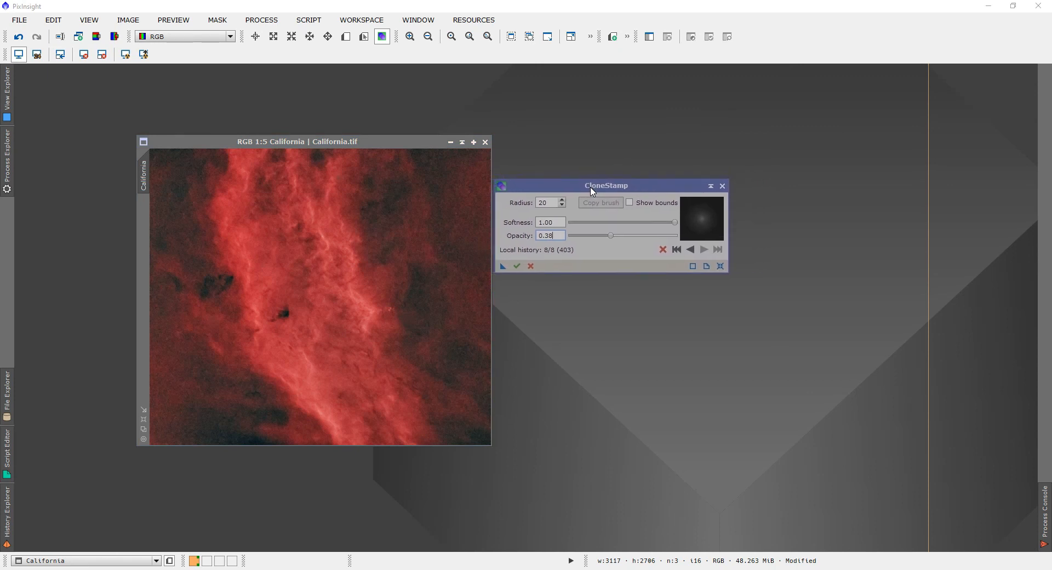
pyautogui.moveTo(604, 185); pyautogui.dragTo(614, 180)
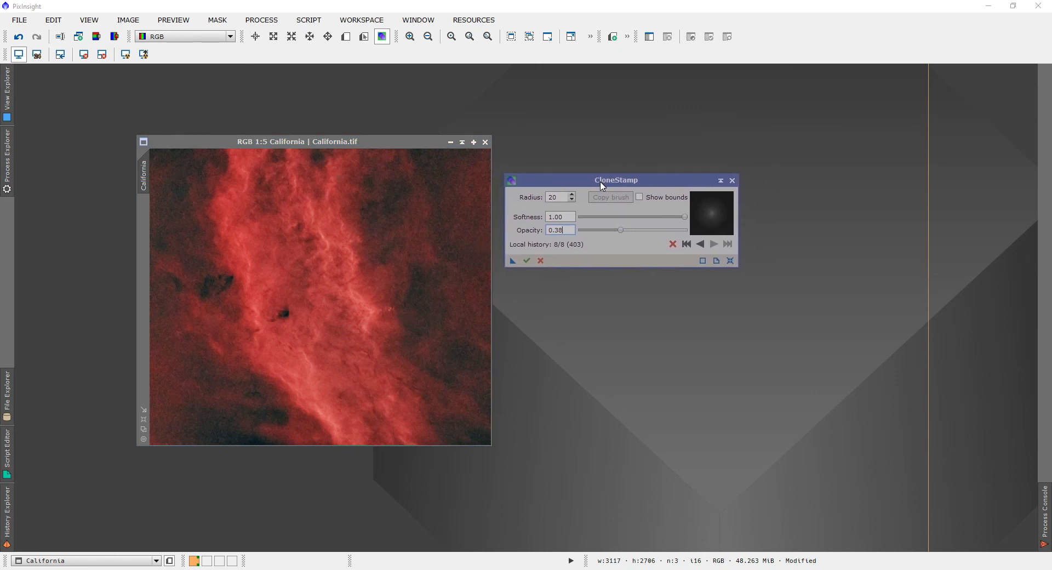